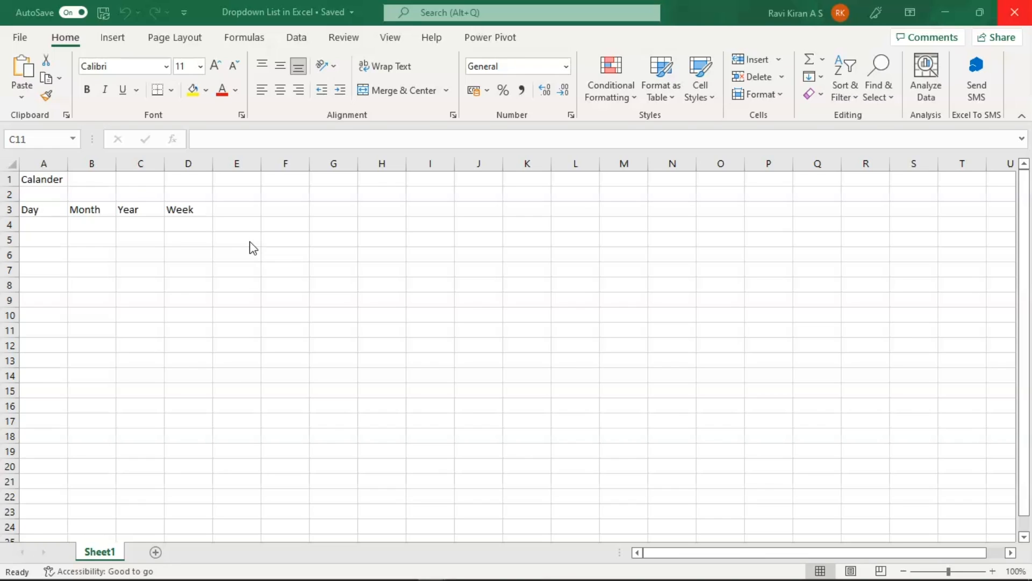
mouse_move(221, 238)
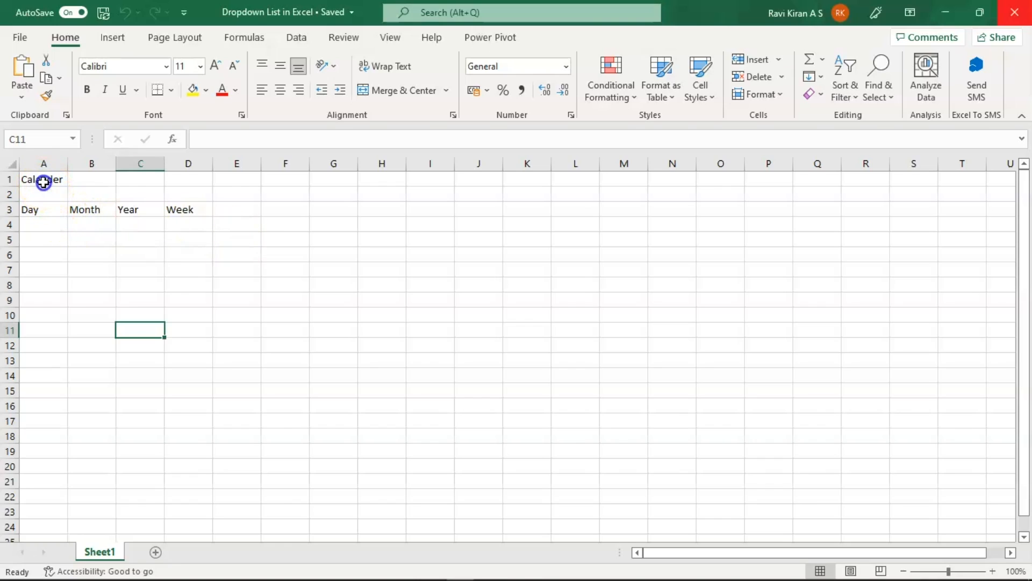
- Merge and centre the Calander title across A1:D1 above the Day, Month, Year and Week headings
left_click(43, 179)
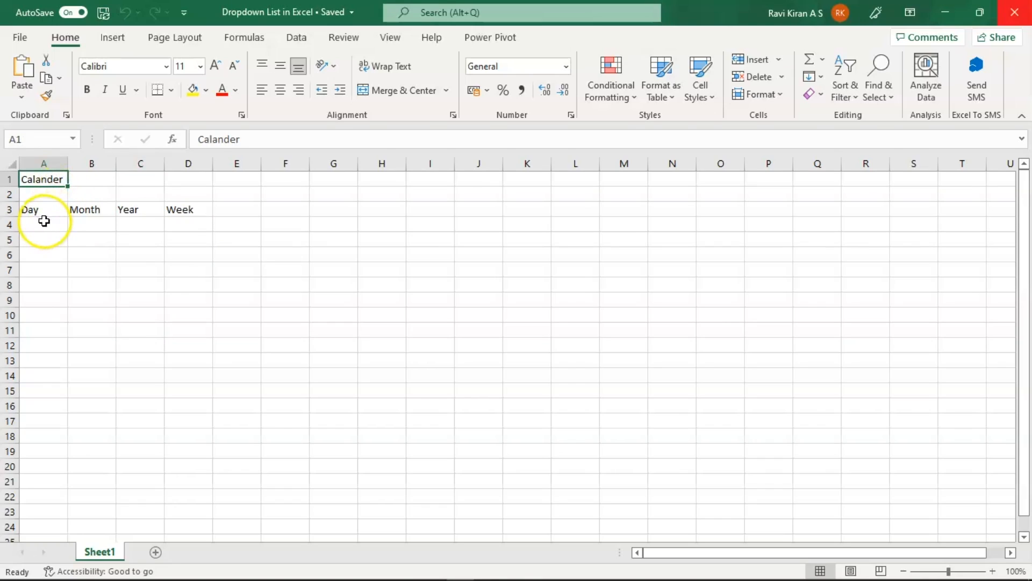
mouse_move(90, 209)
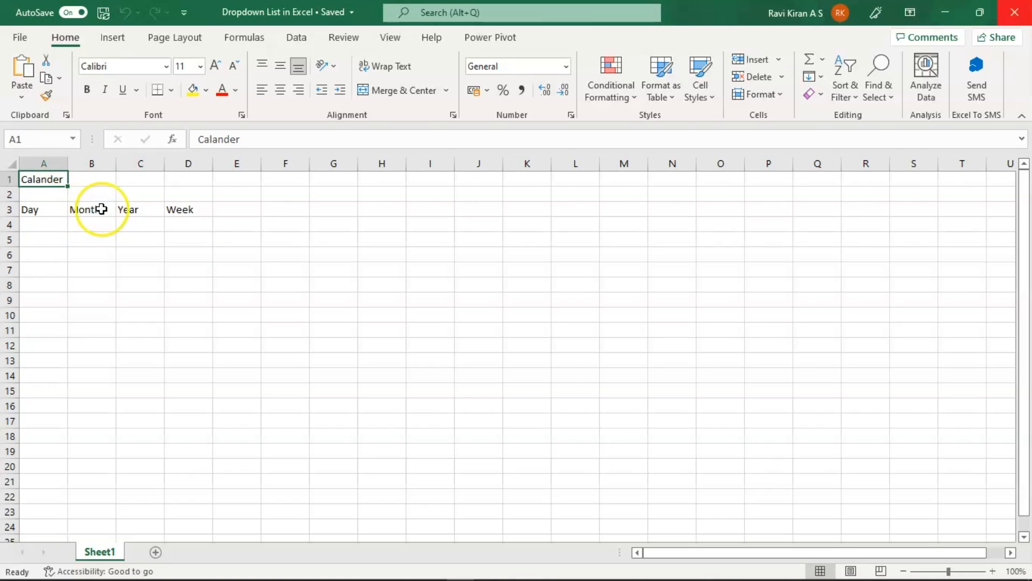
mouse_move(153, 214)
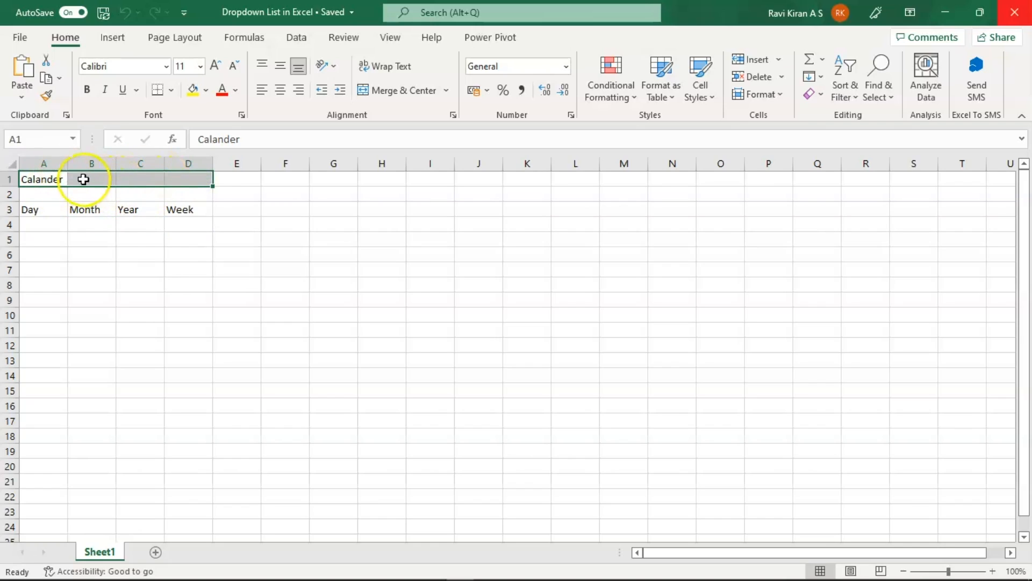
mouse_move(395, 91)
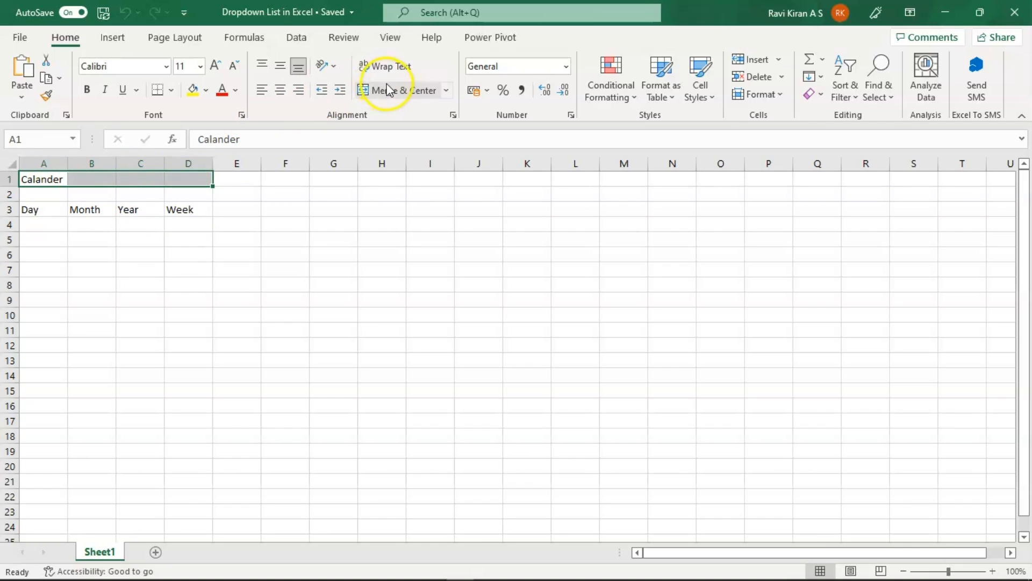
left_click(398, 90)
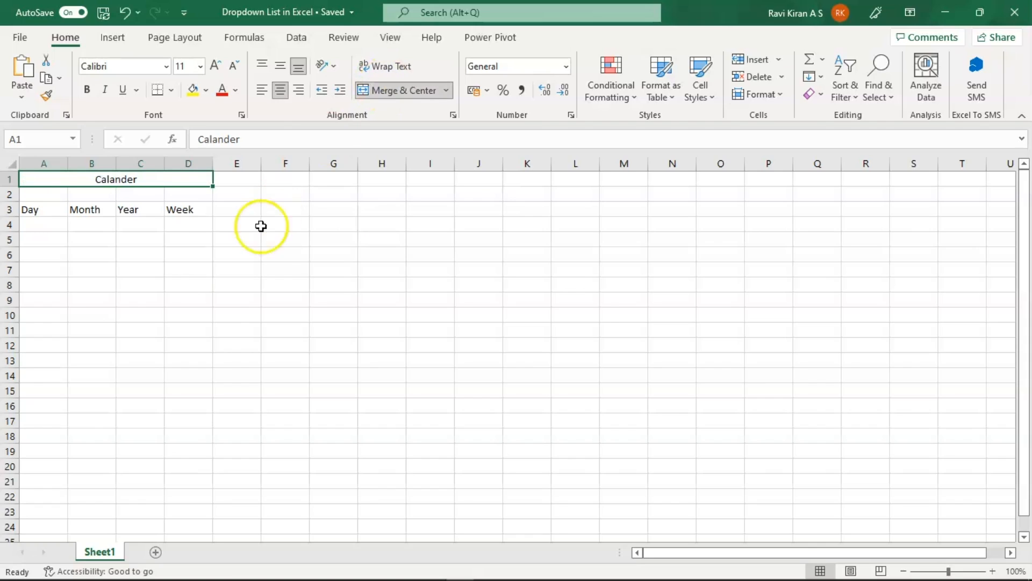
mouse_move(279, 230)
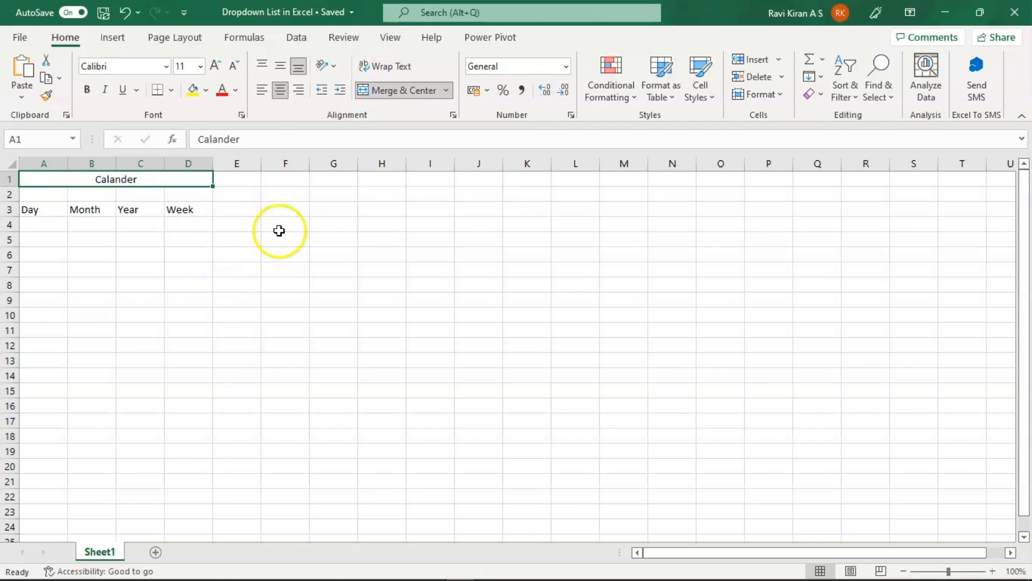
left_click(447, 91)
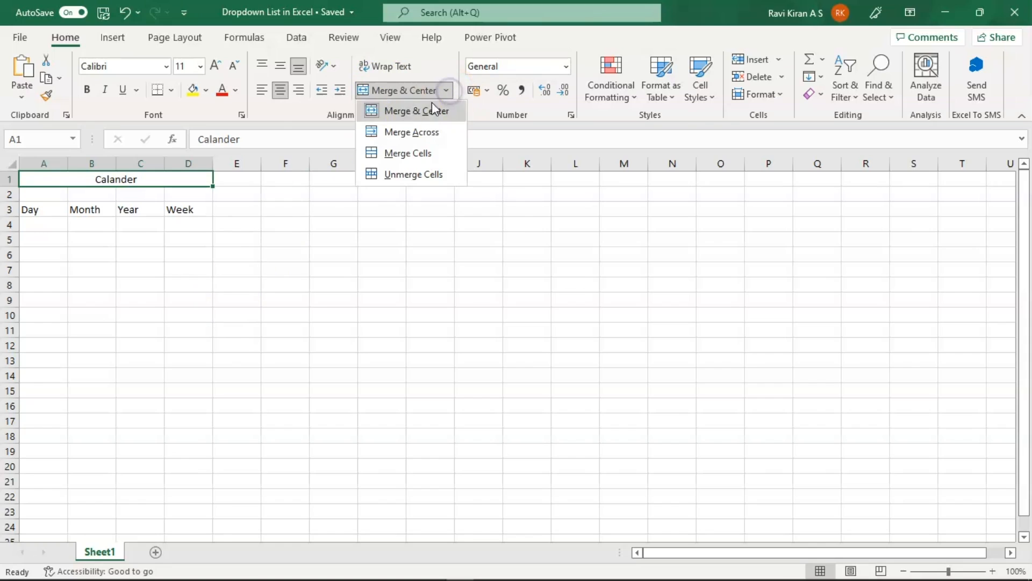
mouse_move(315, 280)
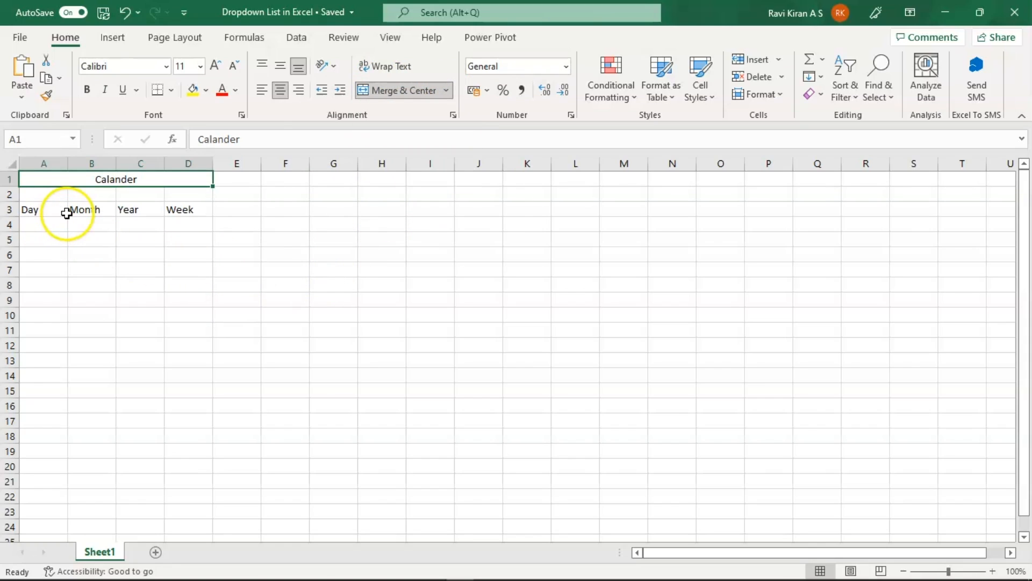
mouse_move(47, 210)
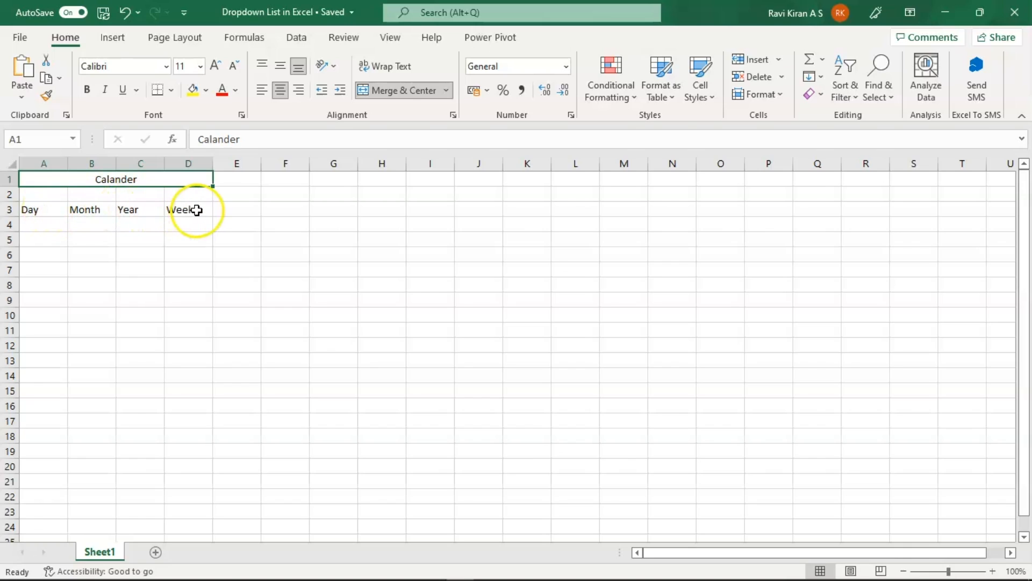
mouse_move(43, 210)
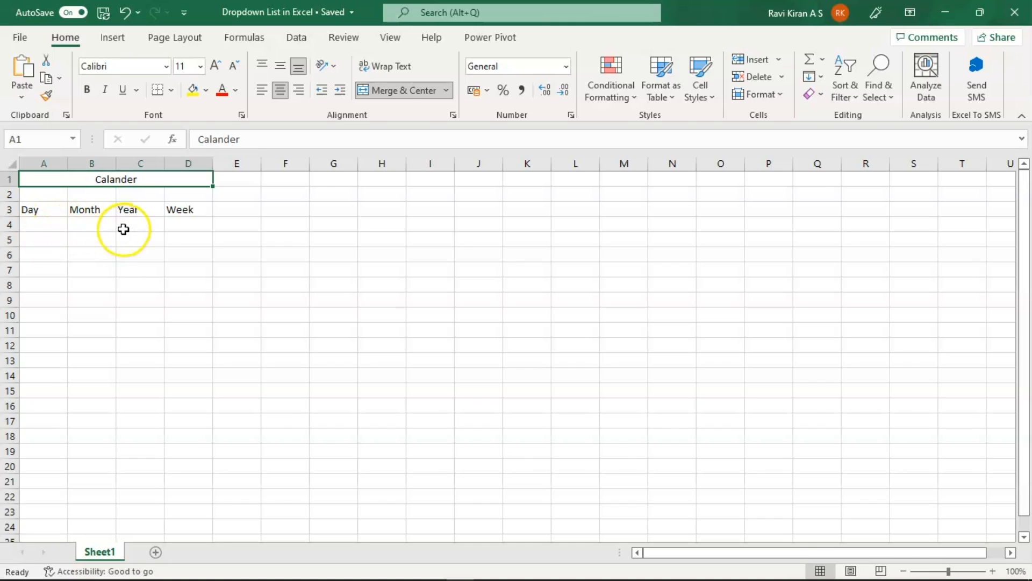
- Centre-align columns A to D holding the Day, Month, Year and Week headings
left_click_drag(29, 210, 181, 211)
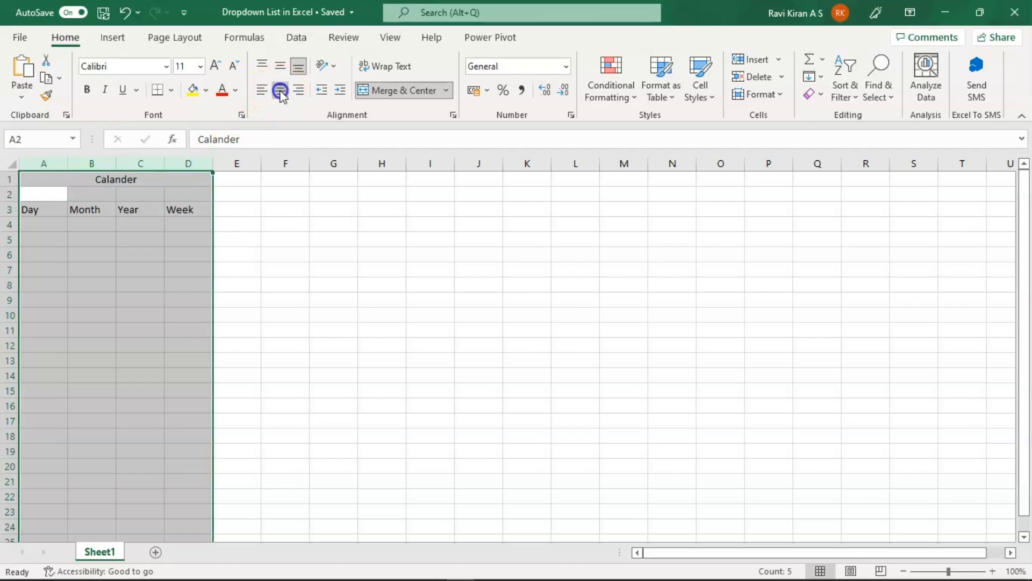
left_click(285, 268)
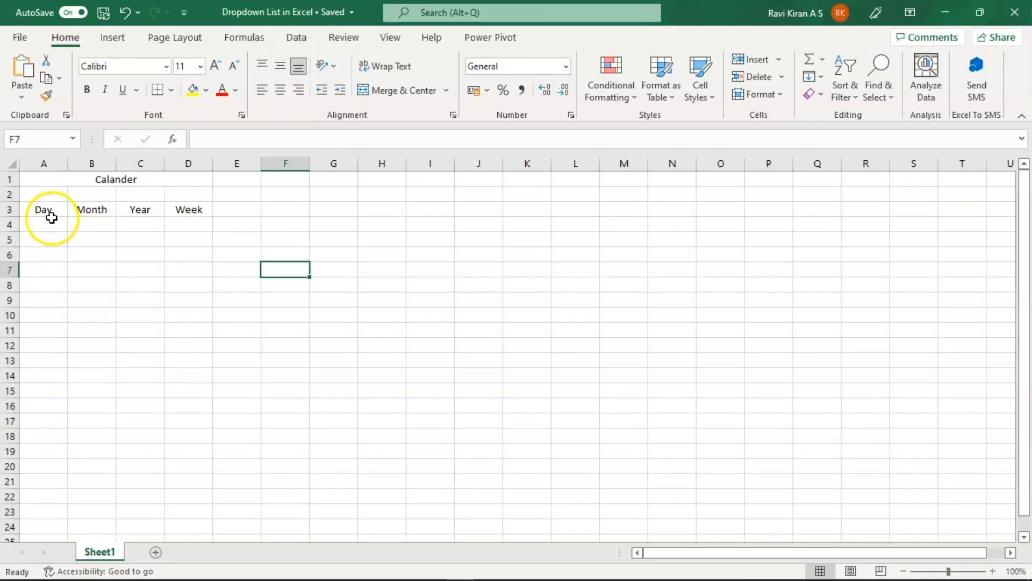
mouse_move(153, 537)
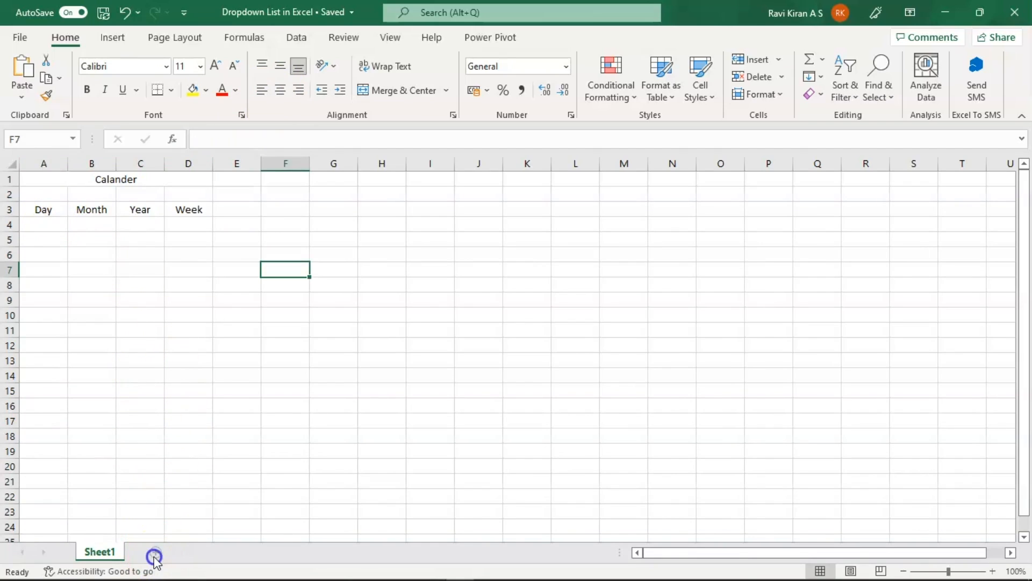
- Add Sheet2 and fill the day numbers 1 to 31 down column A from A3
left_click(153, 556)
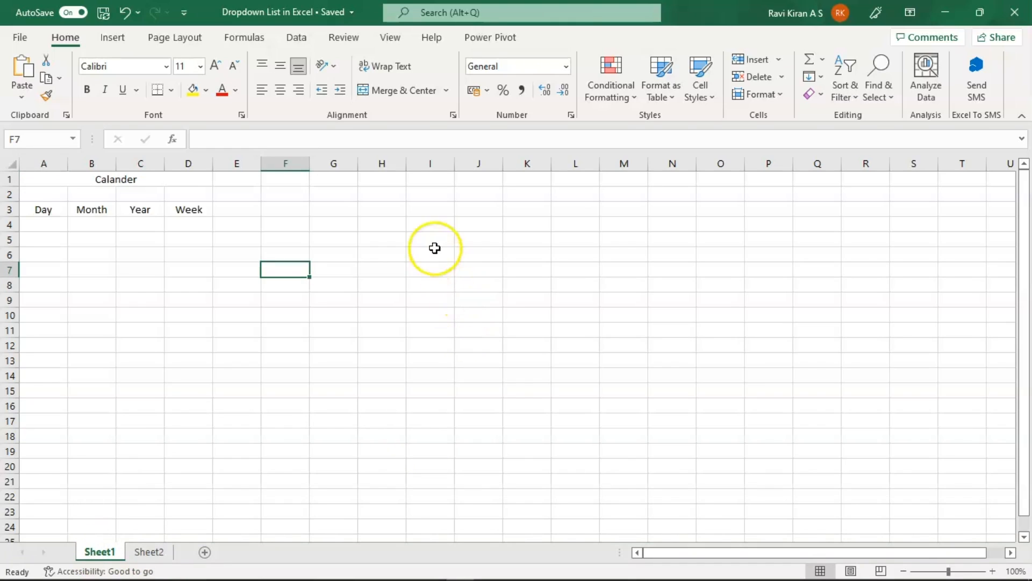
mouse_move(431, 284)
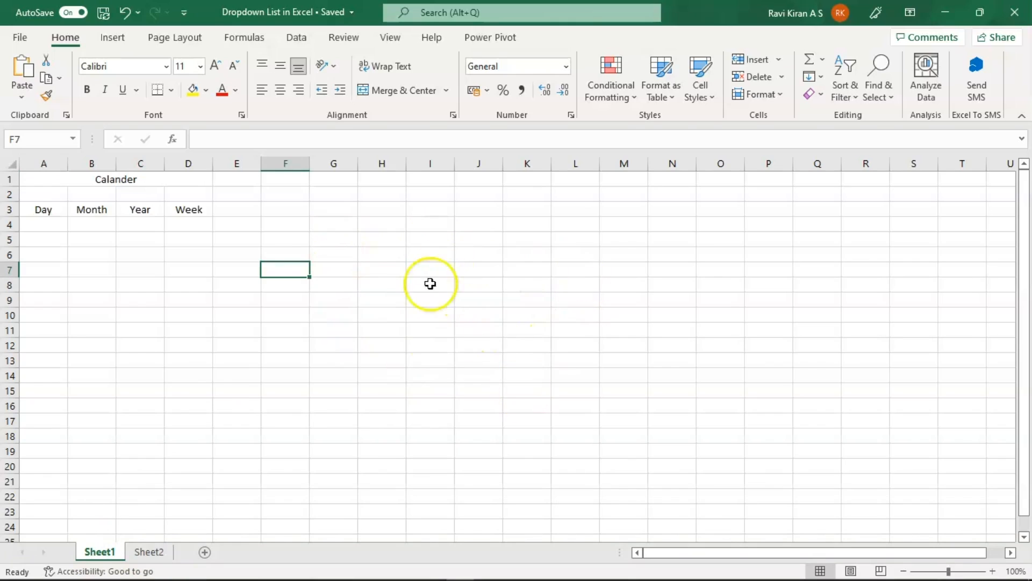
mouse_move(160, 540)
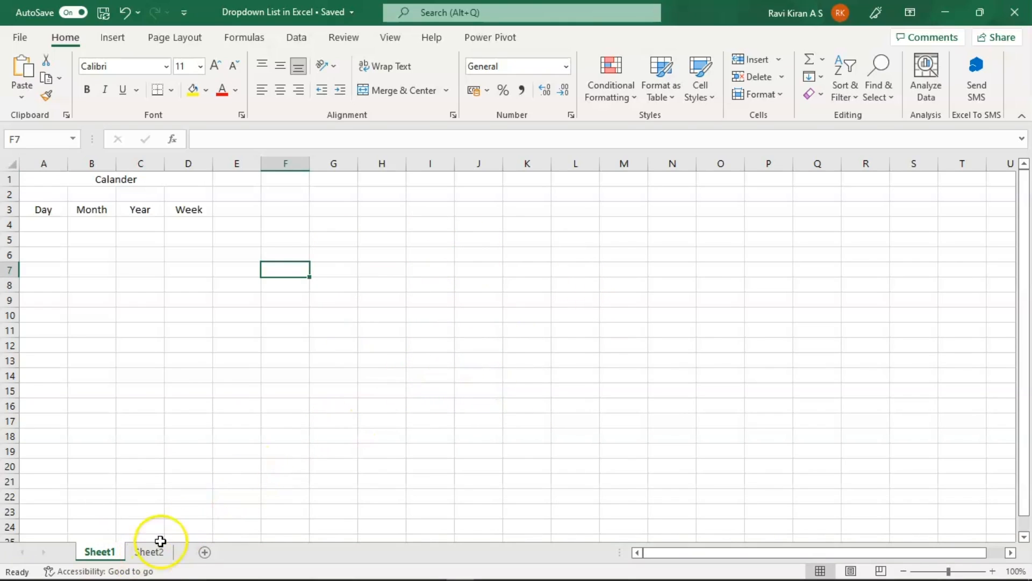
left_click(149, 551)
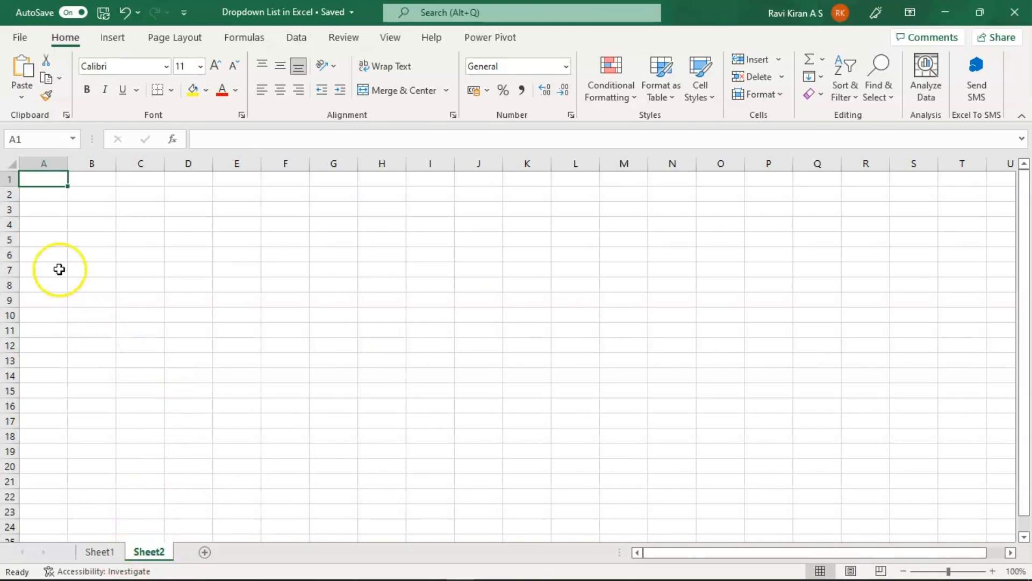
mouse_move(42, 215)
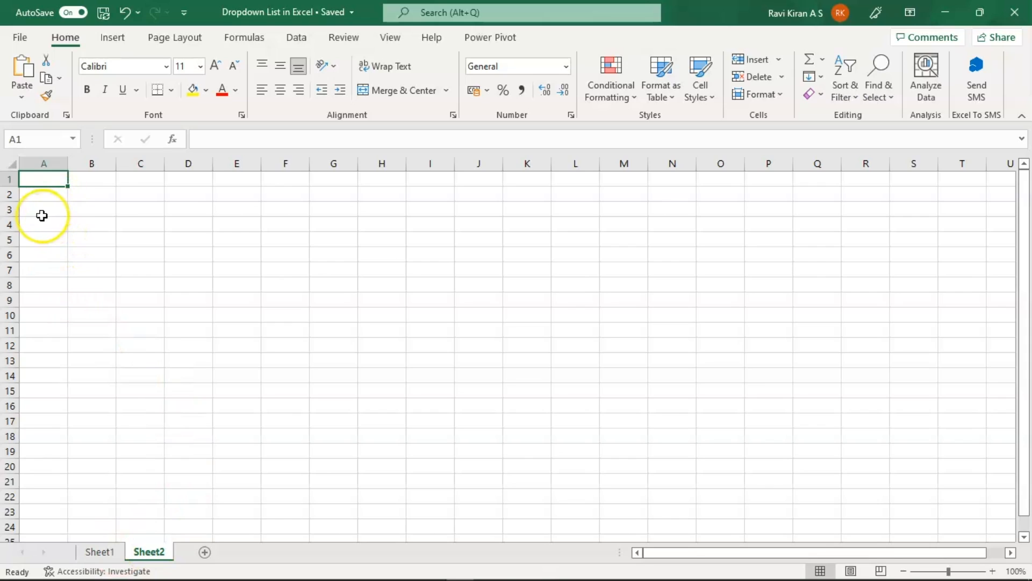
left_click(43, 210)
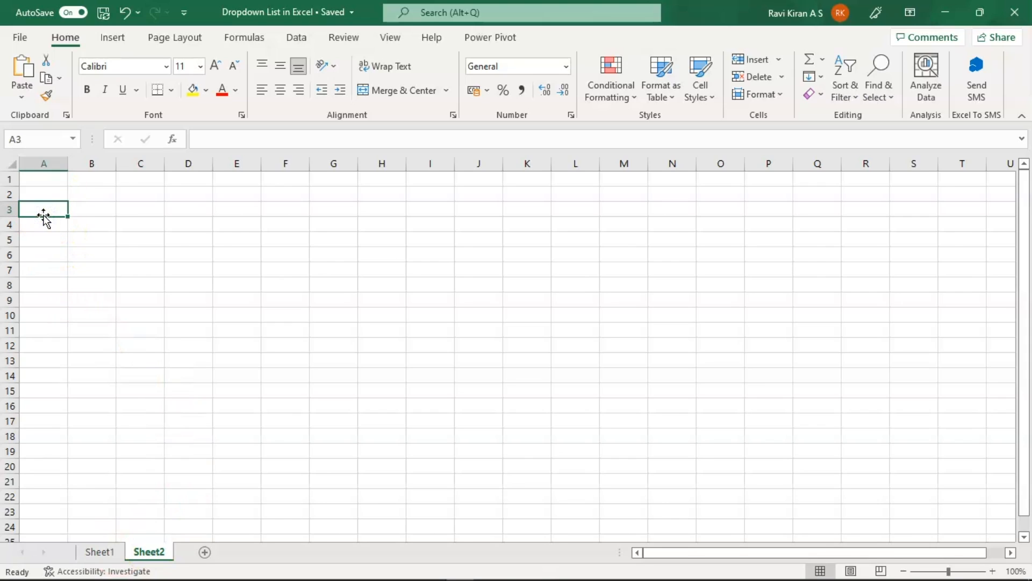
type("1")
left_click(43, 224)
type("2")
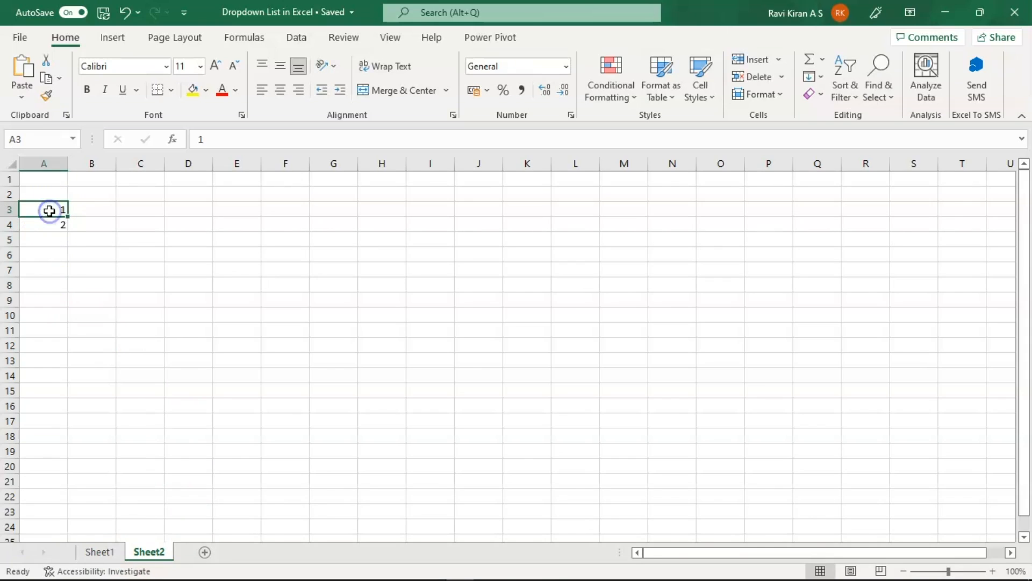
left_click_drag(50, 210, 49, 225)
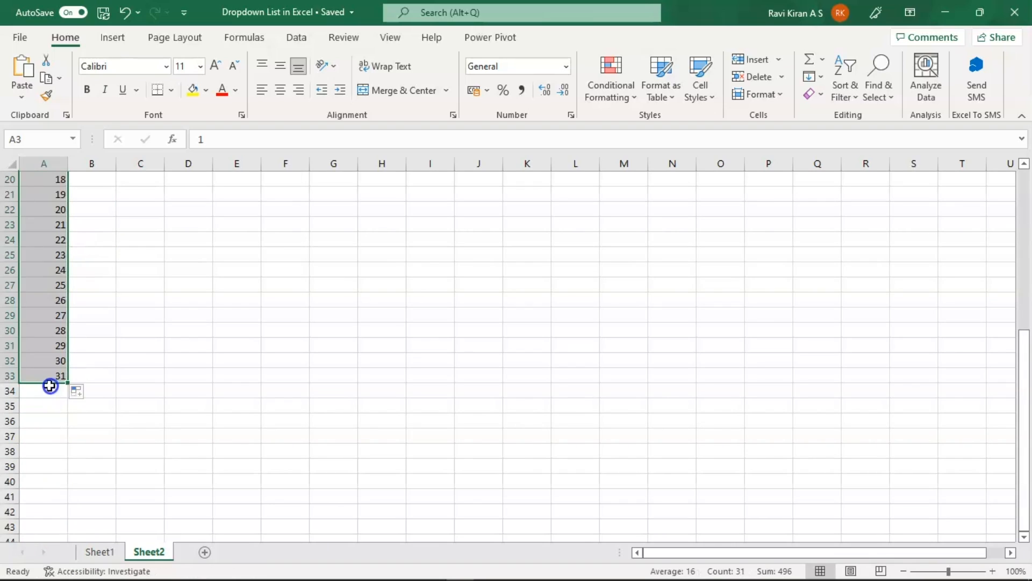
scroll("up", 3)
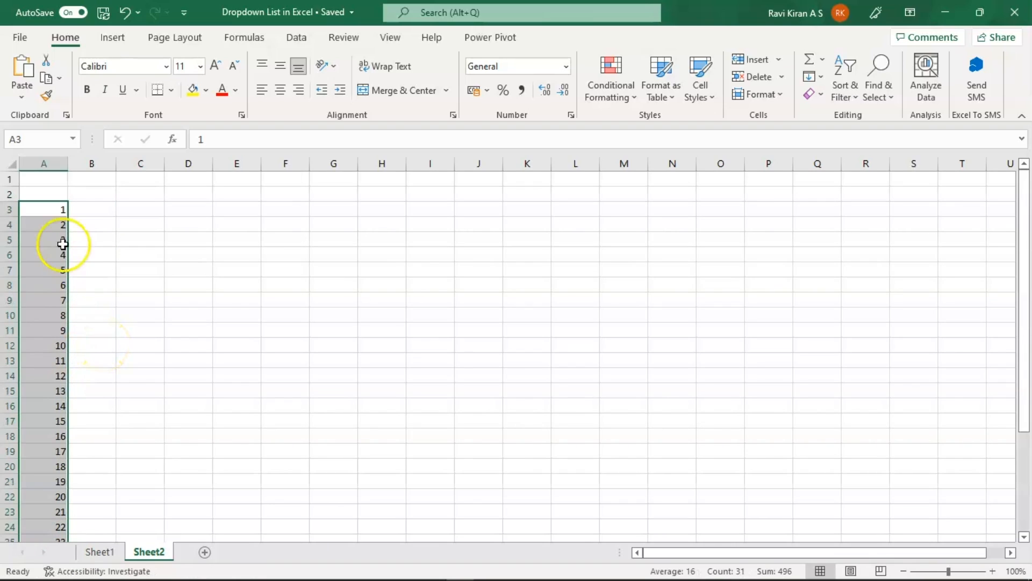
- Enter the heading 'Days' in cell A1 above the numbers
left_click(43, 179)
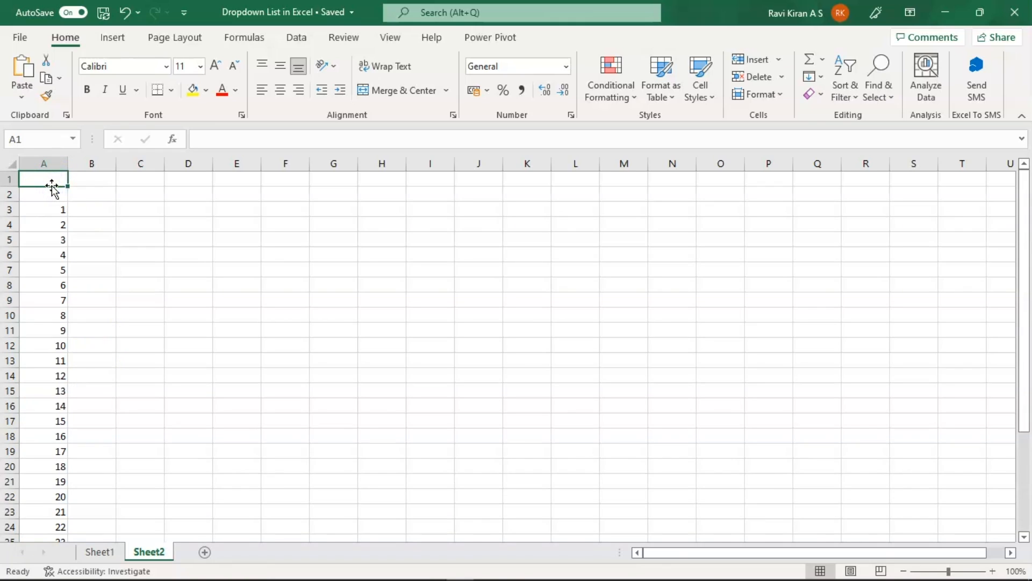
type("Days")
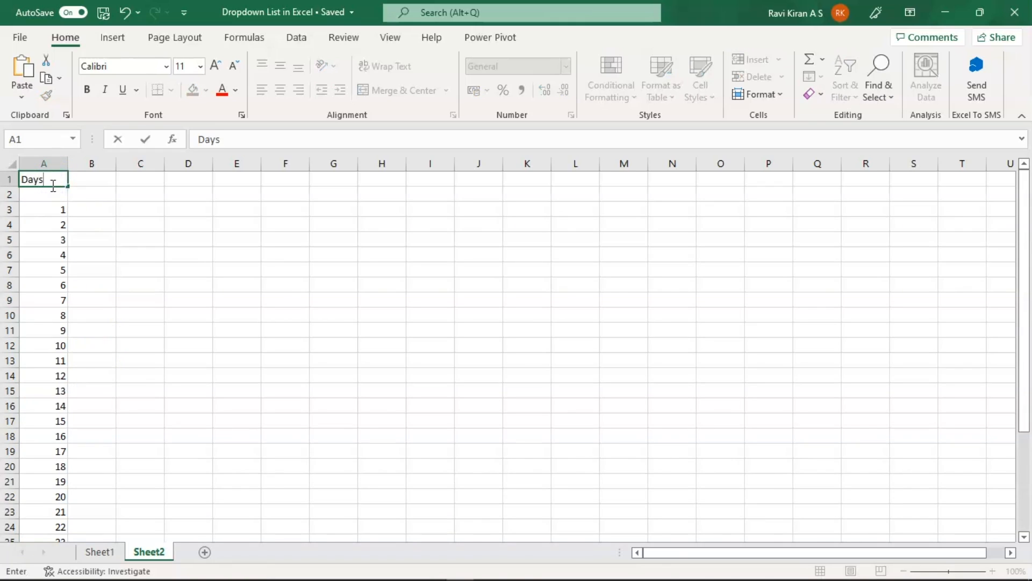
left_click(140, 178)
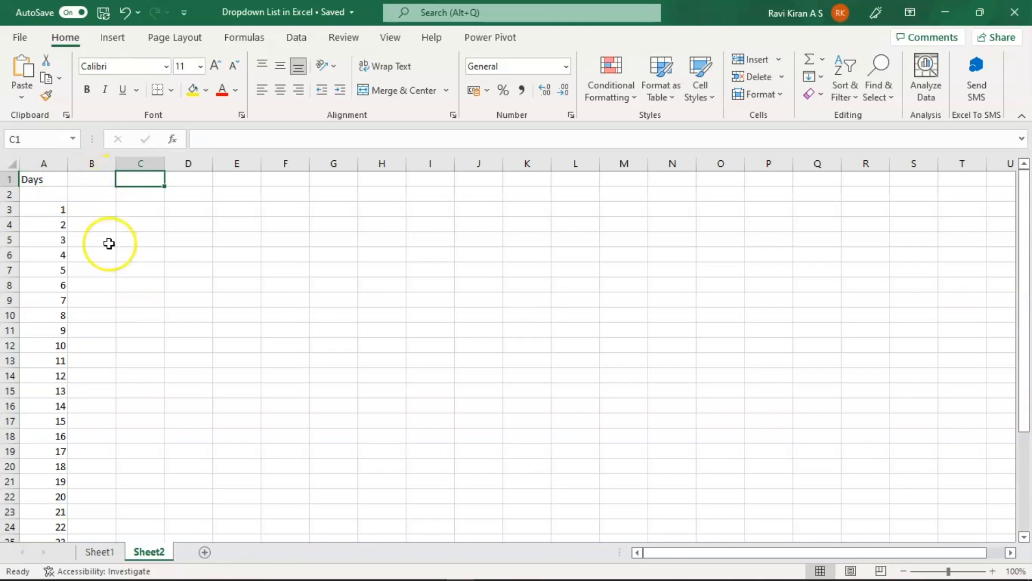
- Enter the heading 'Month' in cell C1 of Sheet2
left_click(99, 551)
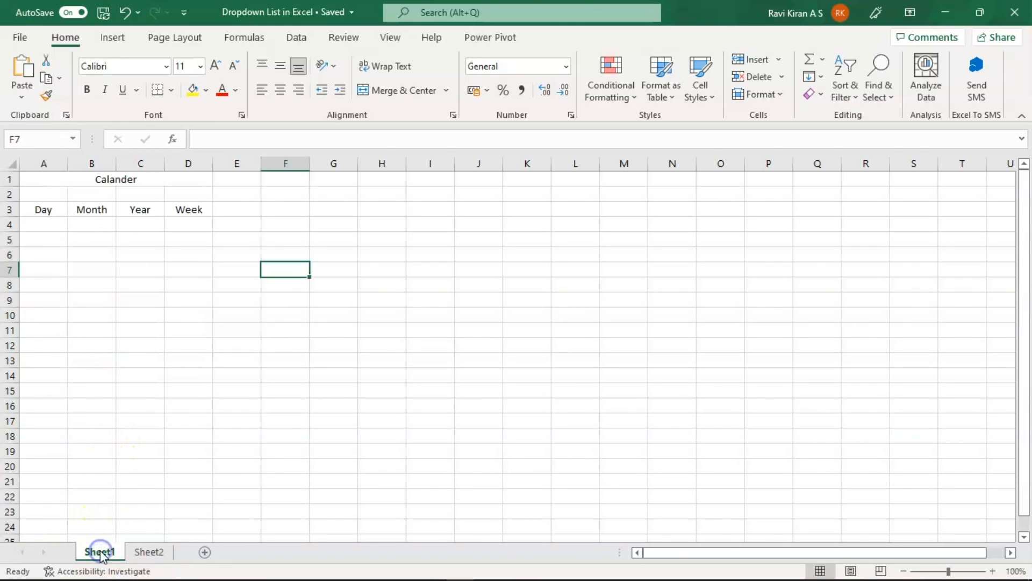
left_click(148, 552)
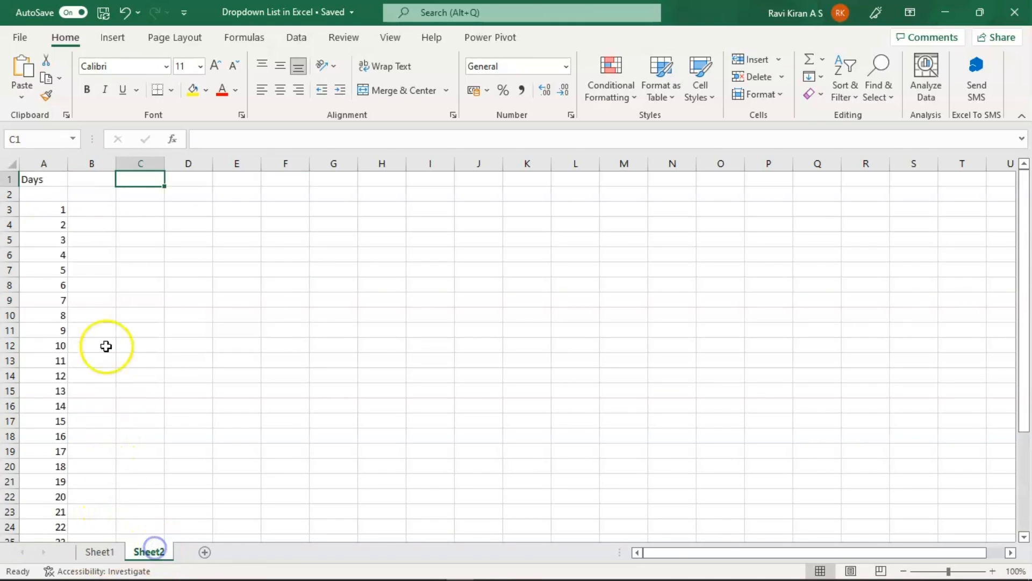
type("M")
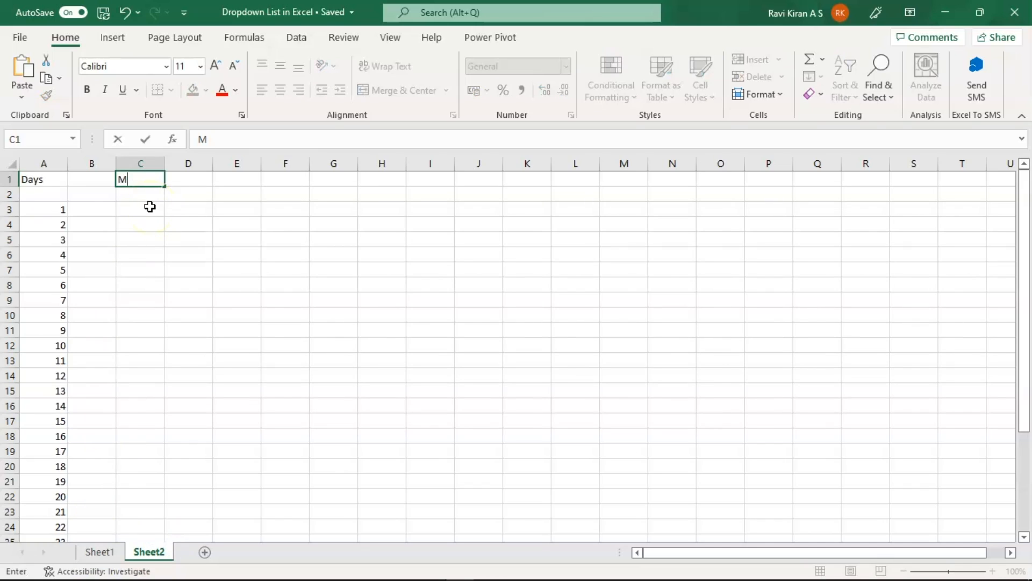
type("o")
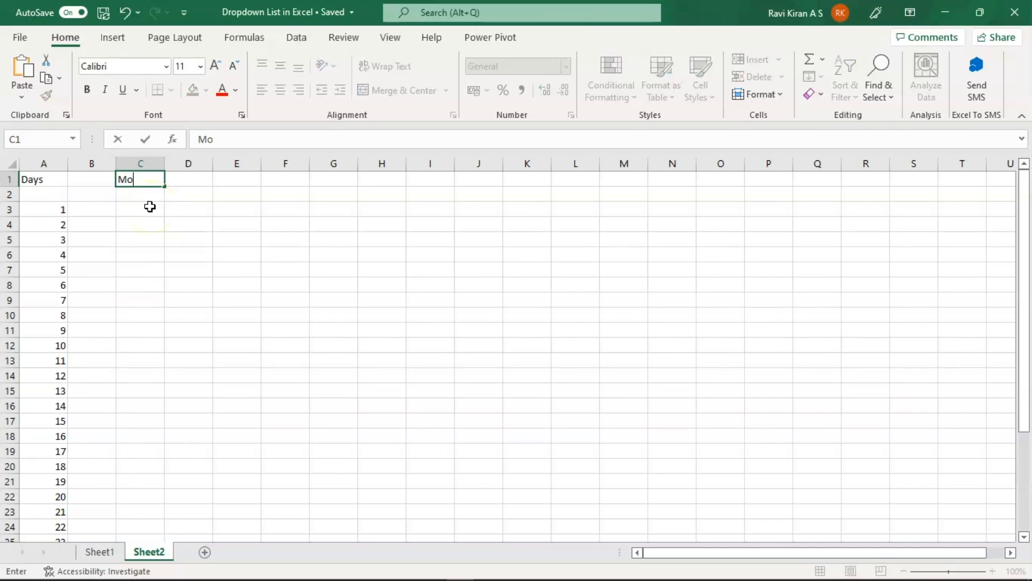
type("nth")
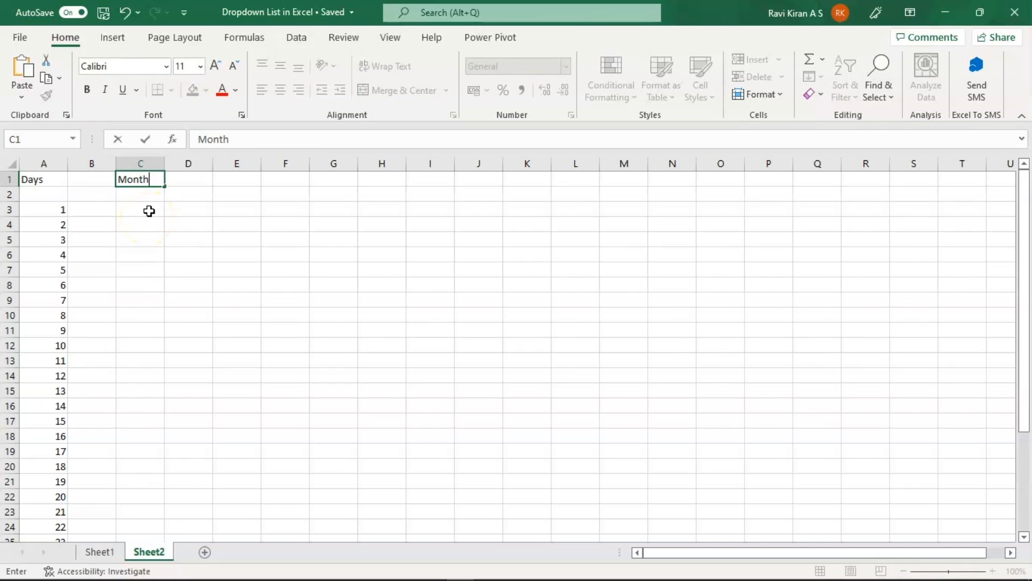
- List the weekdays Sunday through Saturday down column C from C3
left_click(140, 210)
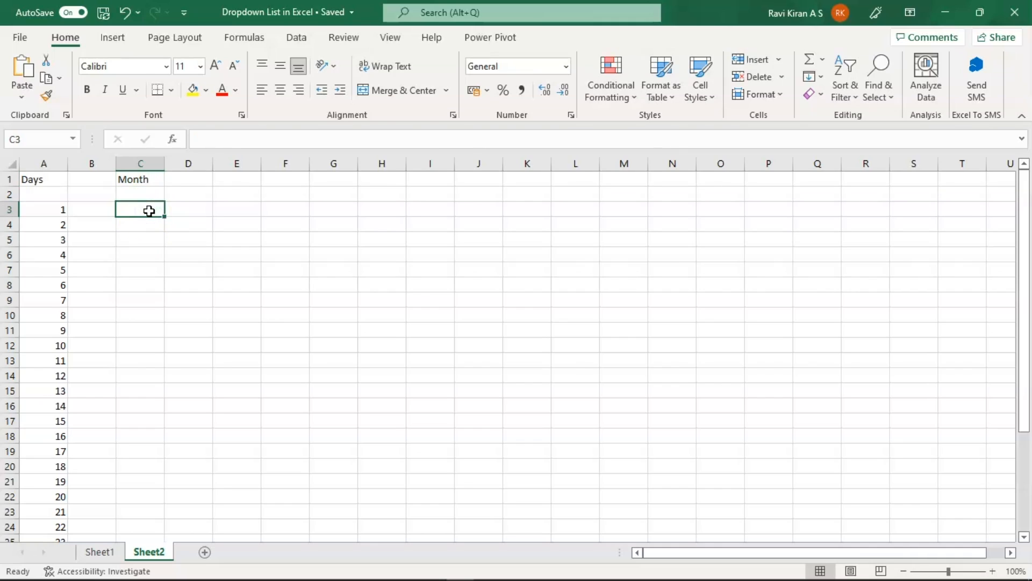
type("Sunday")
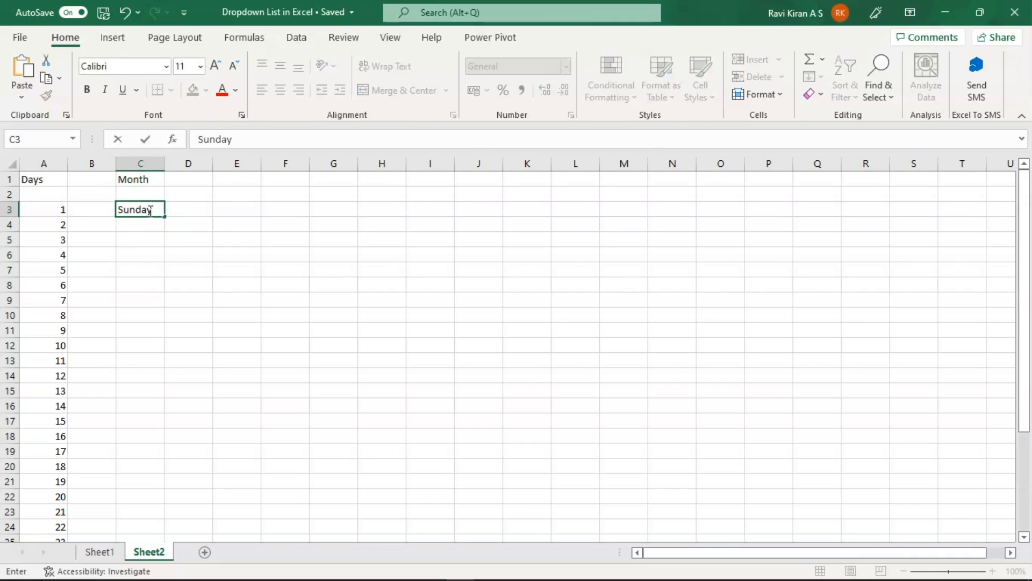
mouse_move(148, 234)
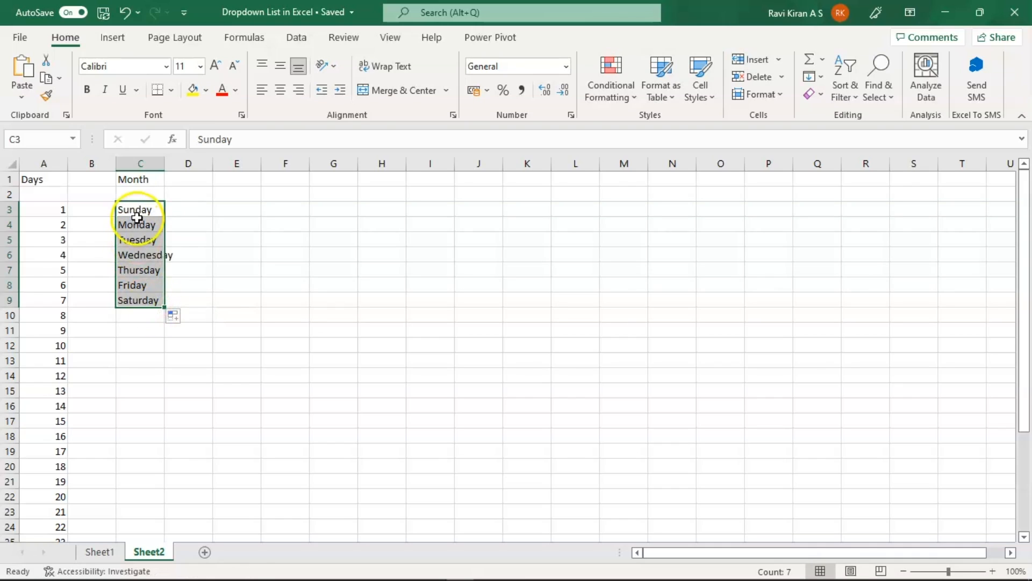
left_click(235, 179)
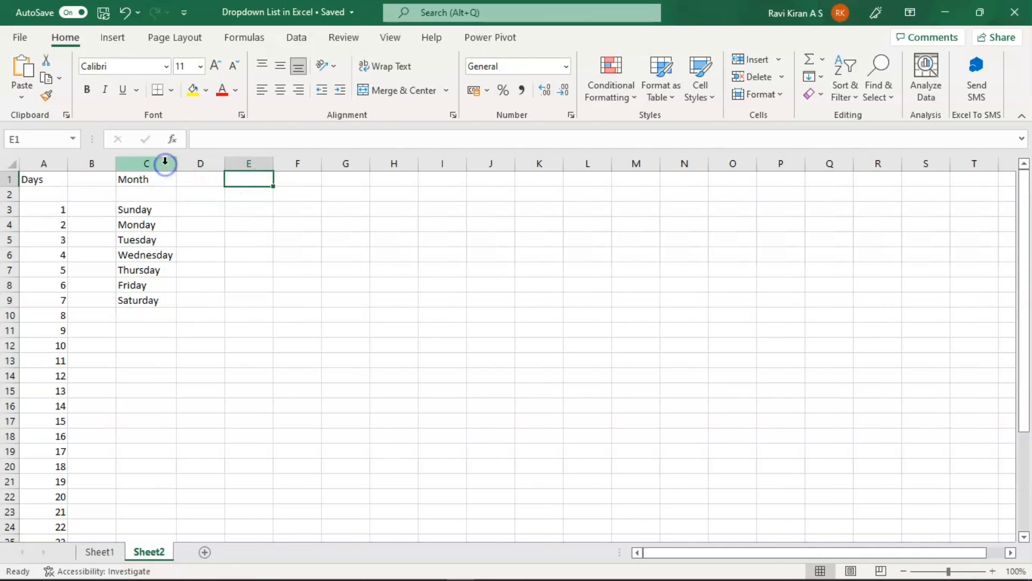
- Enter 'Month' in E1 and fill January through December down from E3
type("Month")
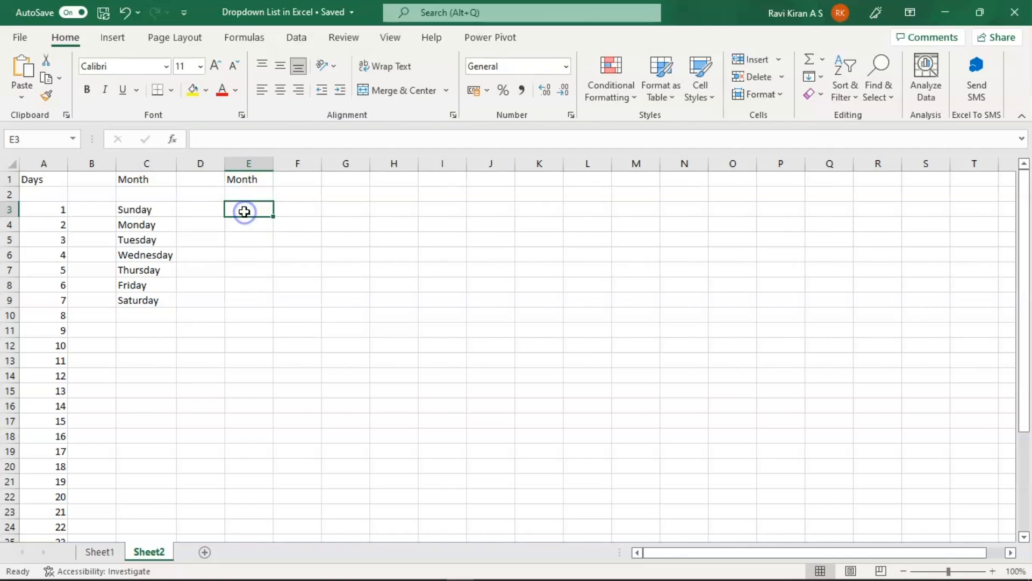
type("Jan")
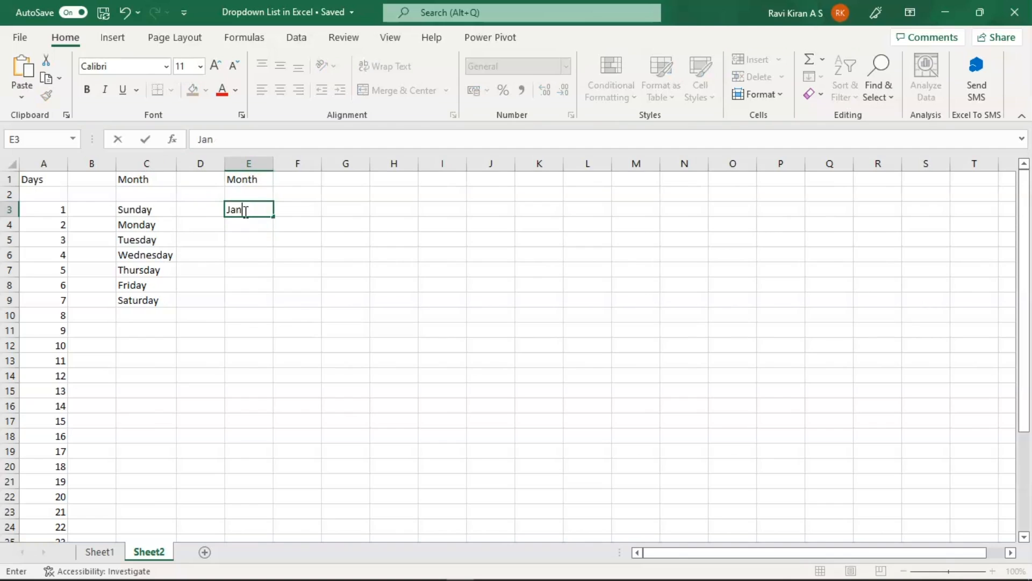
type("uary")
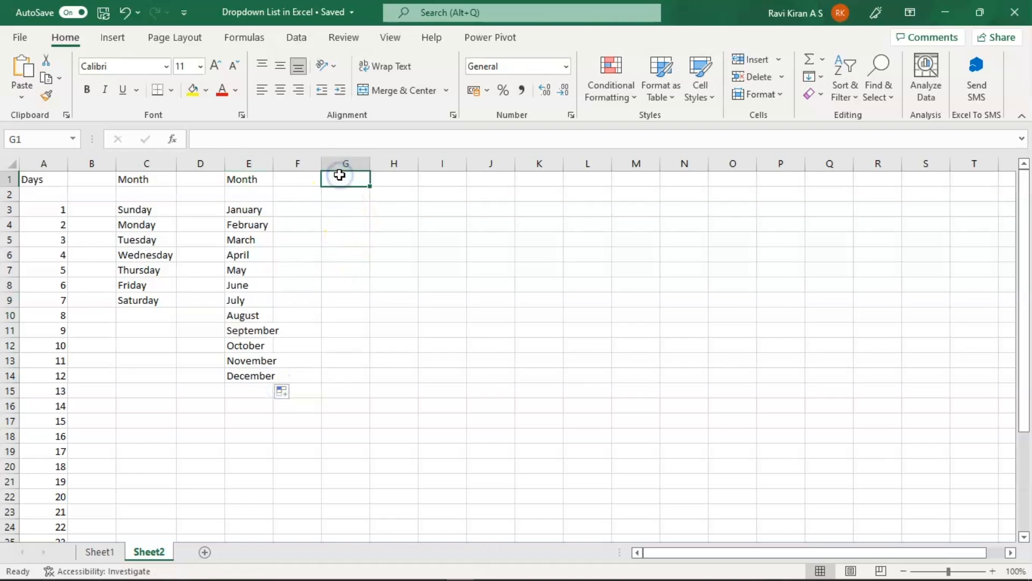
- Enter 'Year' in G1 and fill consecutive years from 1990 down column G
type("Year")
left_click(346, 209)
type("1")
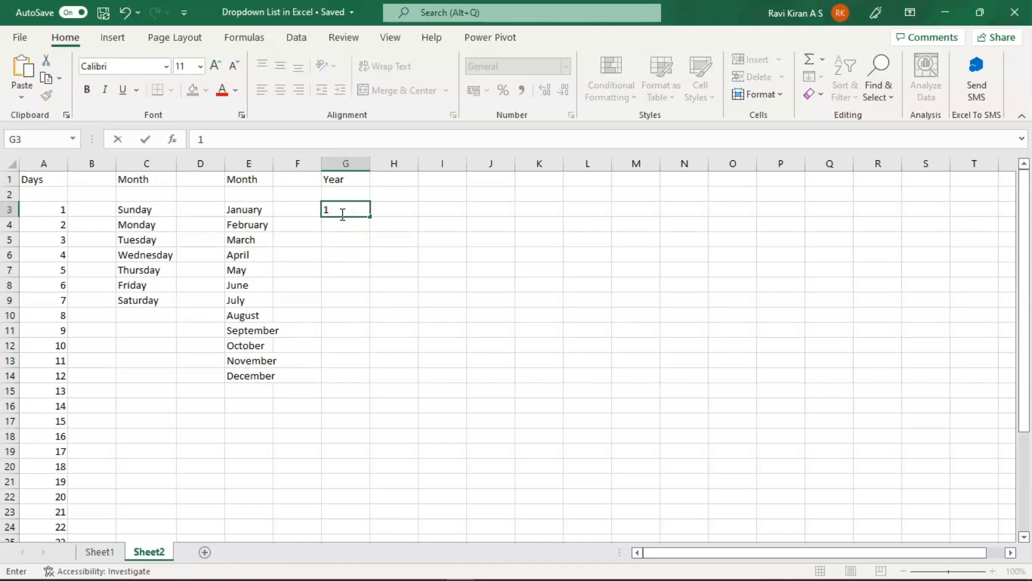
type("990")
left_click(345, 225)
type("1991")
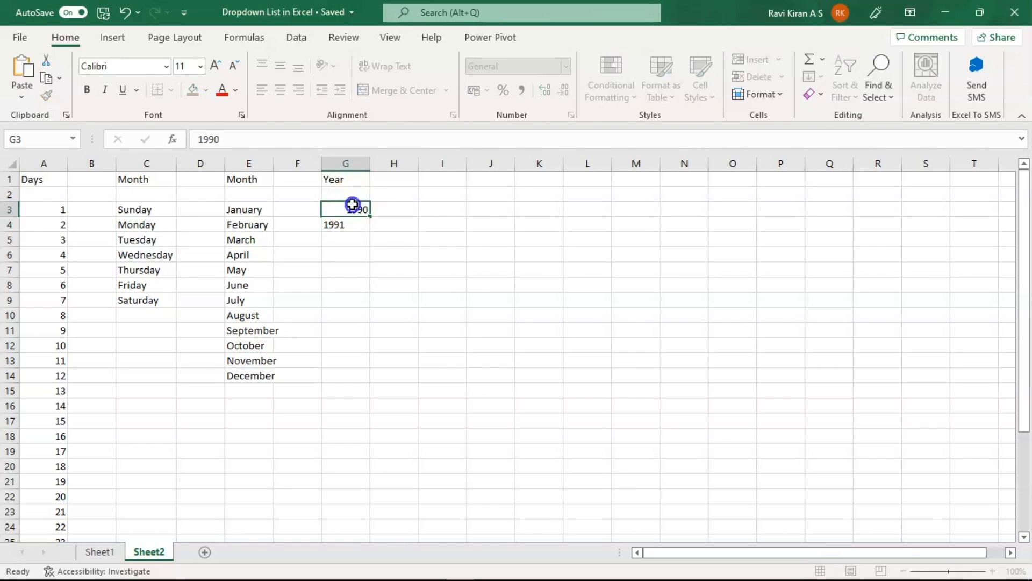
left_click_drag(345, 210, 345, 224)
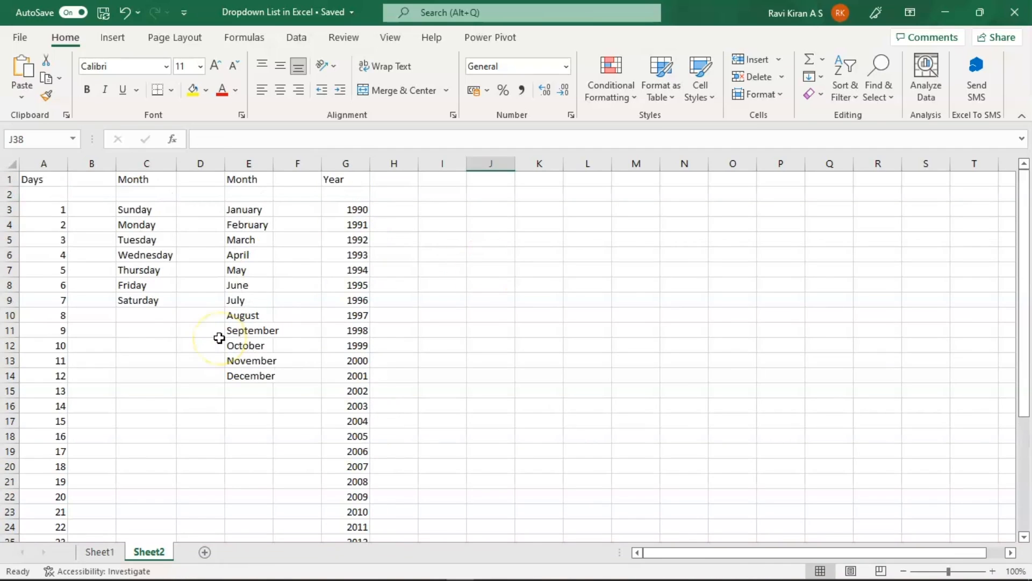
mouse_move(89, 187)
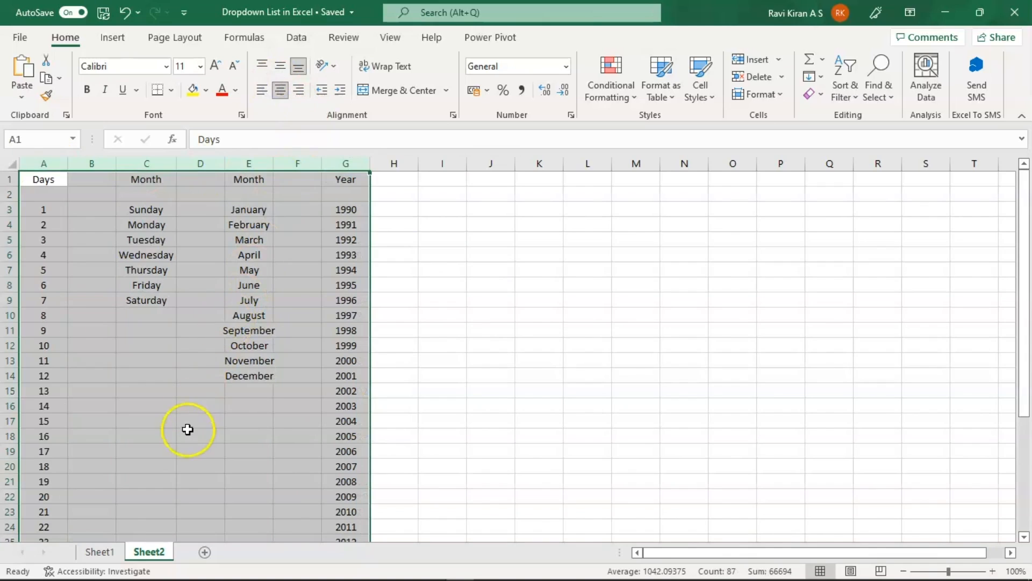
- Return to Sheet1 and select cell A4 under the Day heading for a data rule
left_click(99, 552)
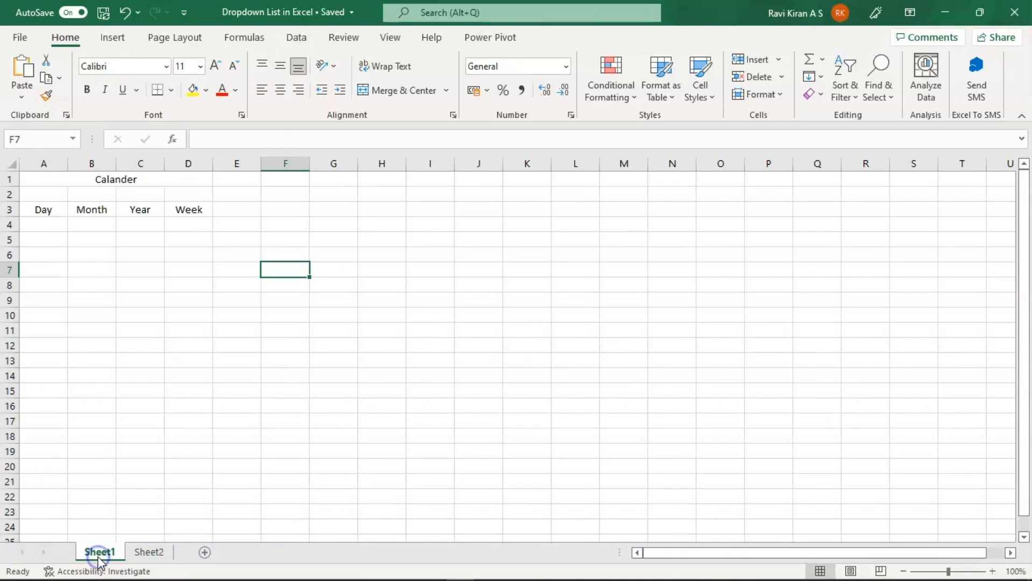
mouse_move(48, 227)
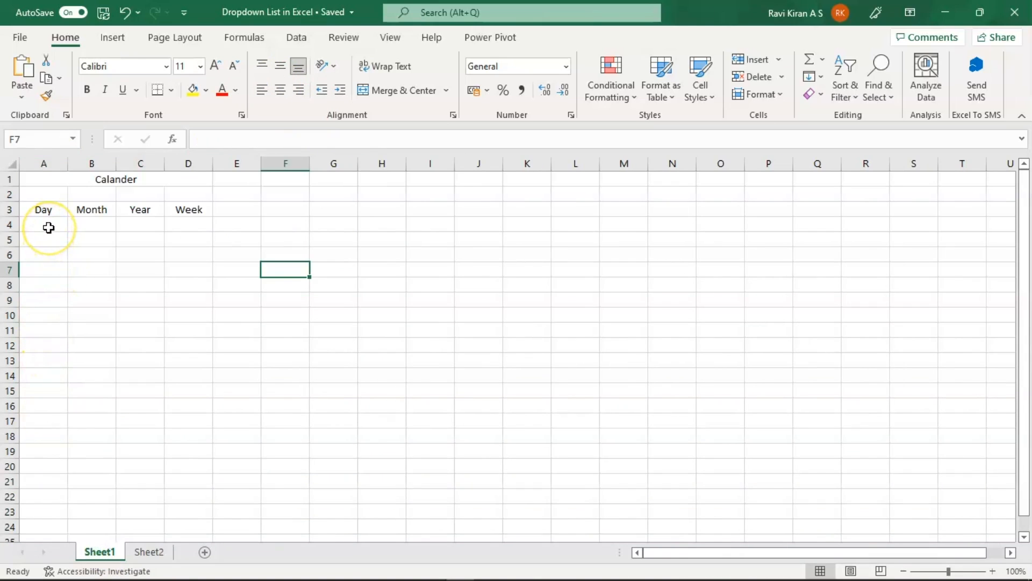
left_click(43, 227)
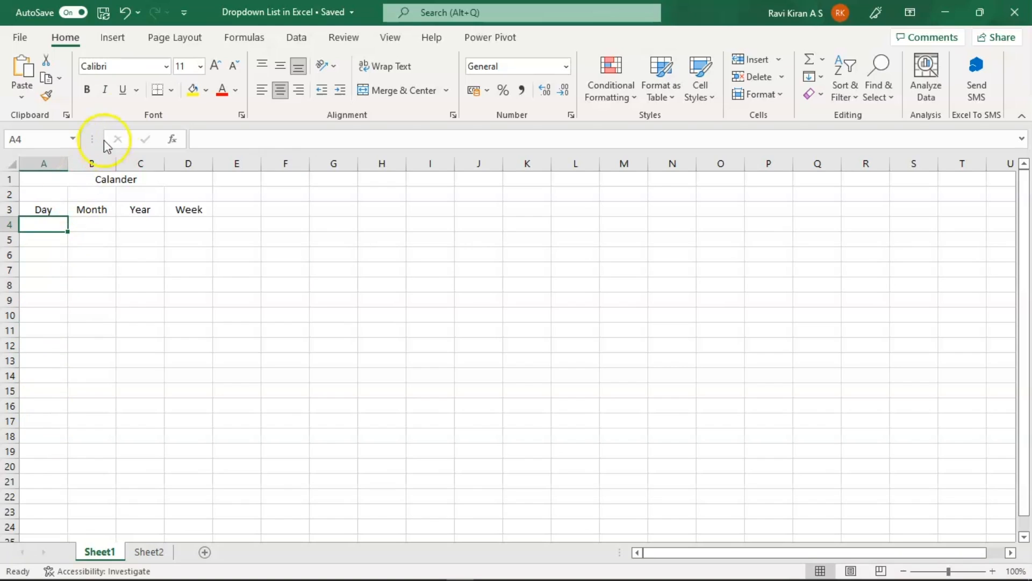
mouse_move(296, 37)
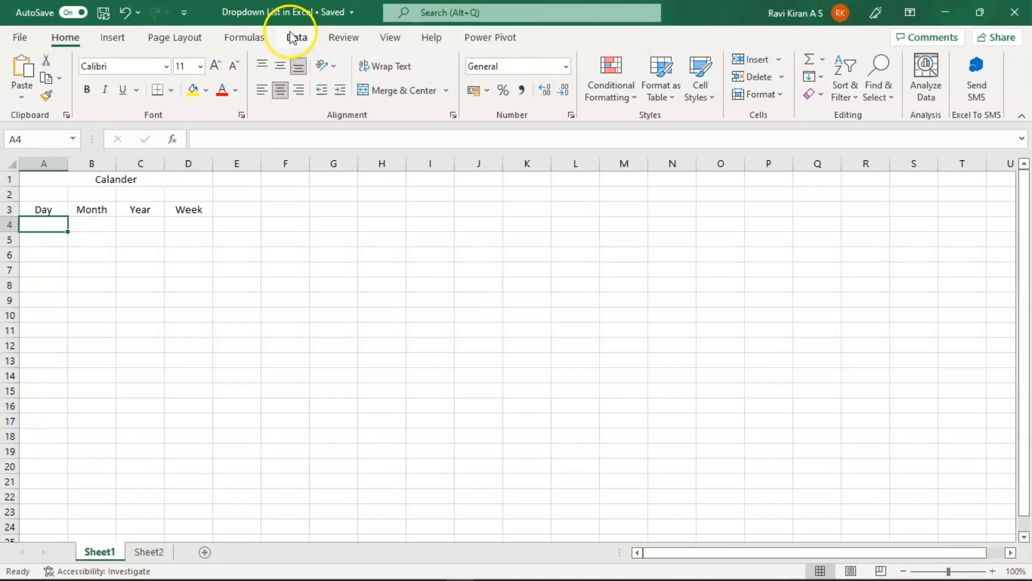
left_click(297, 37)
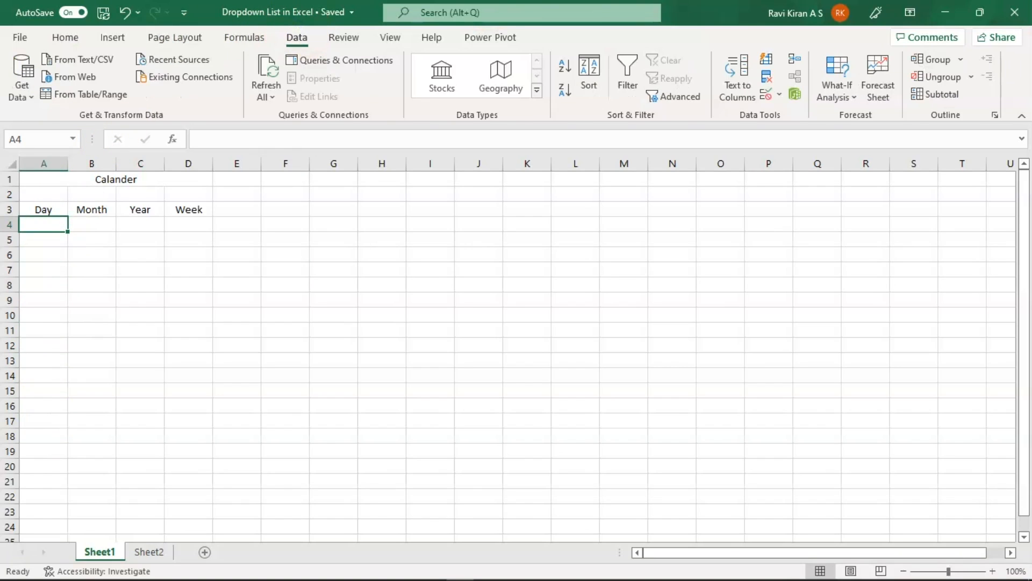
mouse_move(767, 78)
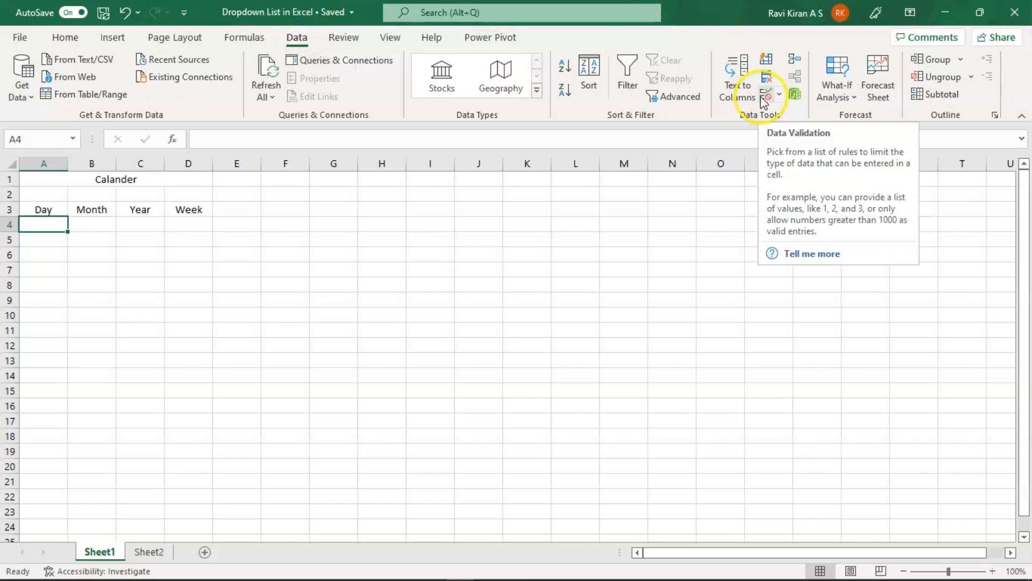
- Set Data Validation for A4 to a List sourced from Sheet2's day numbers A3:A33
left_click(767, 93)
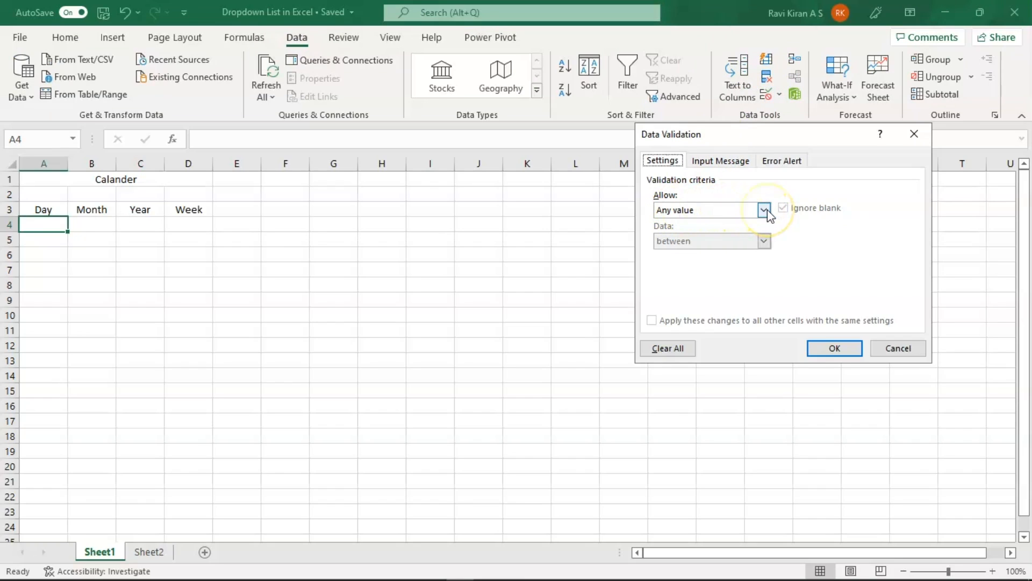
left_click(763, 209)
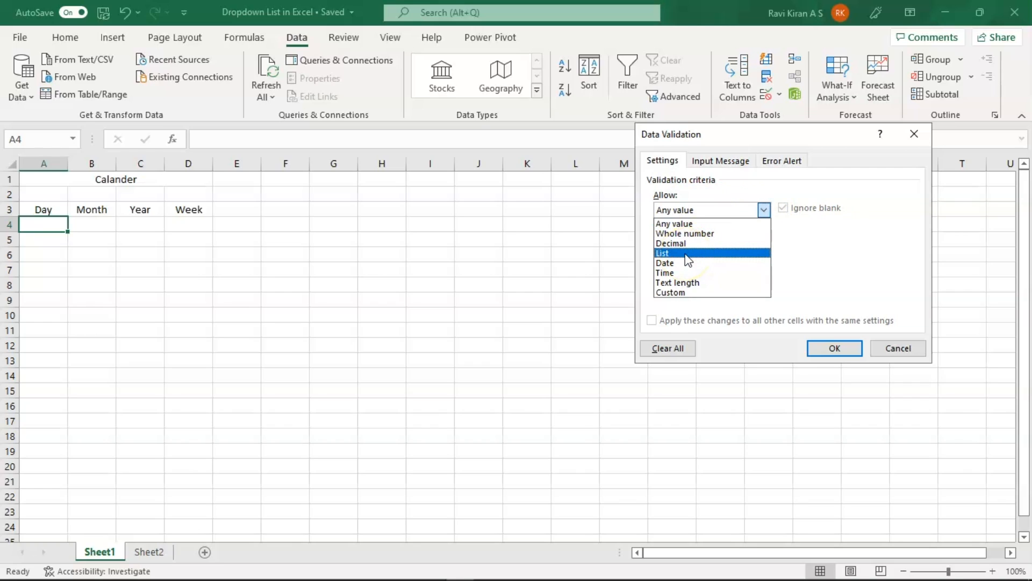
left_click(664, 253)
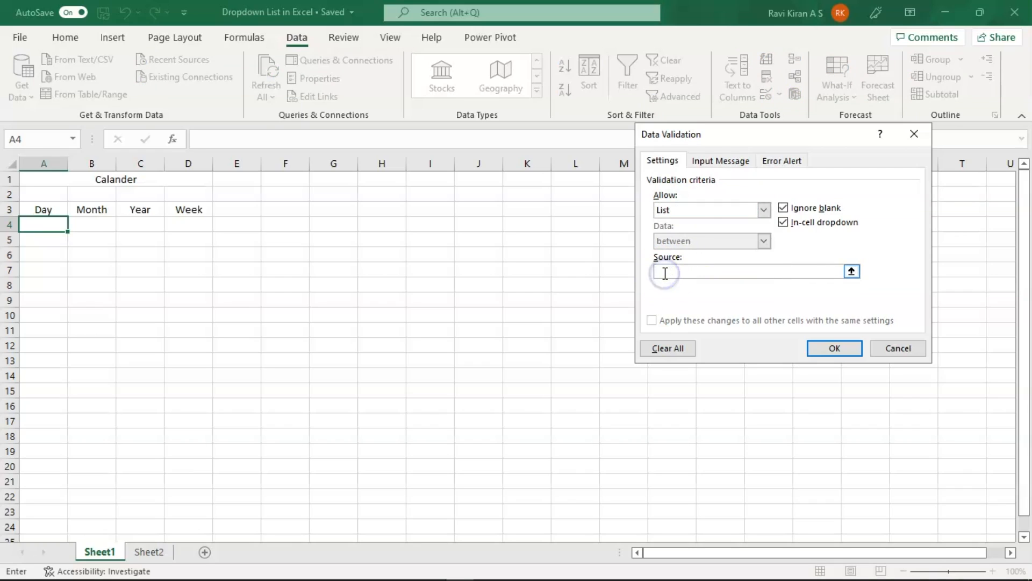
mouse_move(670, 272)
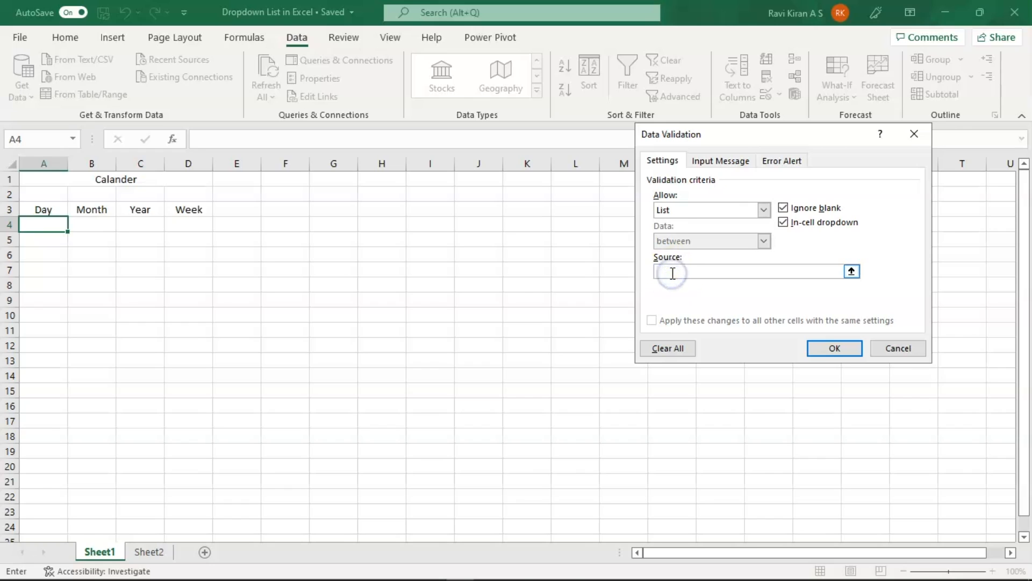
mouse_move(148, 551)
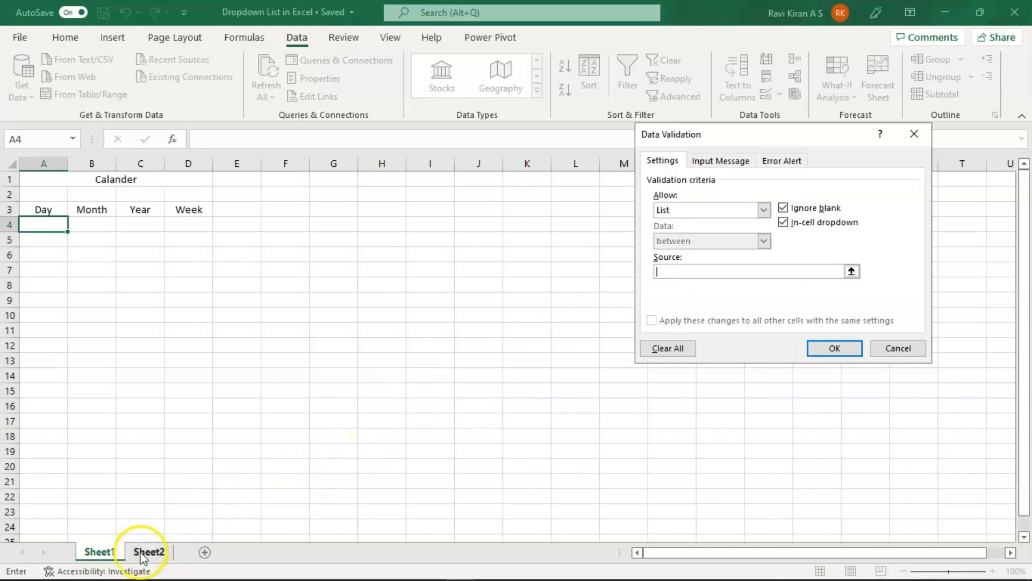
left_click(149, 551)
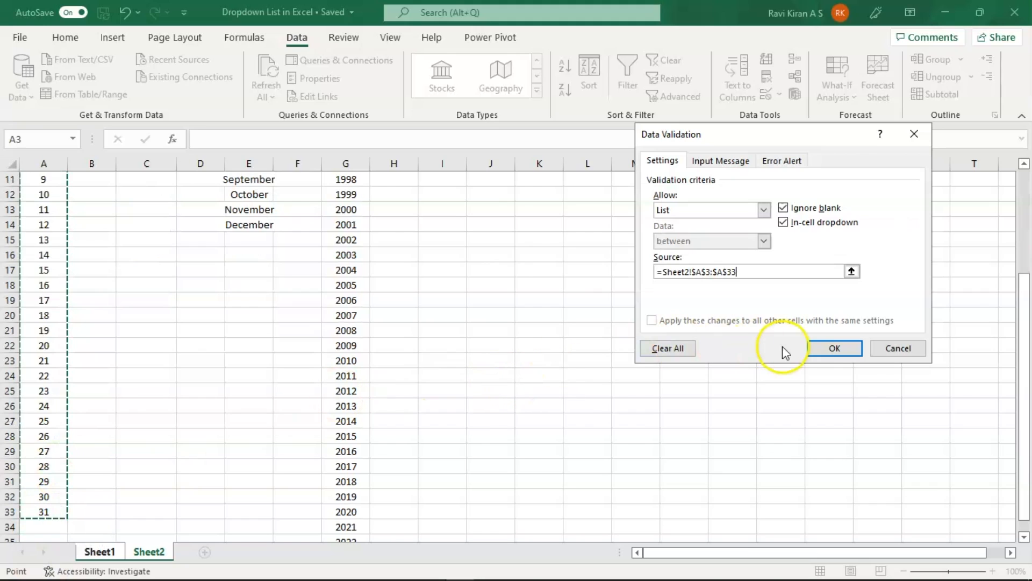
mouse_move(731, 236)
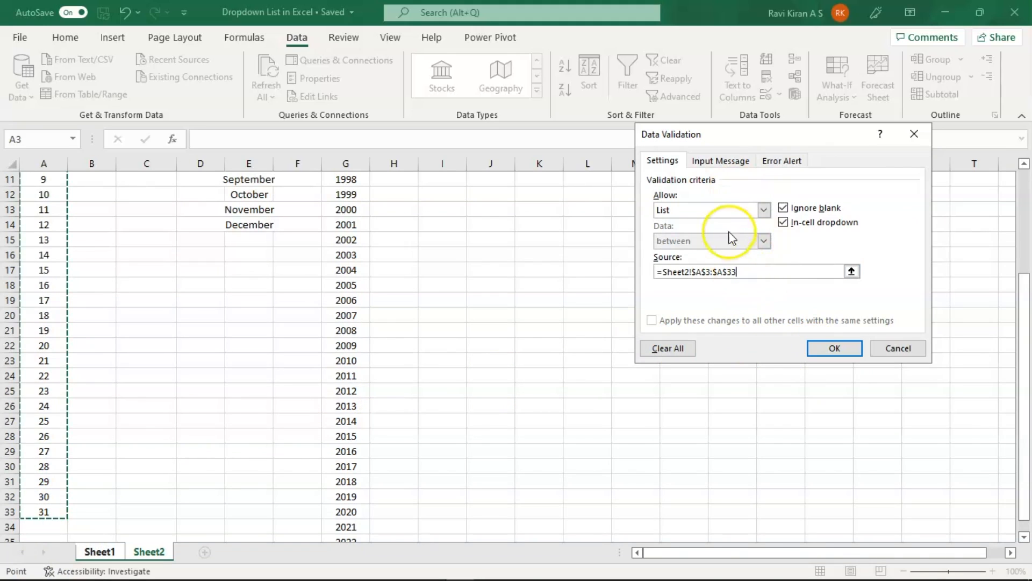
left_click(720, 160)
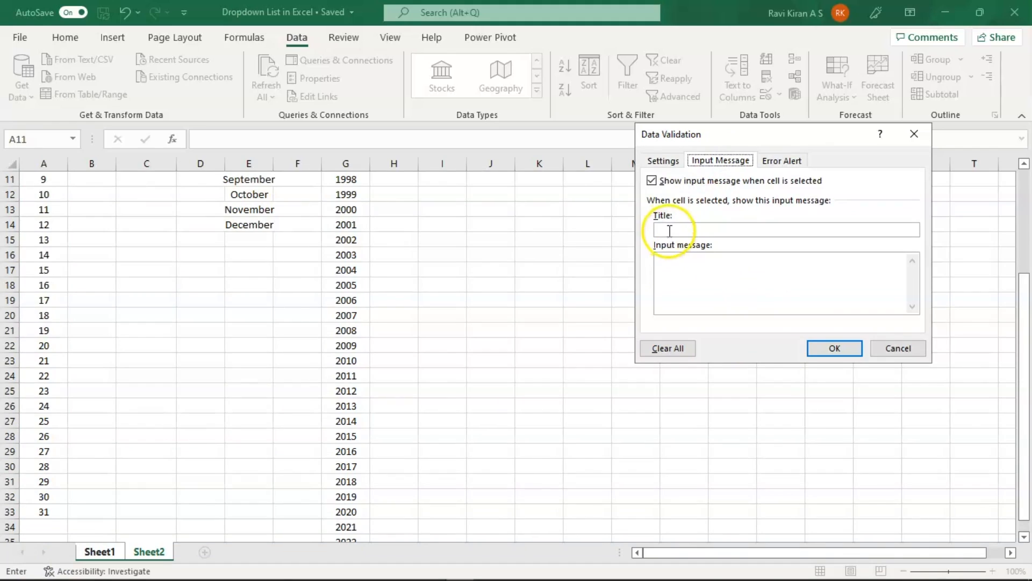
- Give A4 the input message 'Select from Dropdown only' and begin its title
left_click(99, 551)
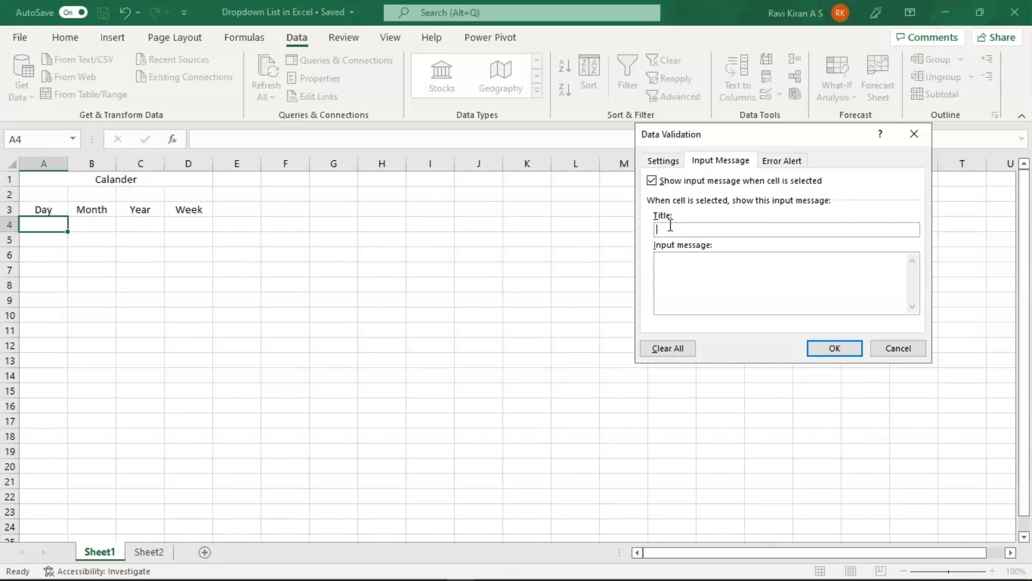
type("Select fro")
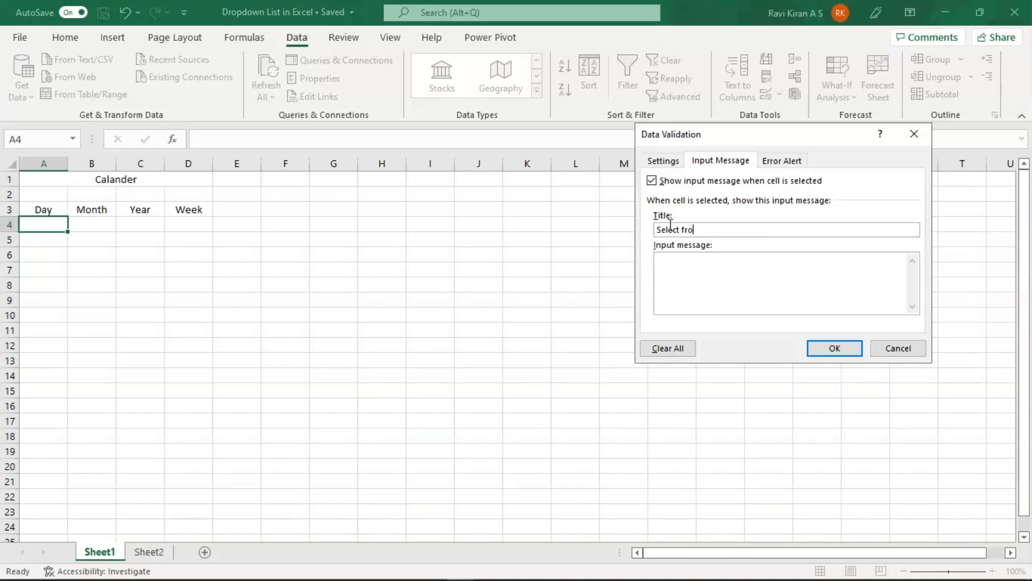
type("m")
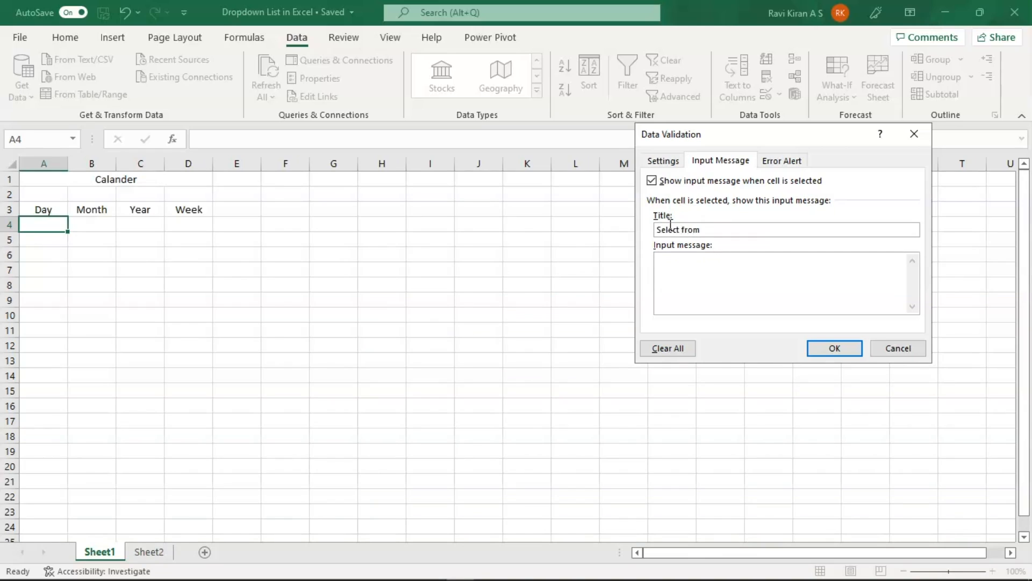
type("Dropd")
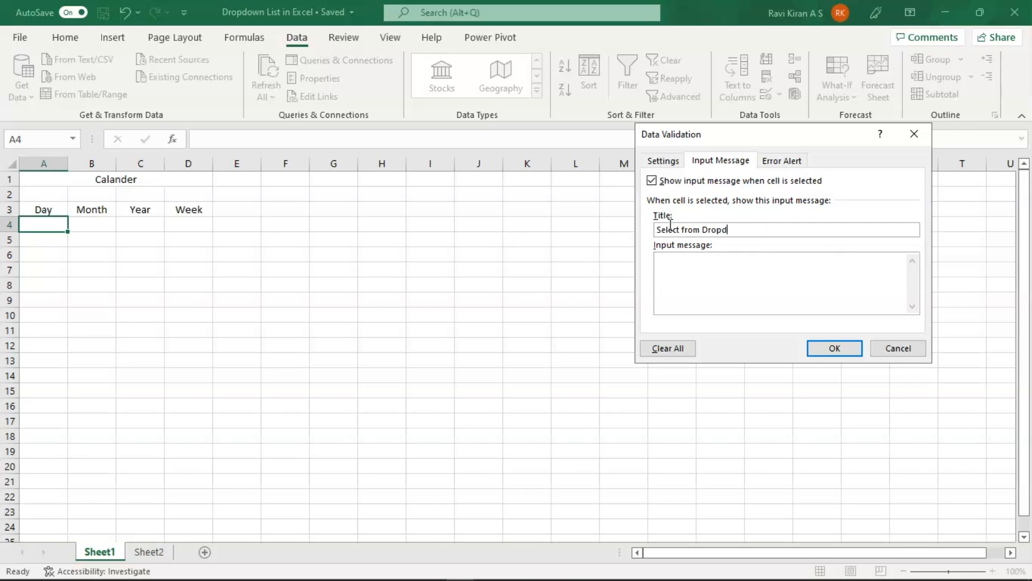
type("own")
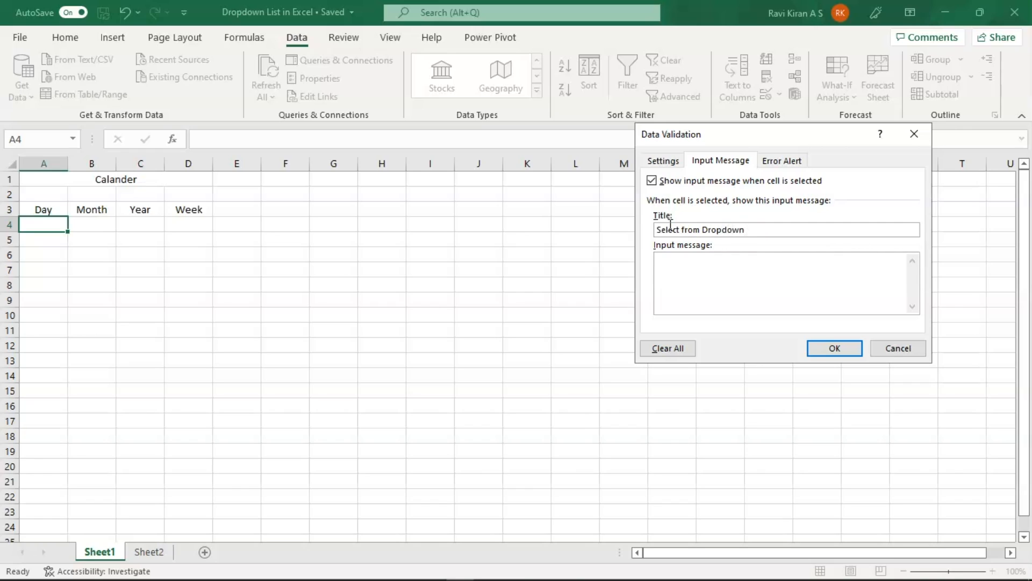
type("only")
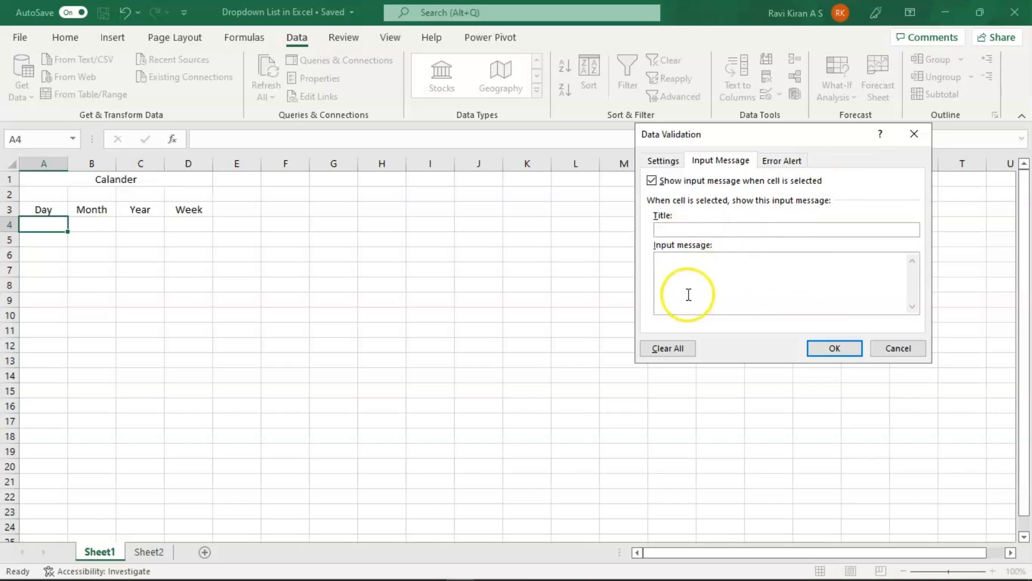
type("Select from Dropdown only")
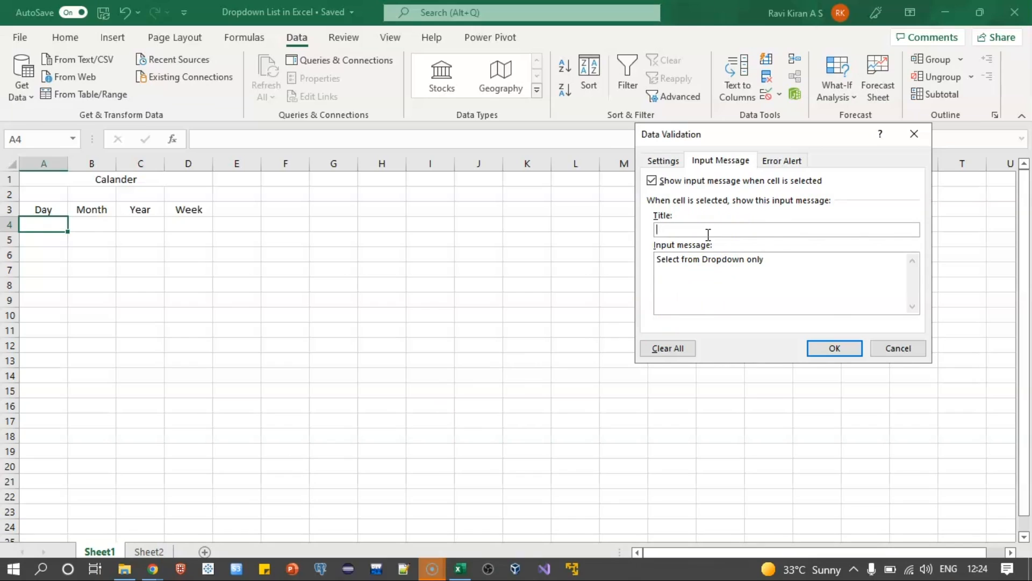
type("OPt")
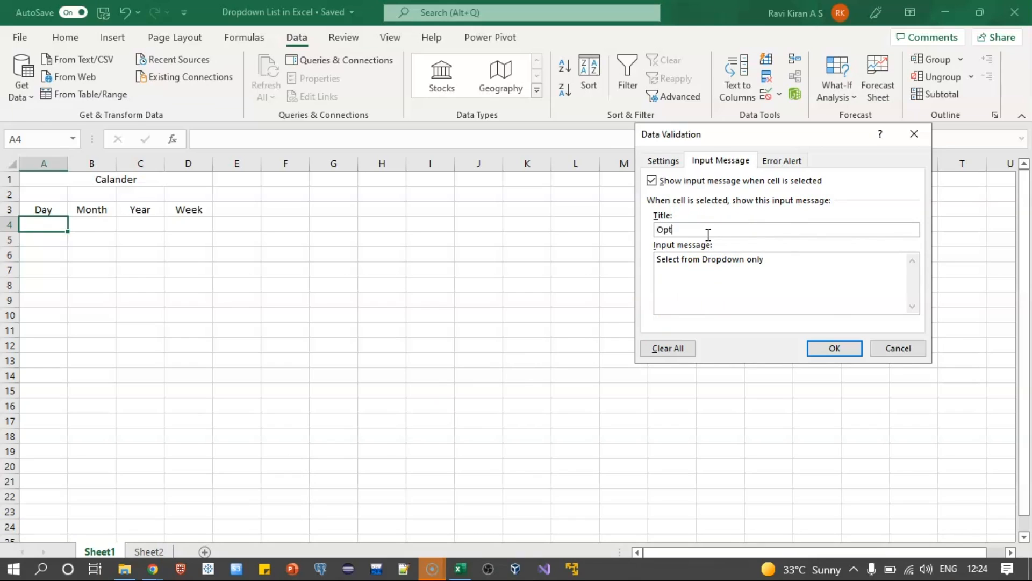
left_click(782, 160)
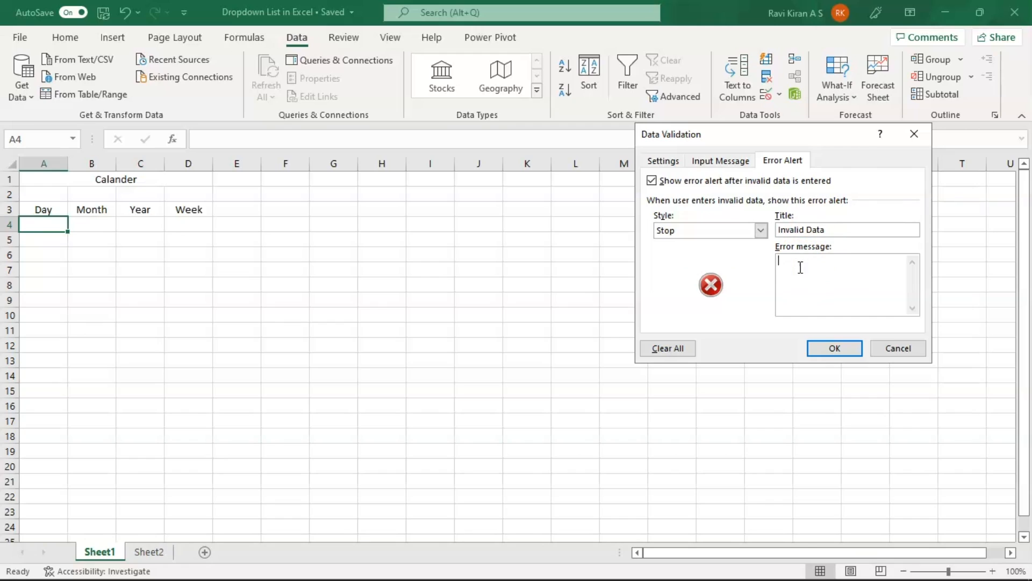
- Set the Stop alert 'Invalid Data' with message 'Please select from dropdown only.' and apply the rule
type("Please")
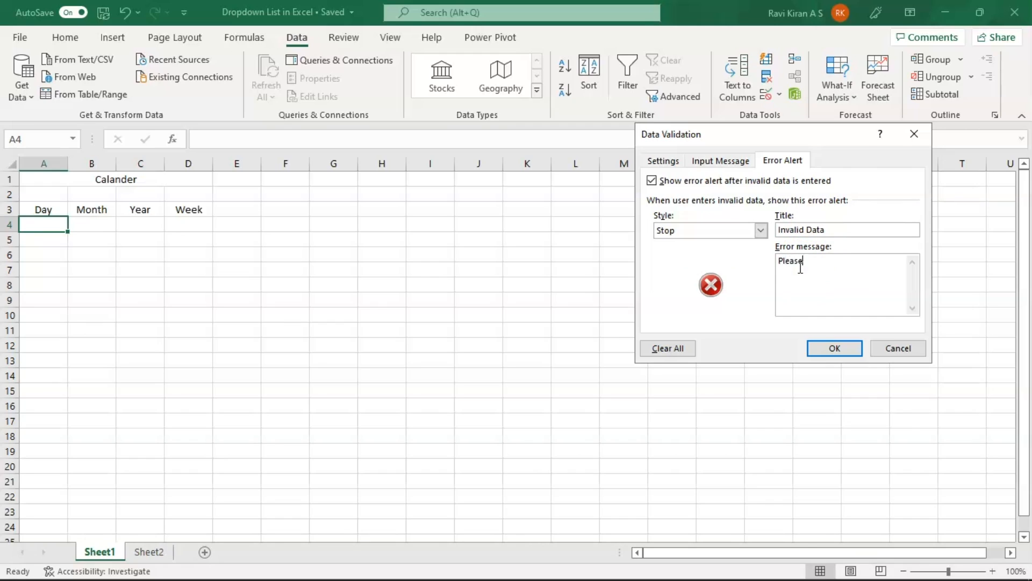
type("selct")
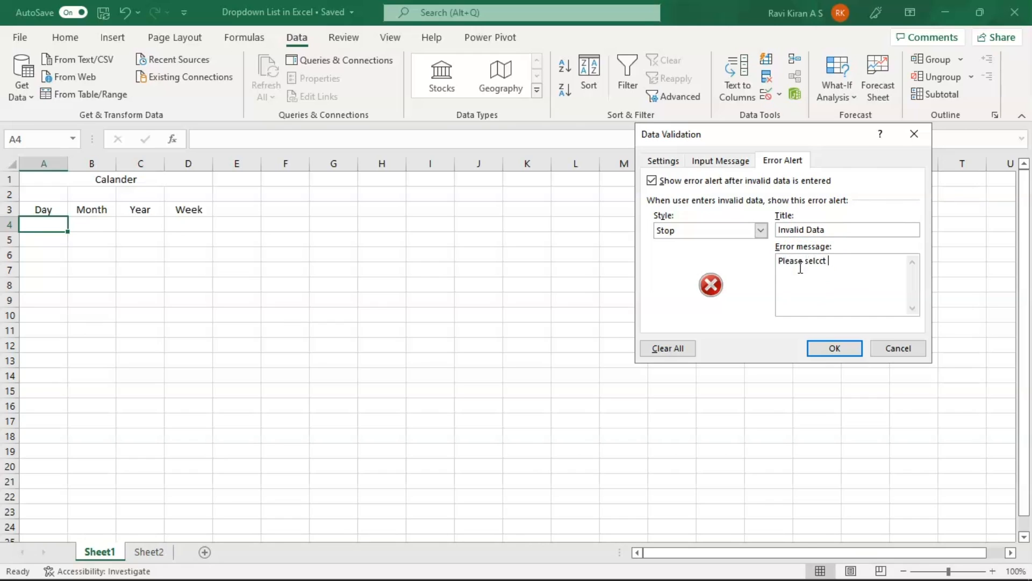
key("Backspace")
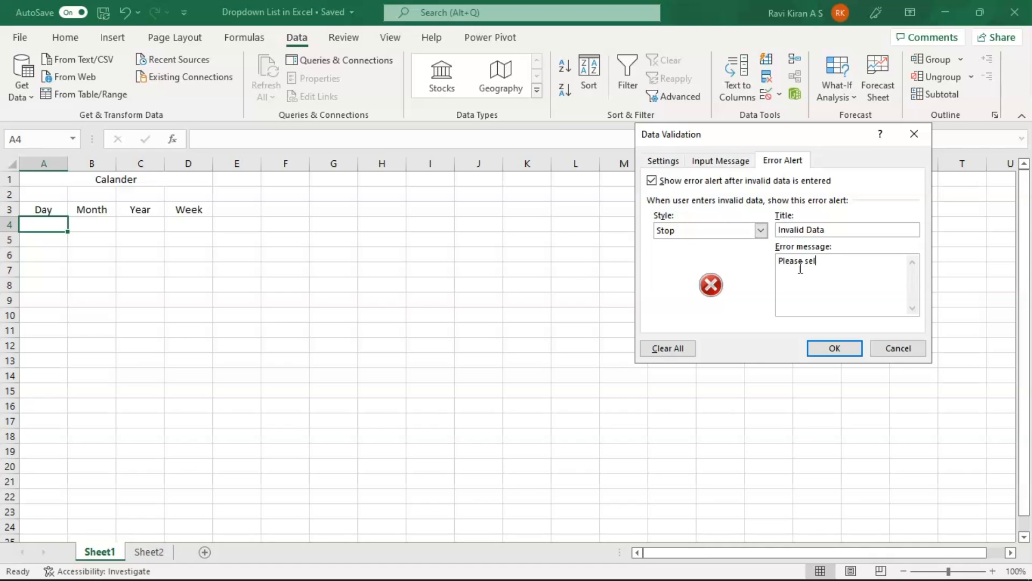
type("ect from")
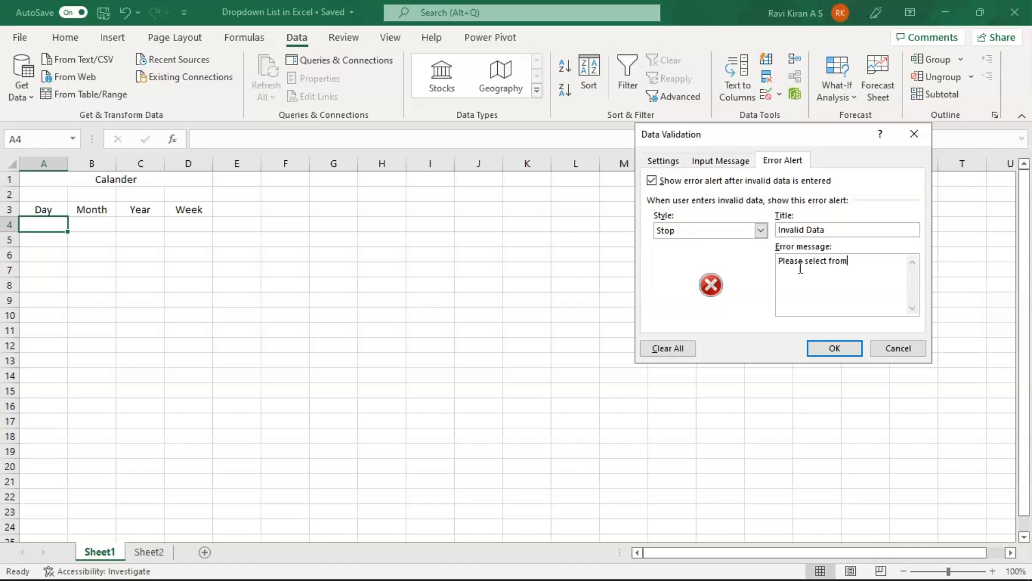
type("dri")
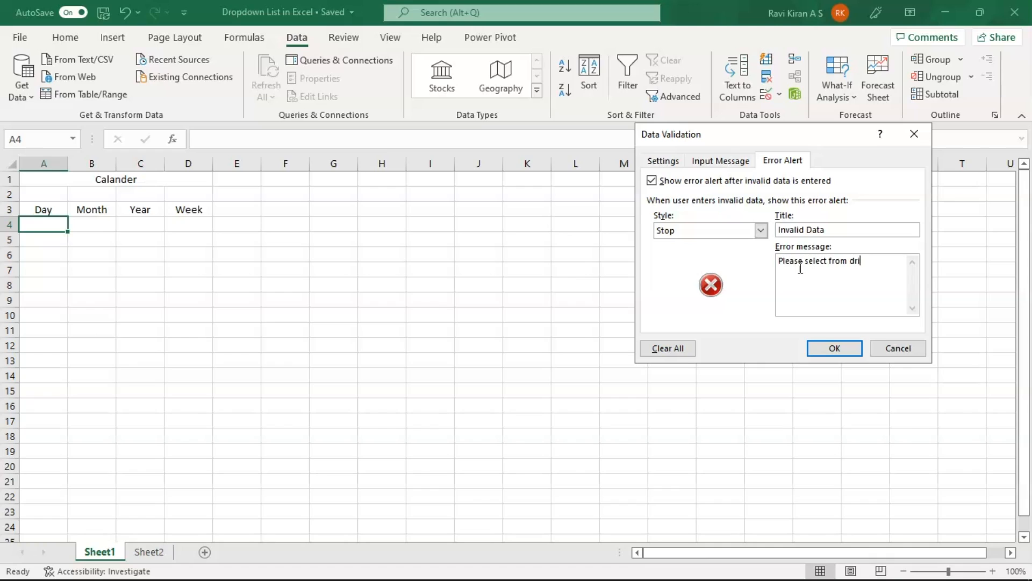
type("o")
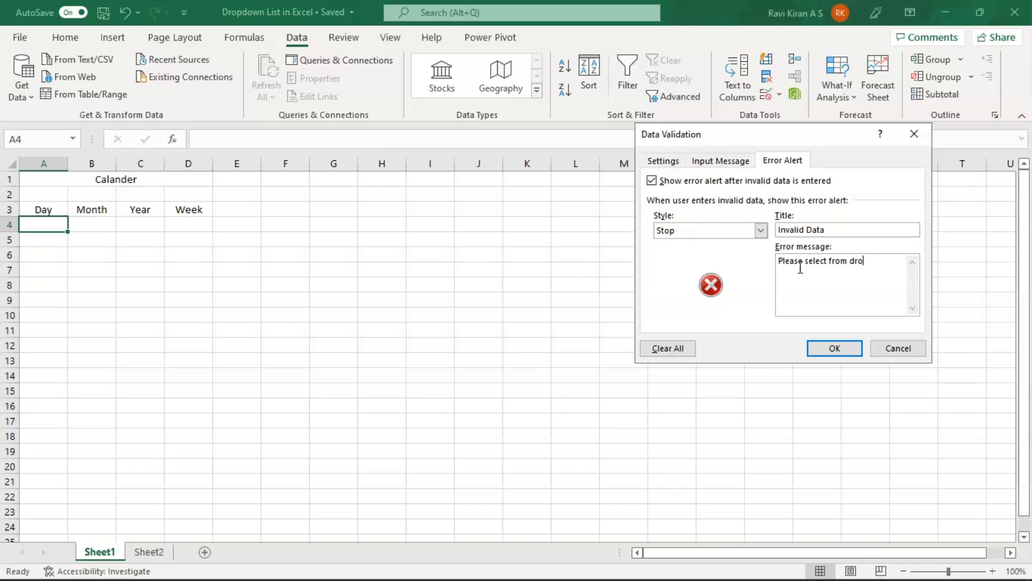
type("pdown")
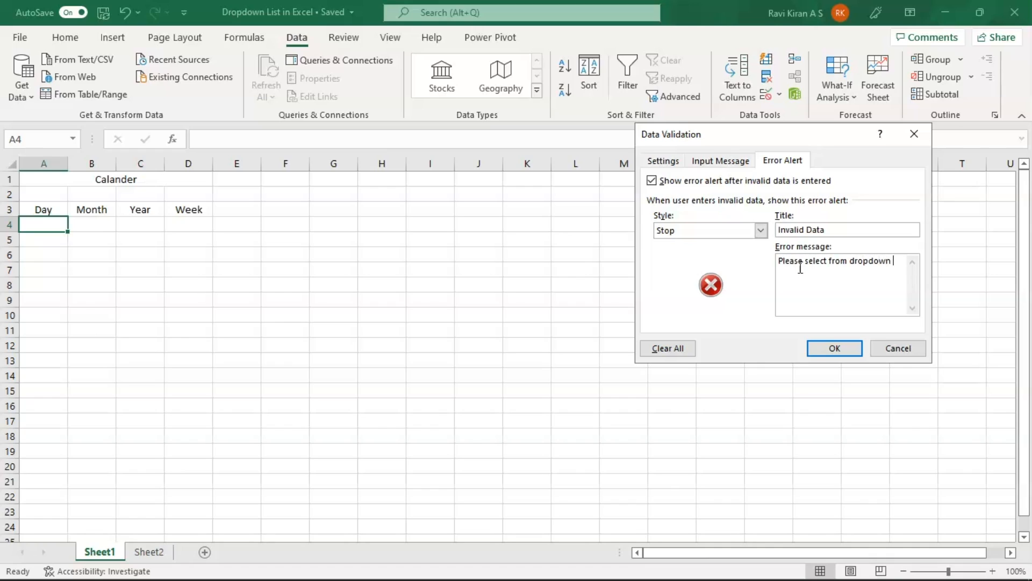
type("only.")
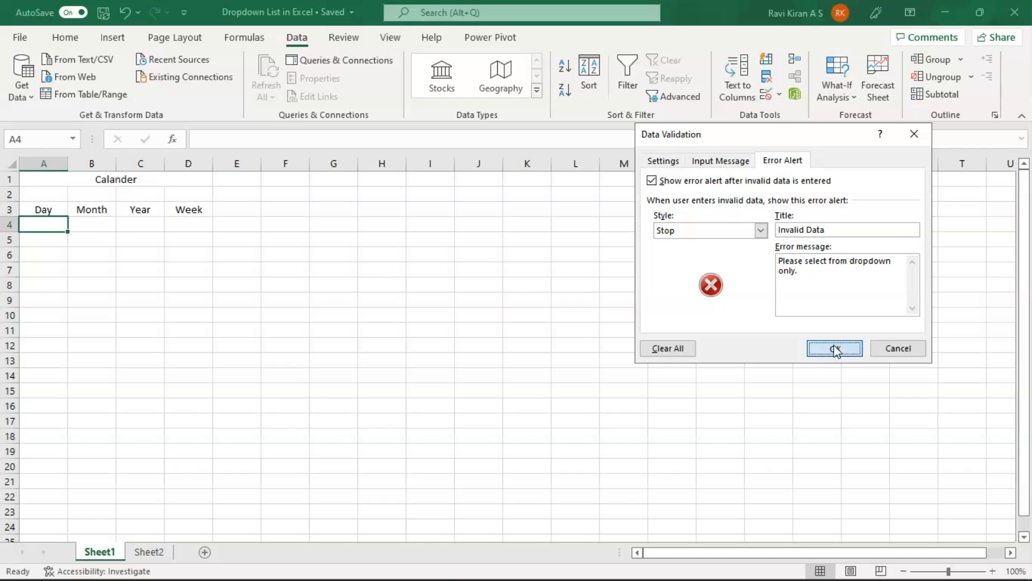
left_click(834, 347)
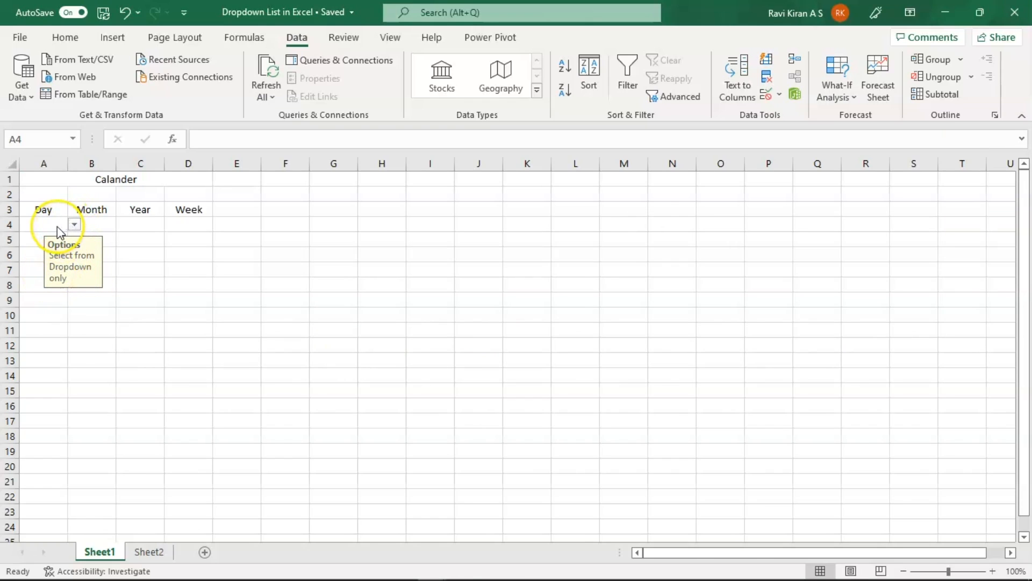
- Enter 32 in Day cell A4, confirm the Invalid Data alert rejects it, and clear the cell
type("3")
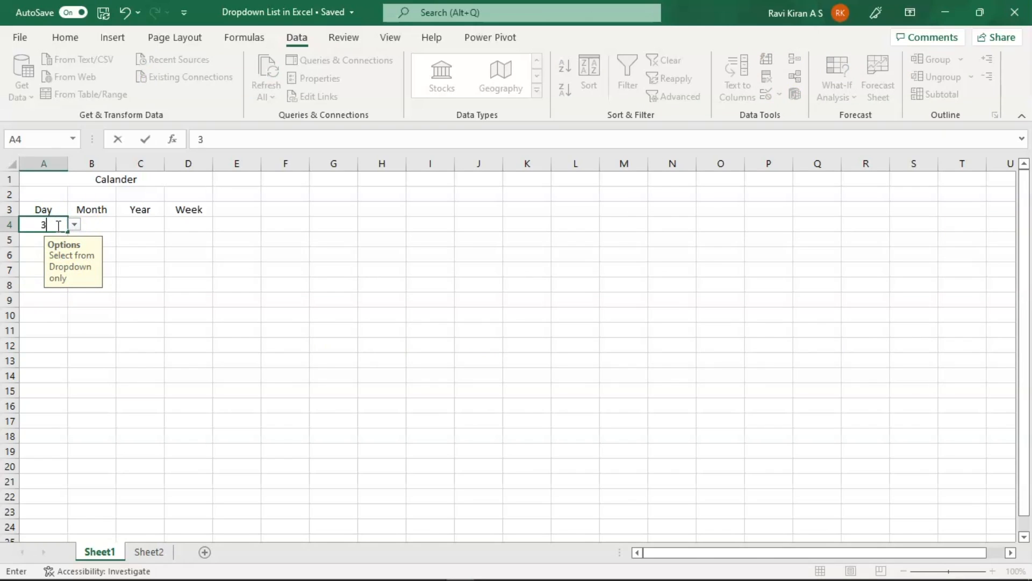
type("2")
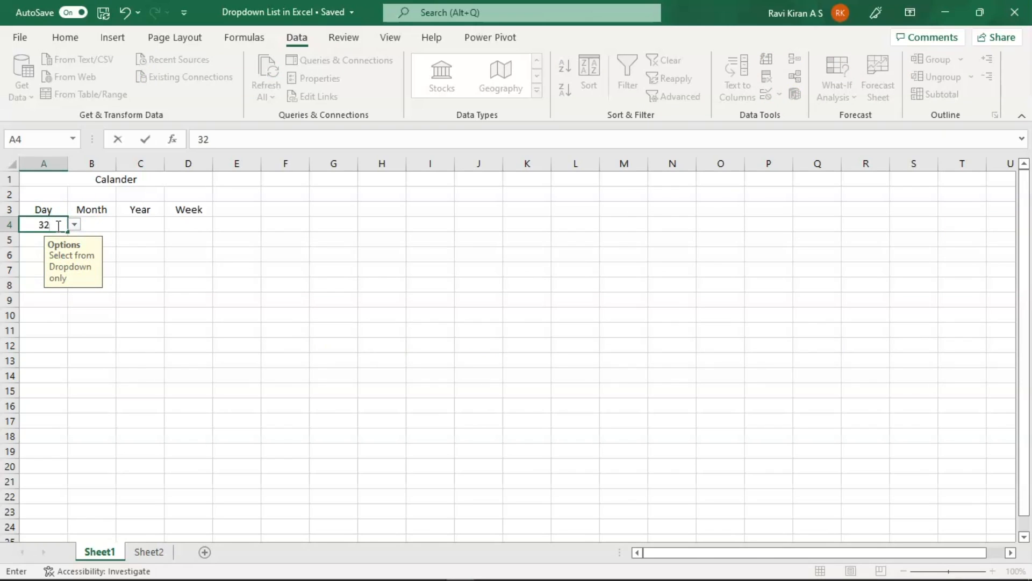
key("Return")
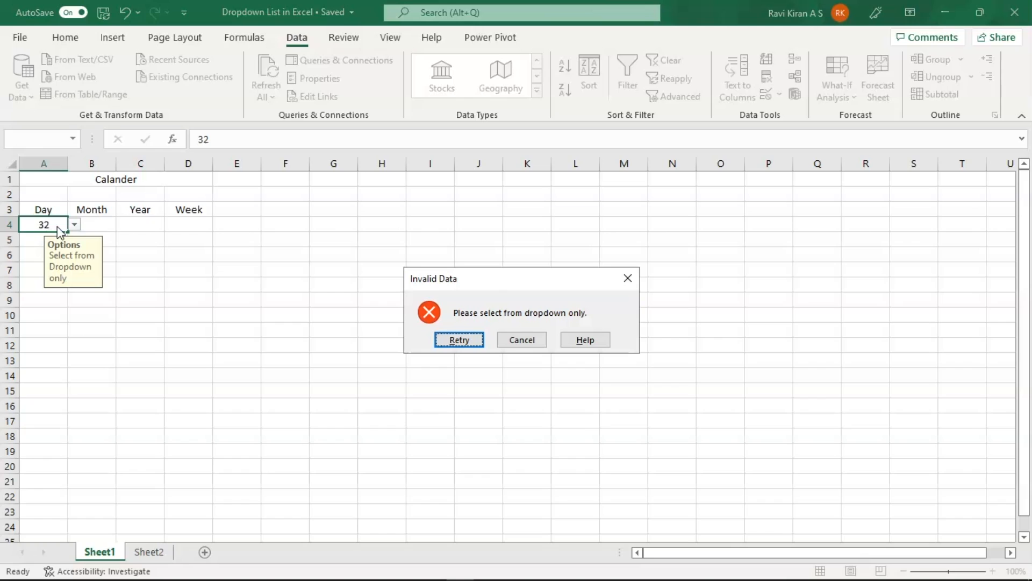
mouse_move(212, 227)
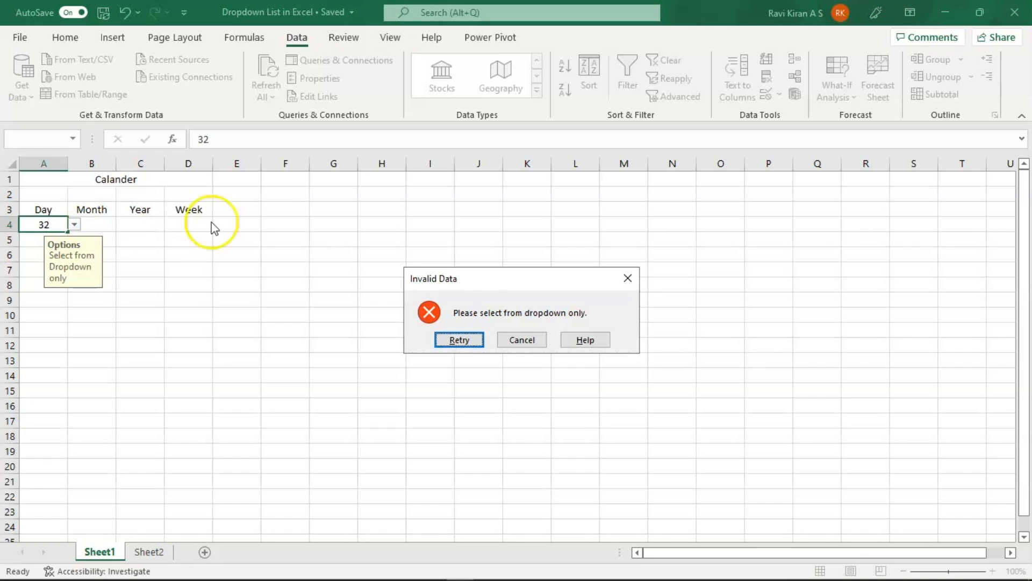
mouse_move(509, 323)
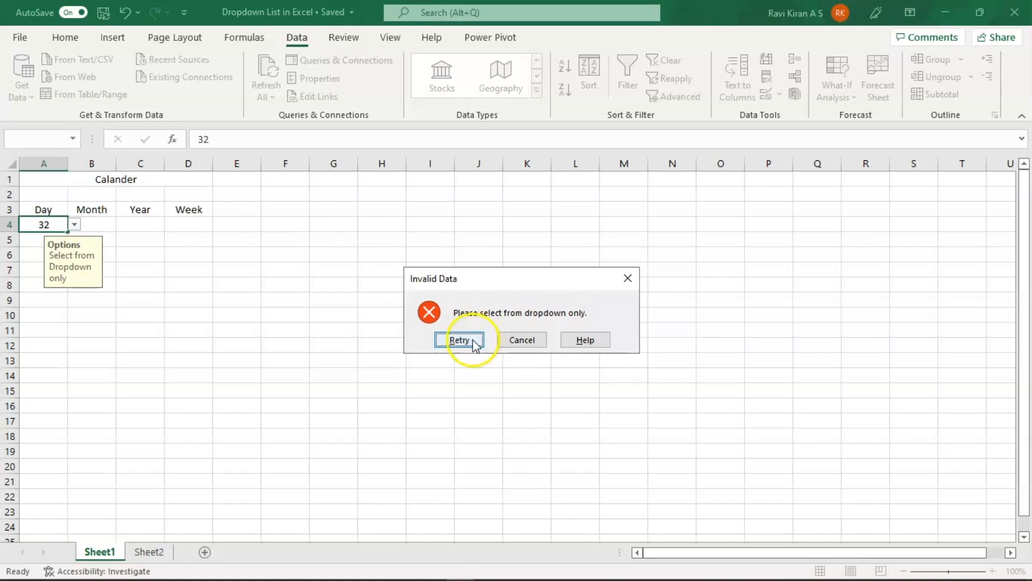
left_click(459, 339)
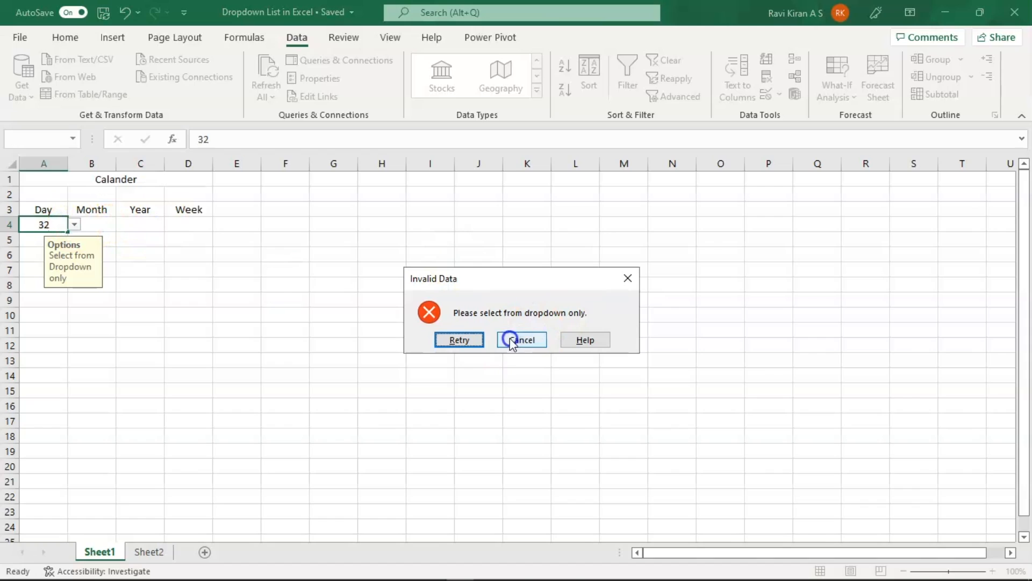
left_click(520, 339)
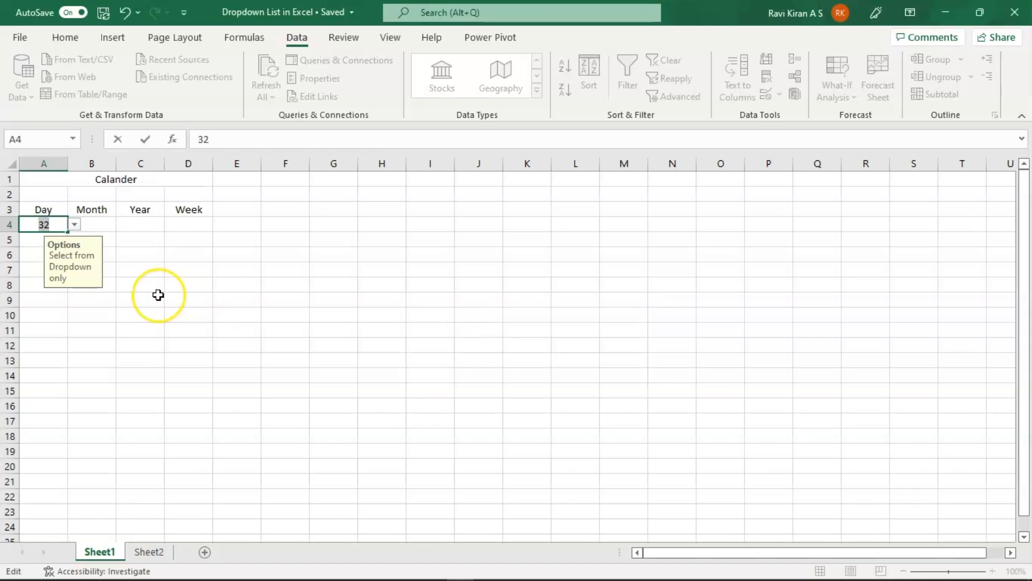
key("Delete")
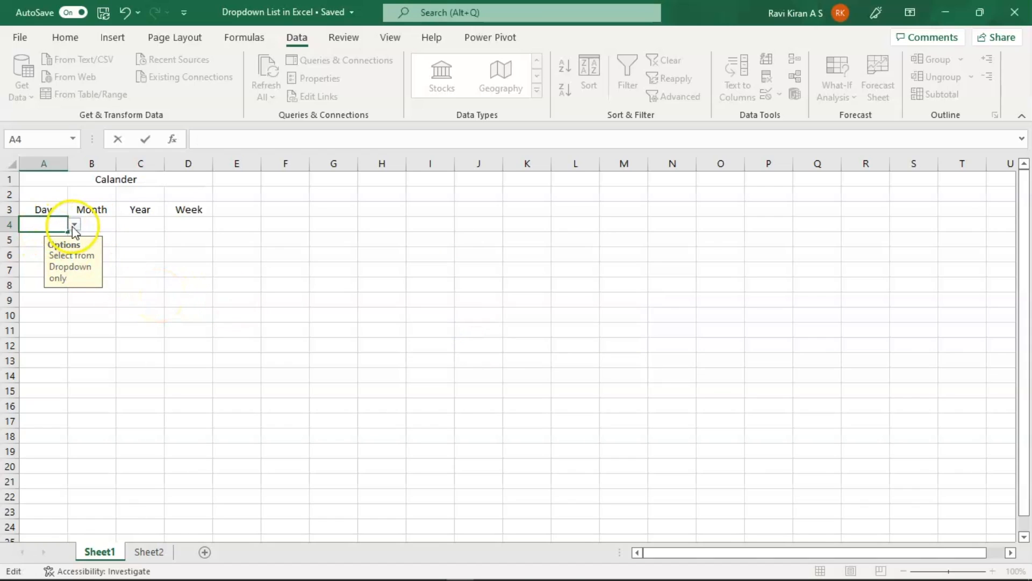
- Show the list of allowed day numbers for A4
left_click(74, 223)
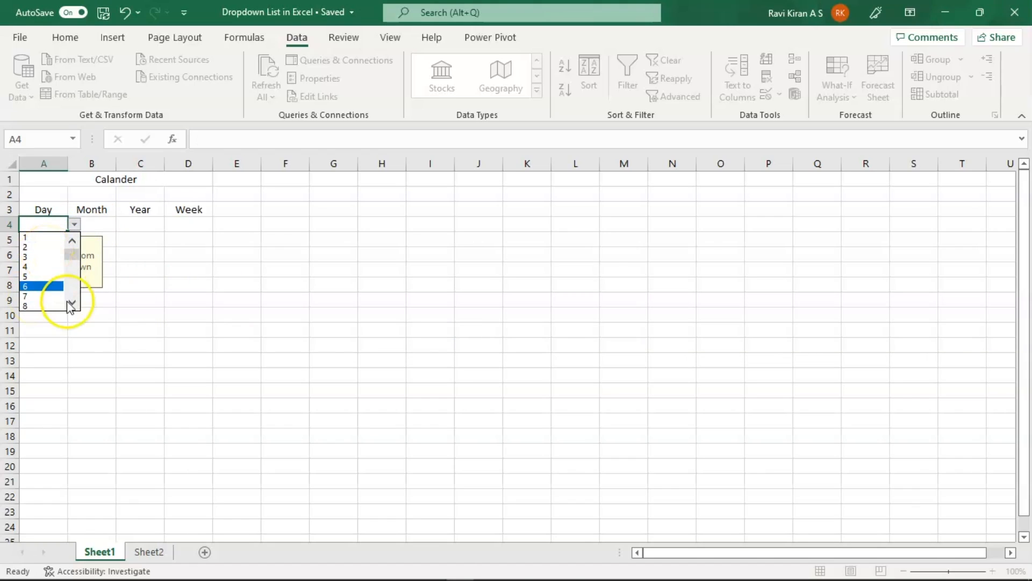
- Choose 10 from the Day dropdown, then make the Month cell B4 active
left_click(72, 302)
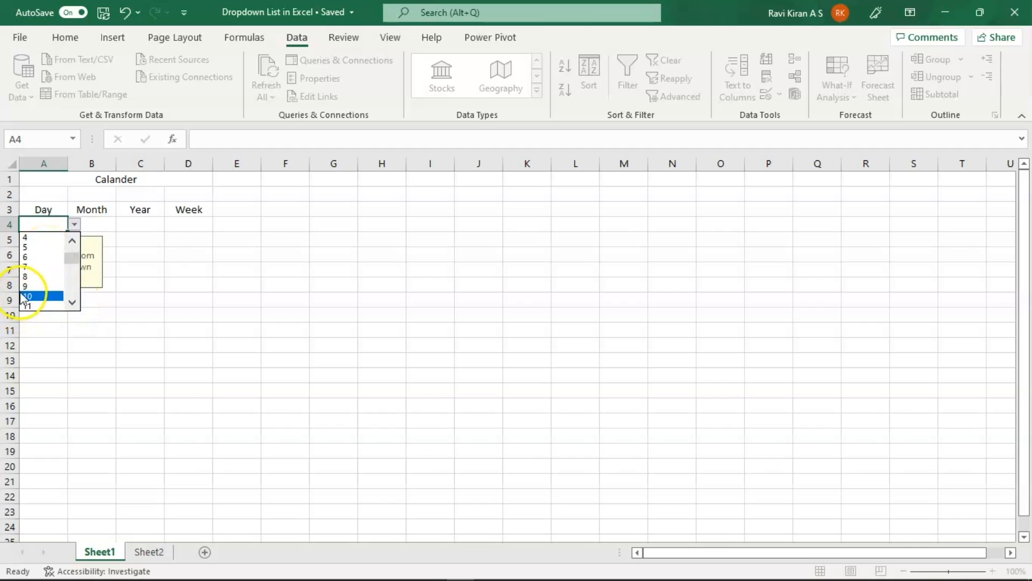
left_click(24, 294)
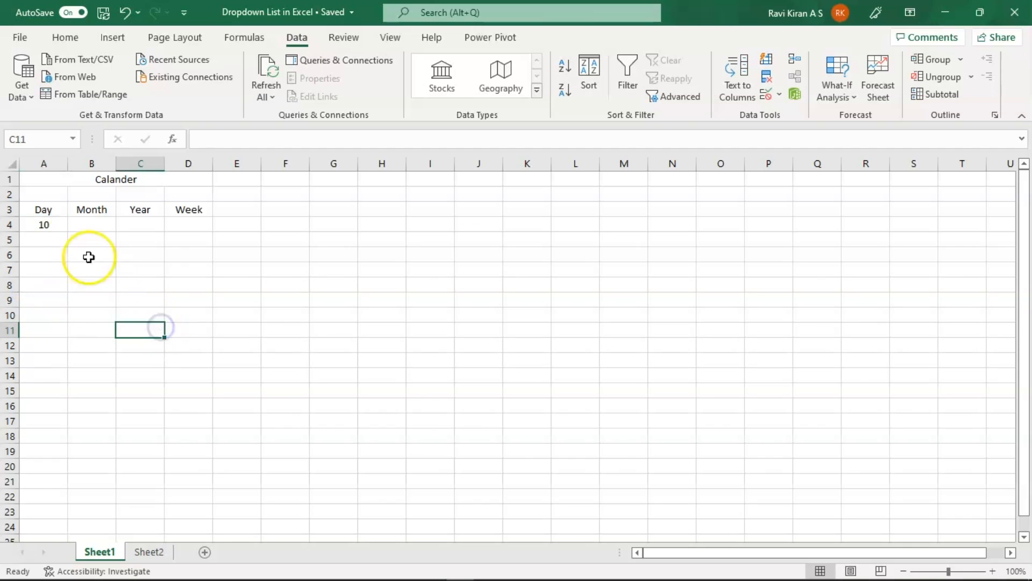
mouse_move(90, 226)
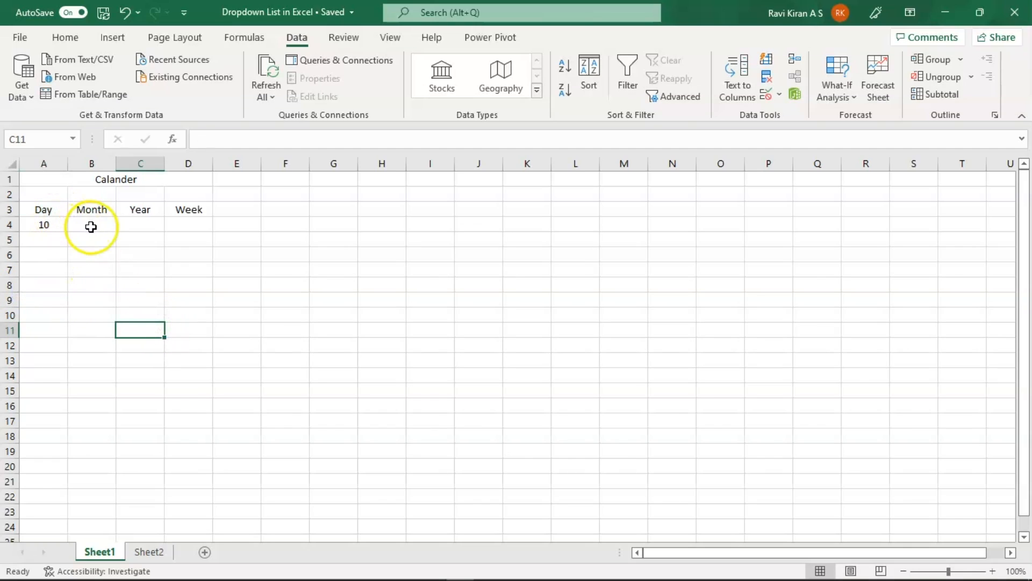
left_click(91, 225)
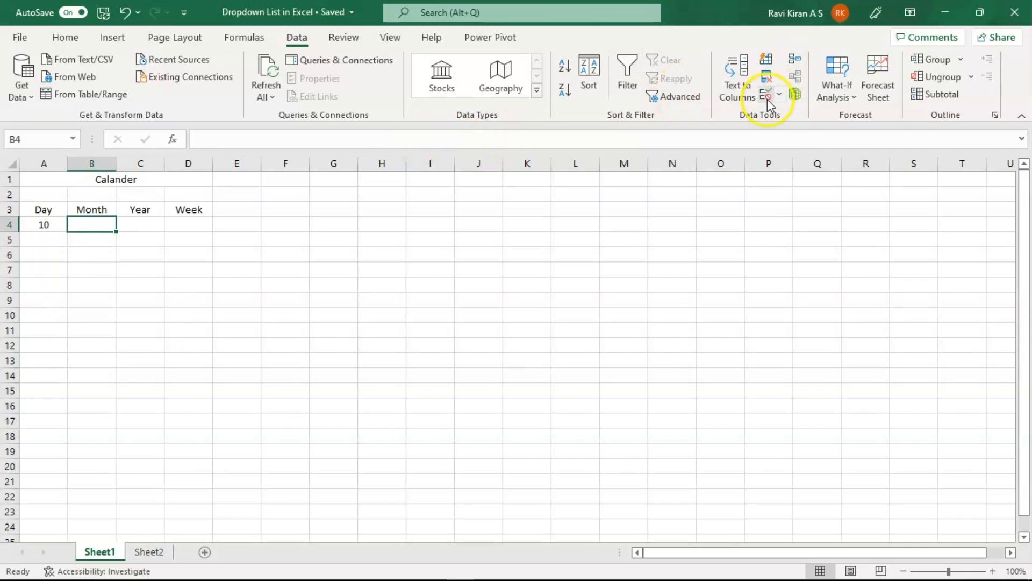
- Start a List validation for B4 sourced from Sheet2, then cancel it
left_click(766, 94)
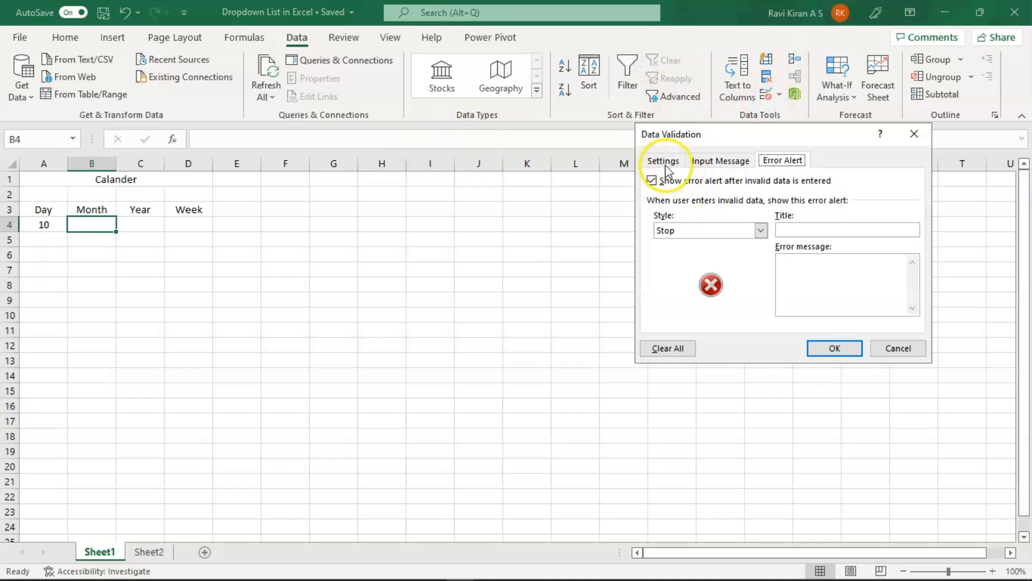
left_click(664, 161)
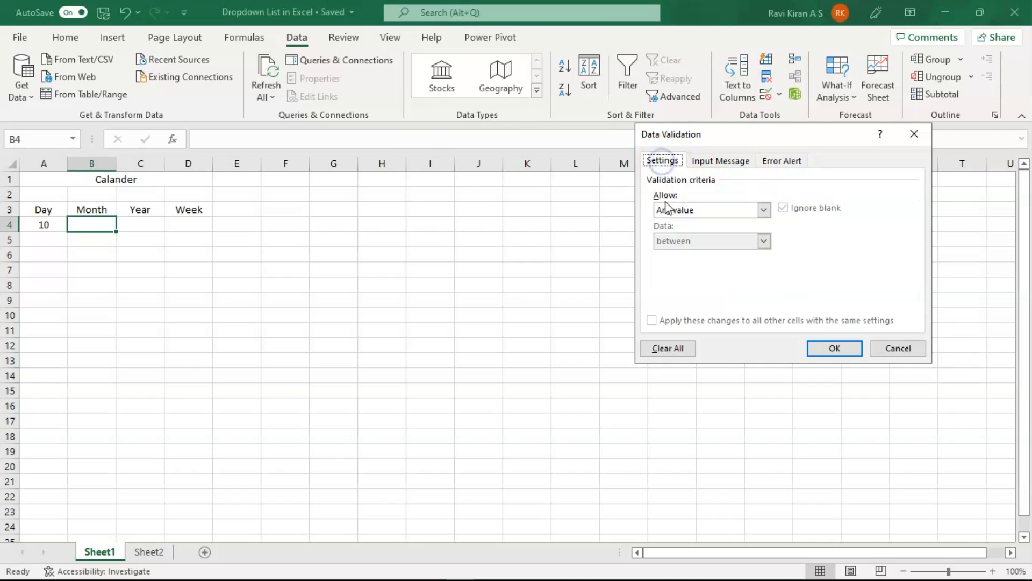
left_click(763, 210)
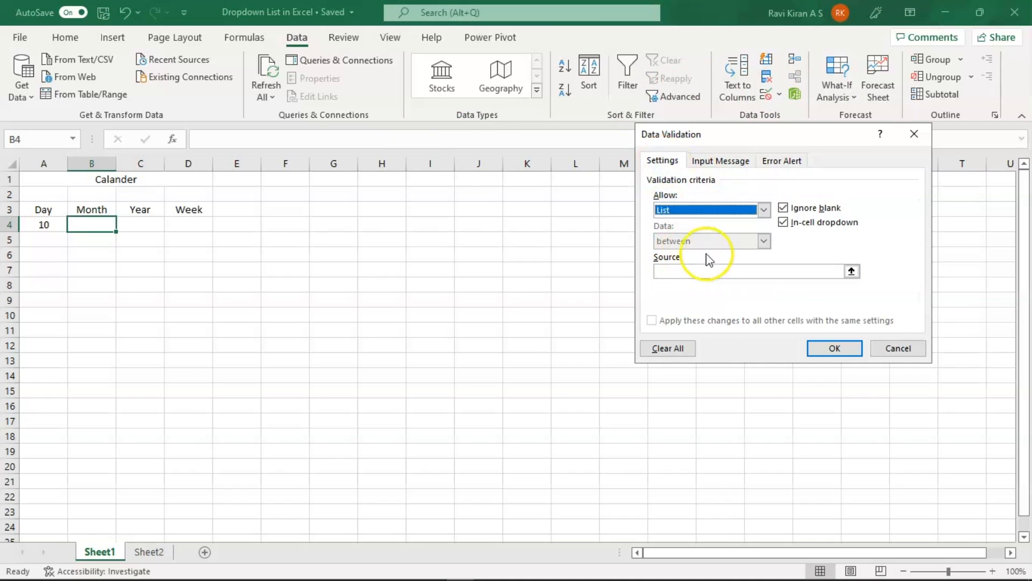
left_click(149, 551)
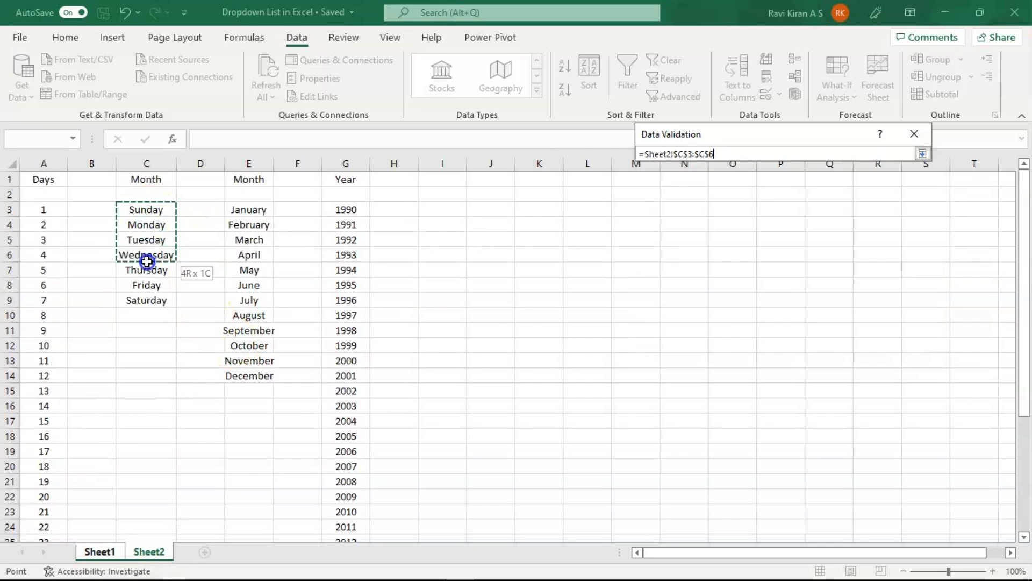
left_click(923, 154)
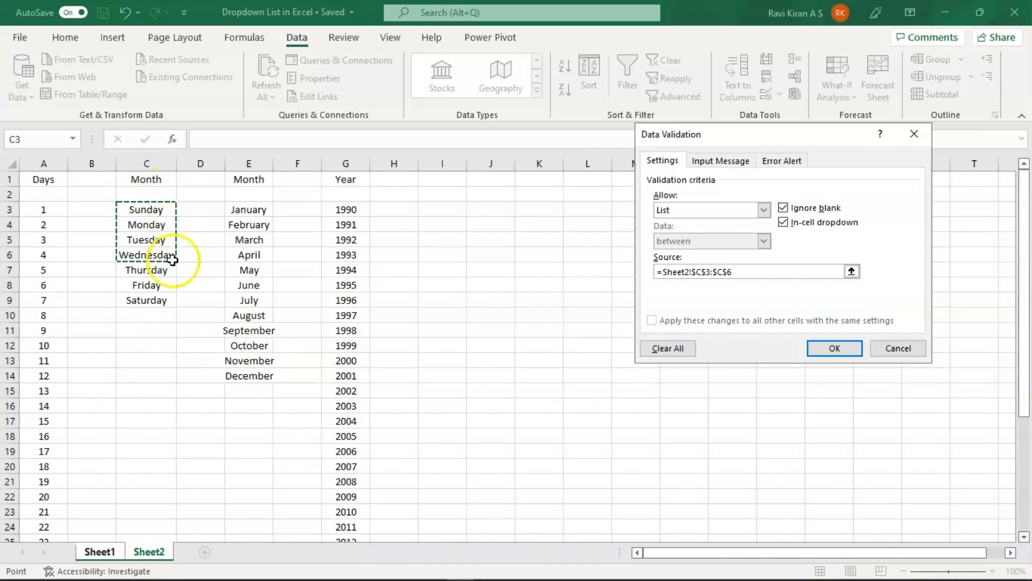
mouse_move(744, 306)
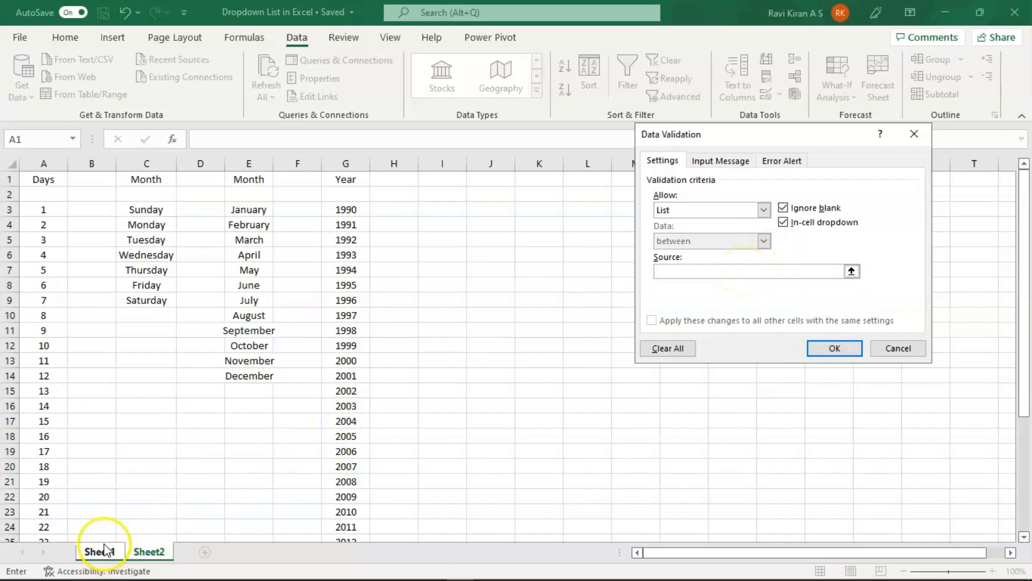
left_click(150, 551)
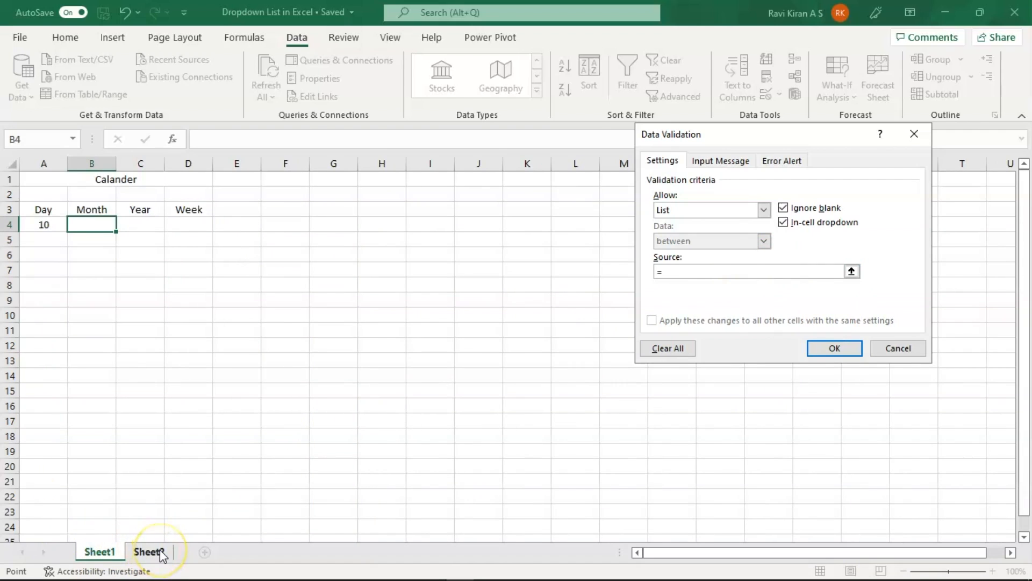
left_click(149, 551)
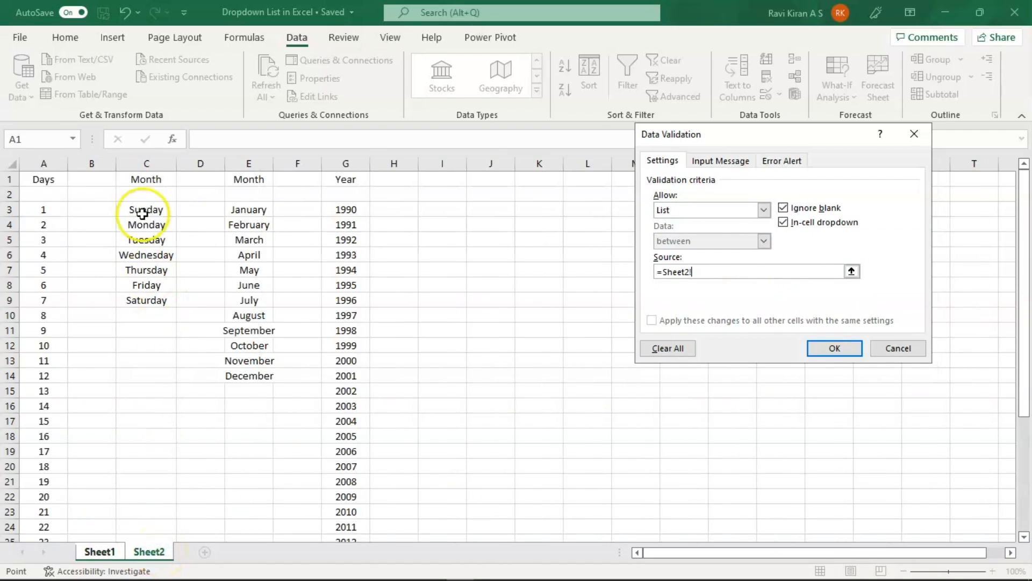
left_click(145, 180)
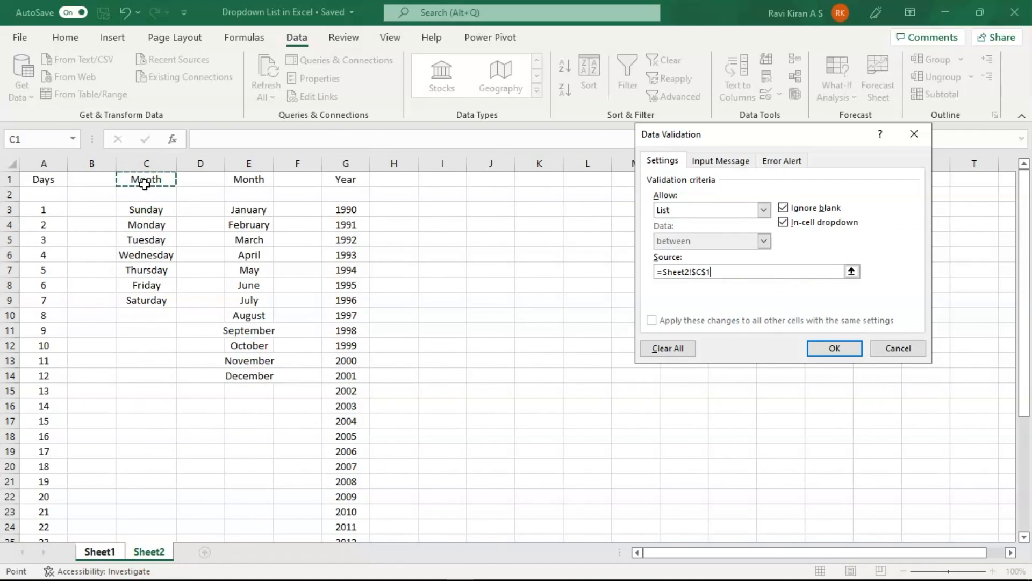
left_click(833, 347)
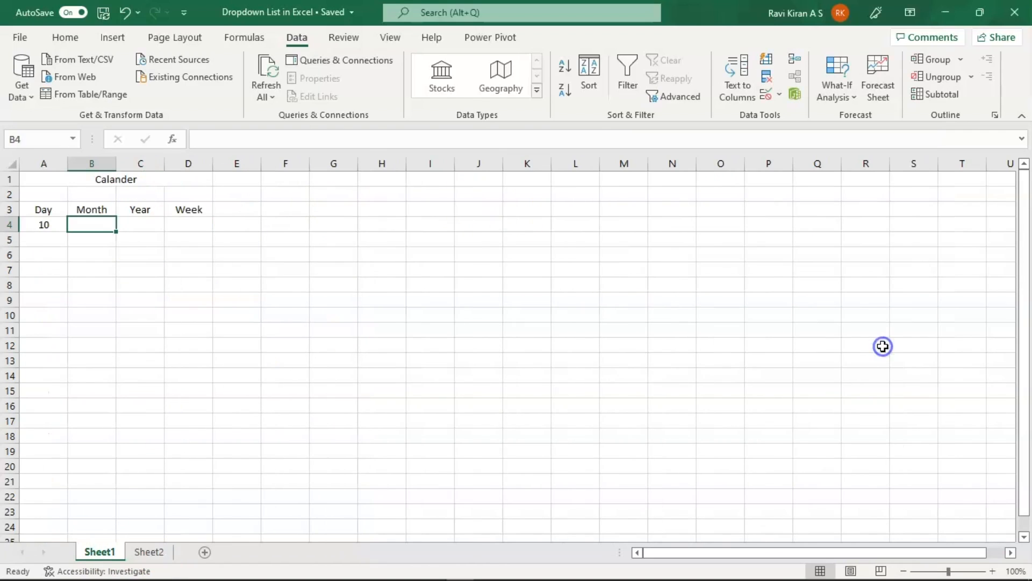
- On Sheet2, change the weekday column heading in C1 from Month to Week
left_click(148, 552)
type("W")
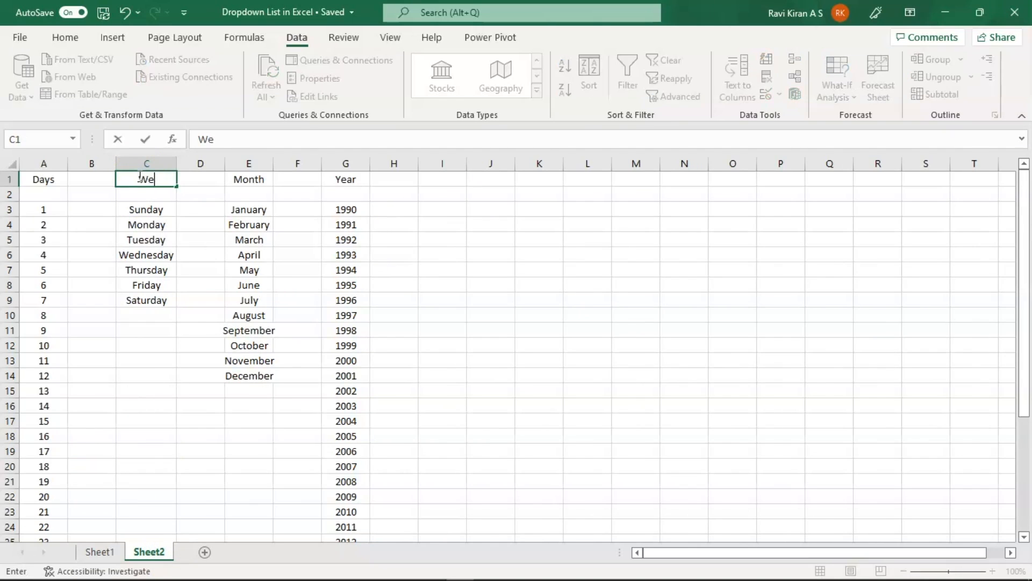
type("ek")
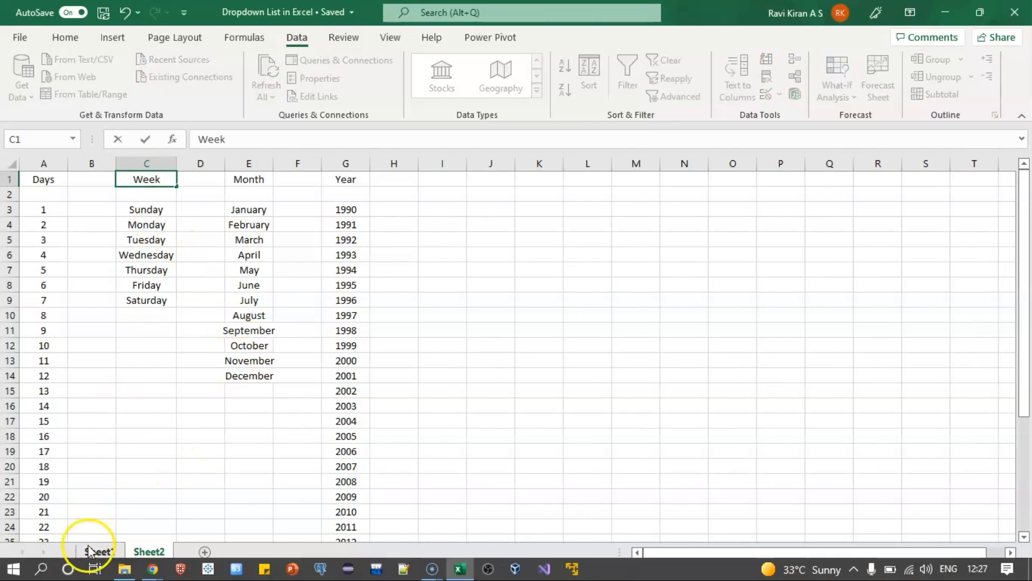
- Back on Sheet1, set B4's validation to a List sourced from Sheet2's January–December range E3:E14
left_click(98, 551)
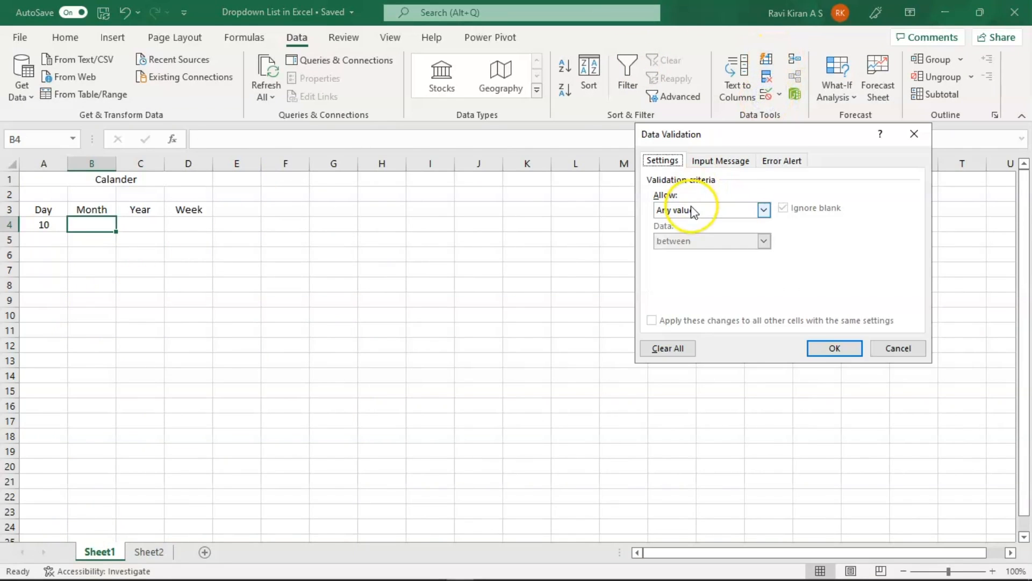
left_click(763, 210)
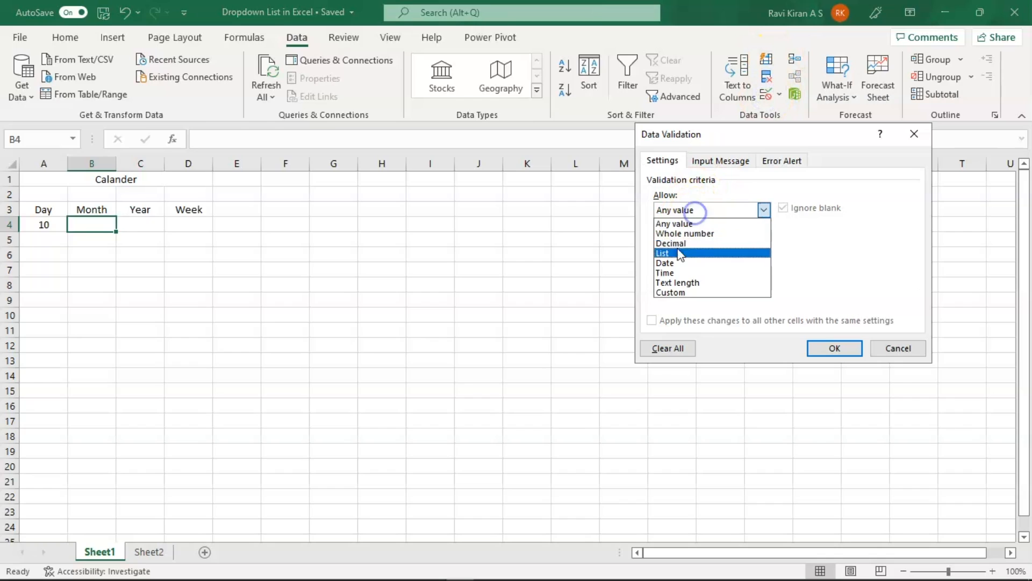
left_click(665, 262)
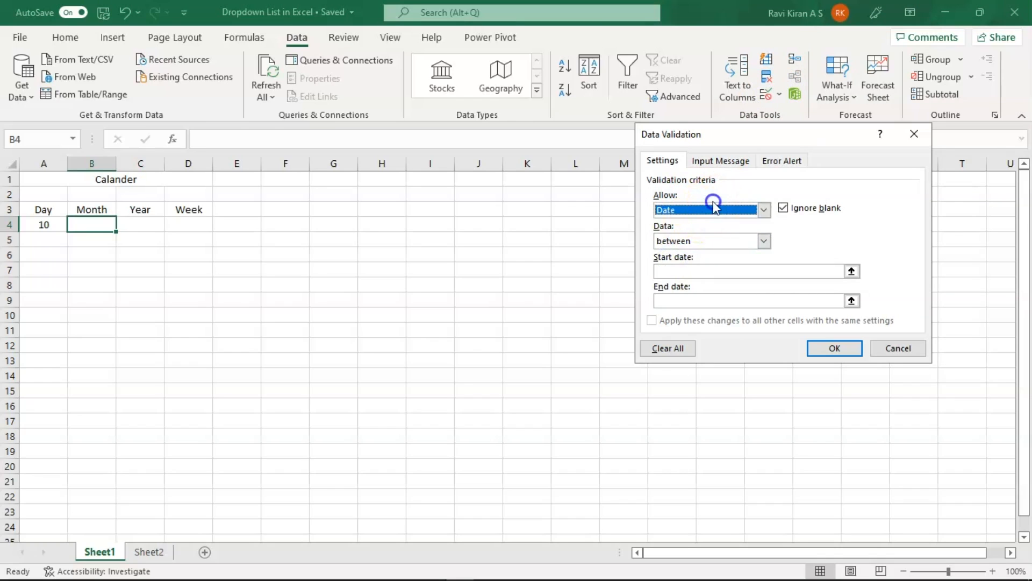
left_click(764, 210)
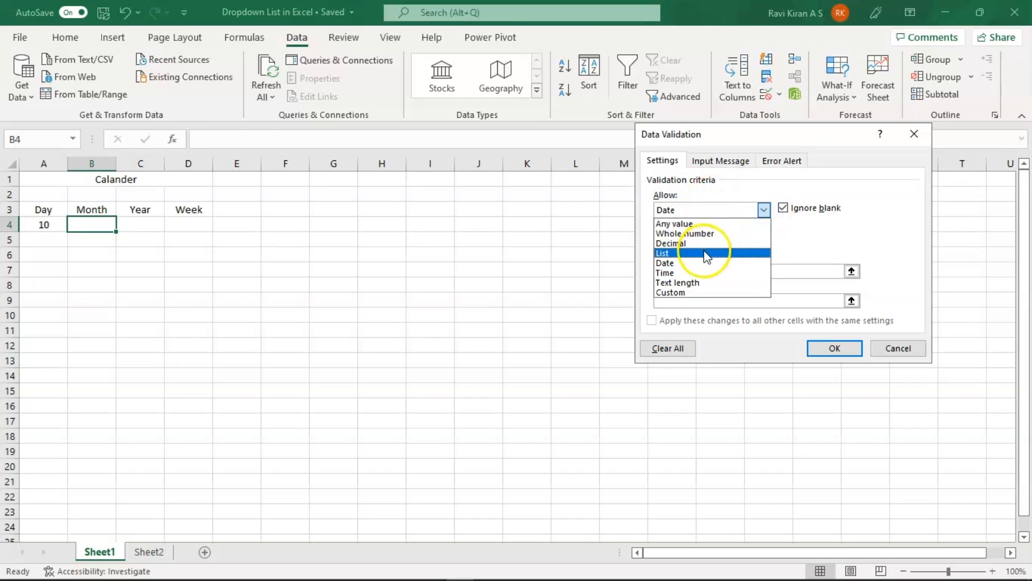
left_click(663, 253)
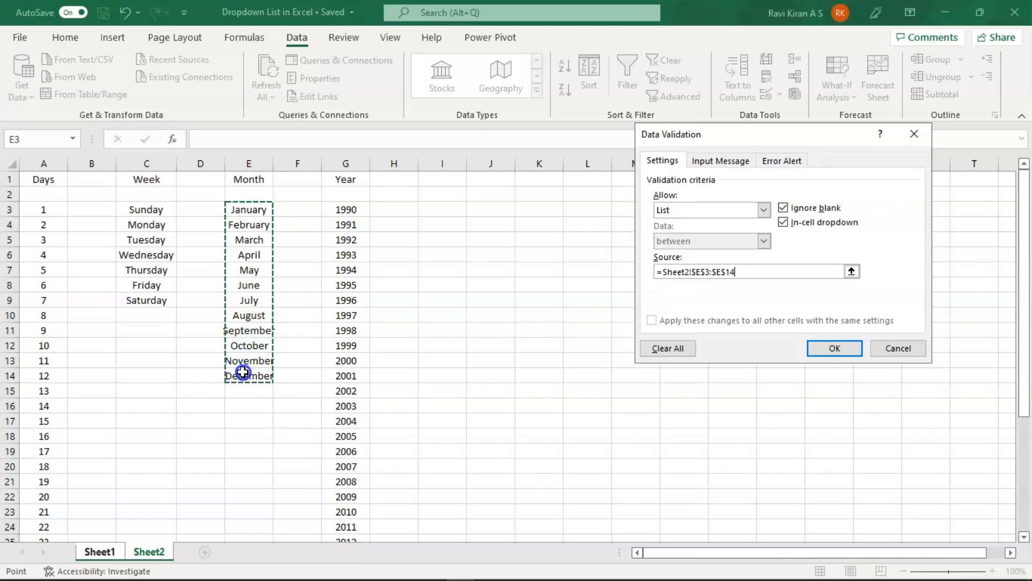
mouse_move(741, 184)
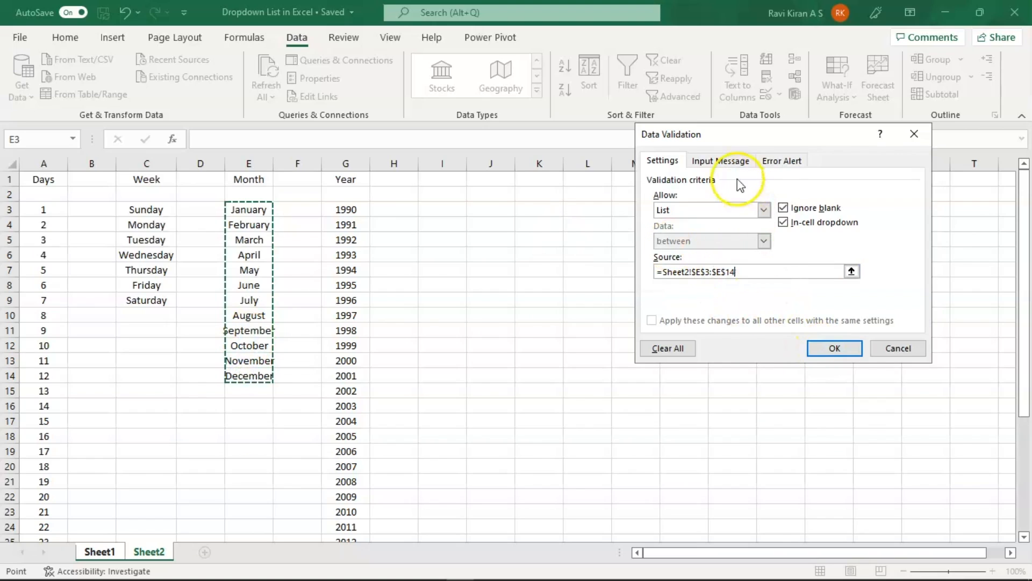
- Enter input message title 'Options' with text 'Select From Dropdown Only'
left_click(721, 160)
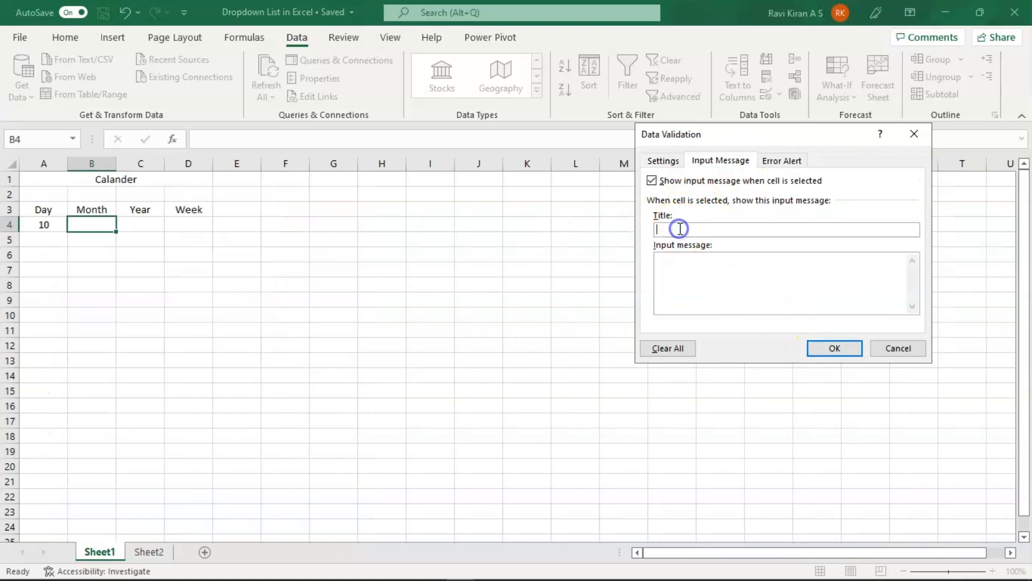
type("Options")
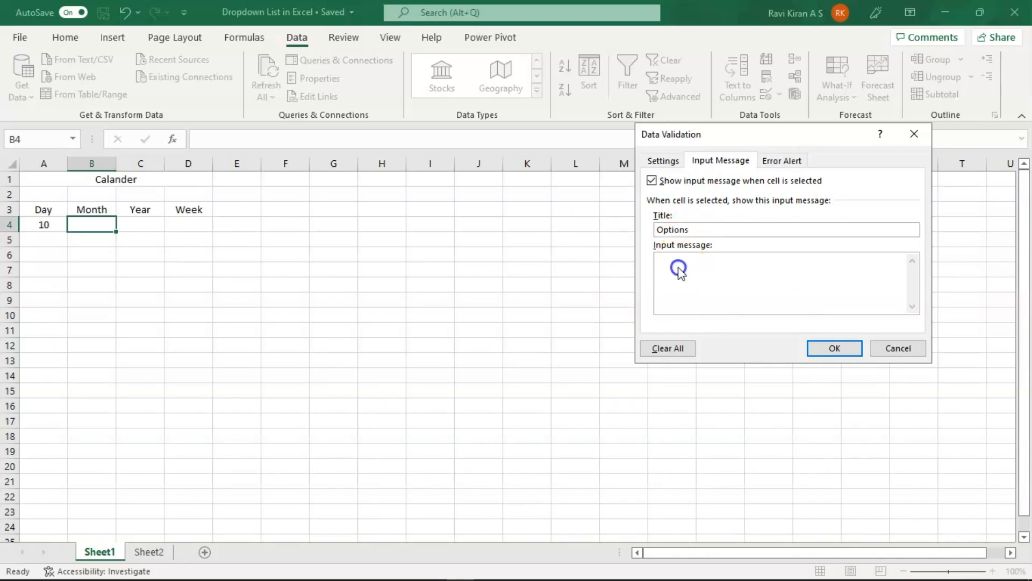
type("Select")
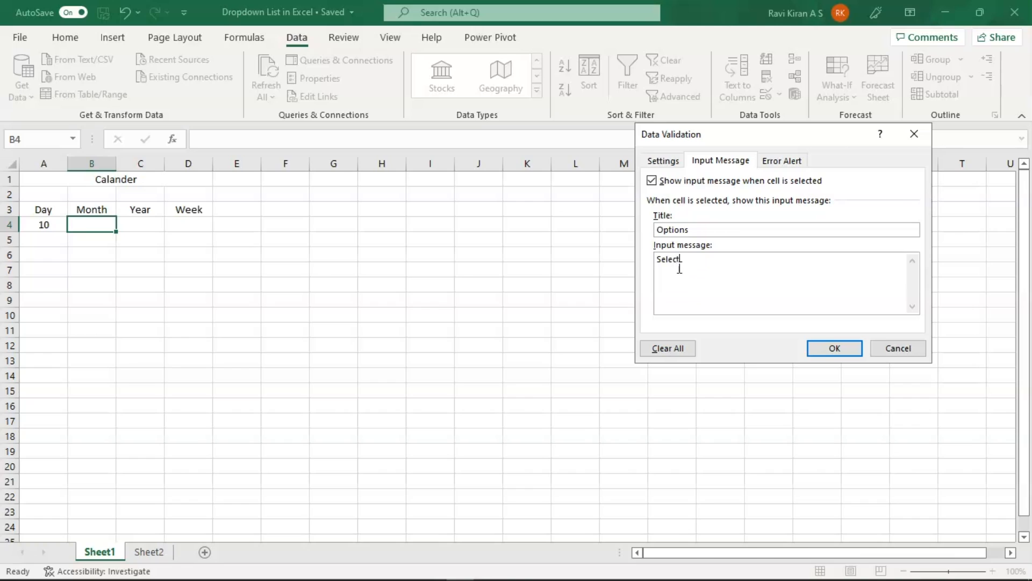
type("From D")
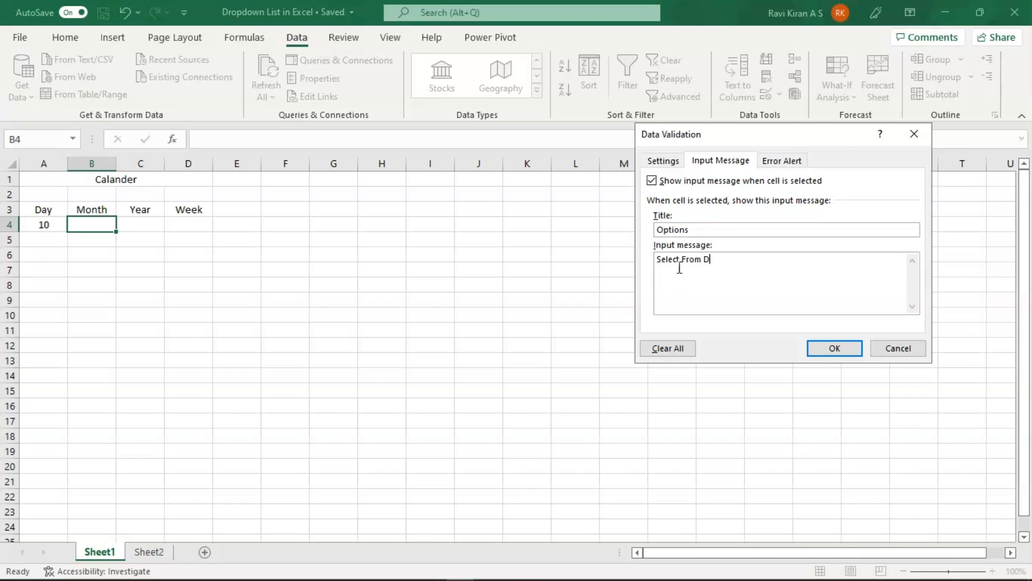
type("ro")
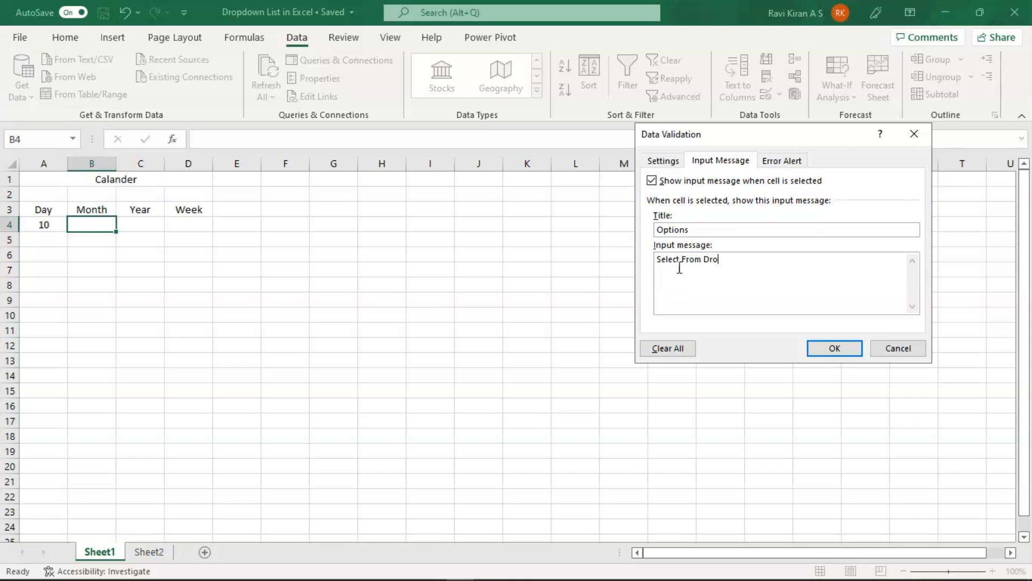
type("pdown")
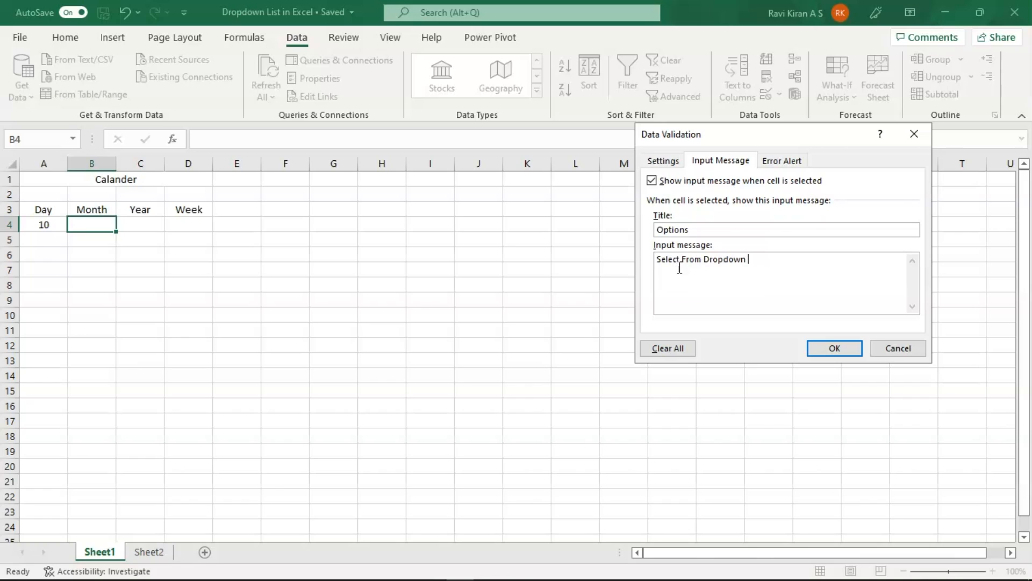
type("Only")
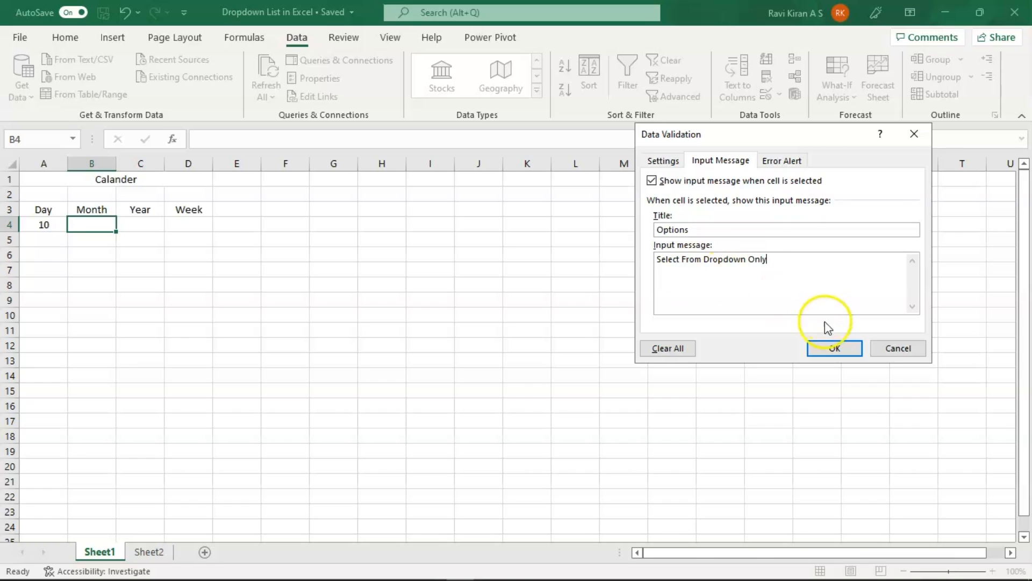
- Set a Stop alert titled 'Invalid Data' reading 'Please select from Dropdown Only' and apply the rule to B4
left_click(781, 160)
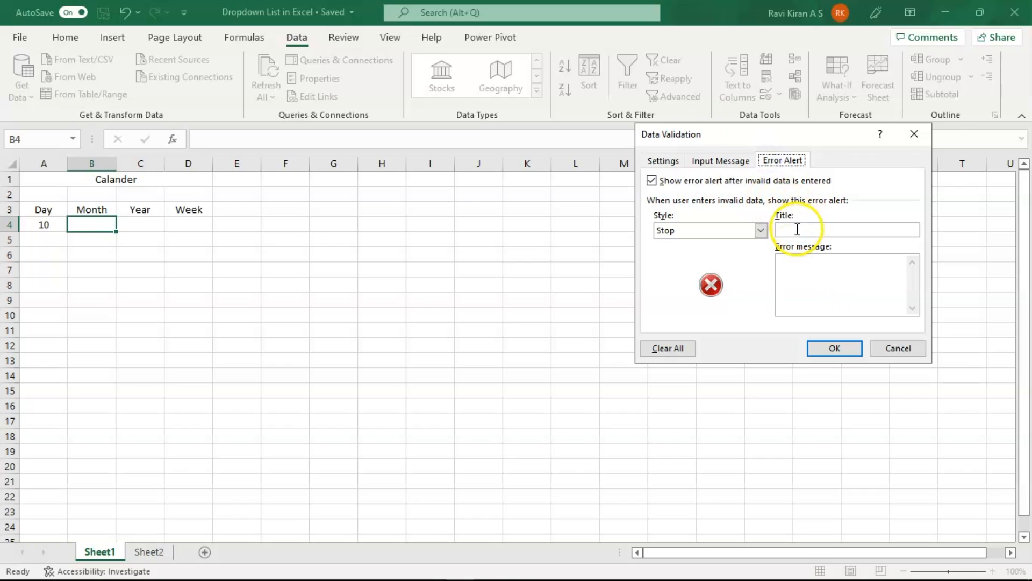
type("Invalid Data")
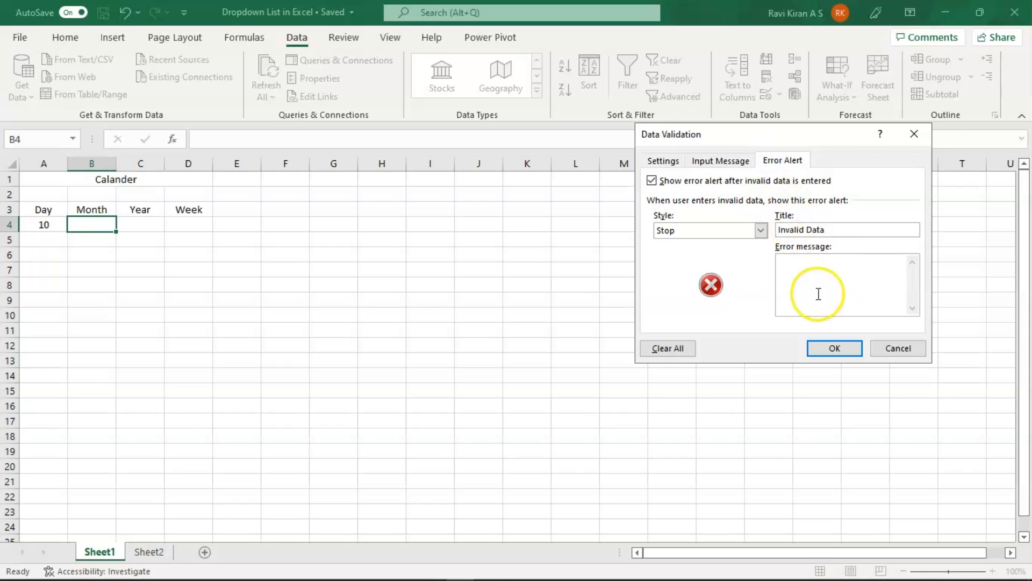
type("PLease selct fro")
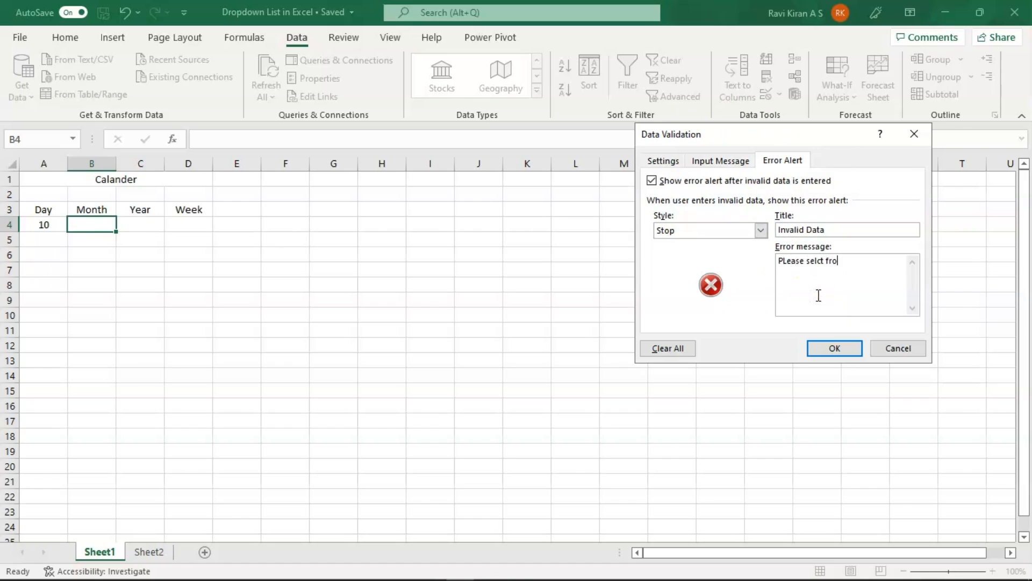
type("m Drop")
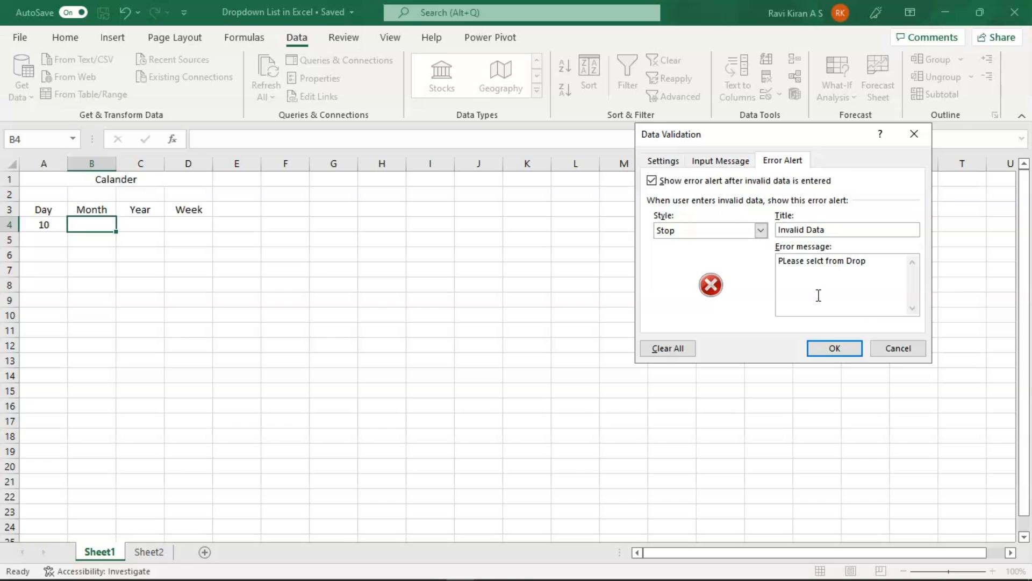
type("down Only")
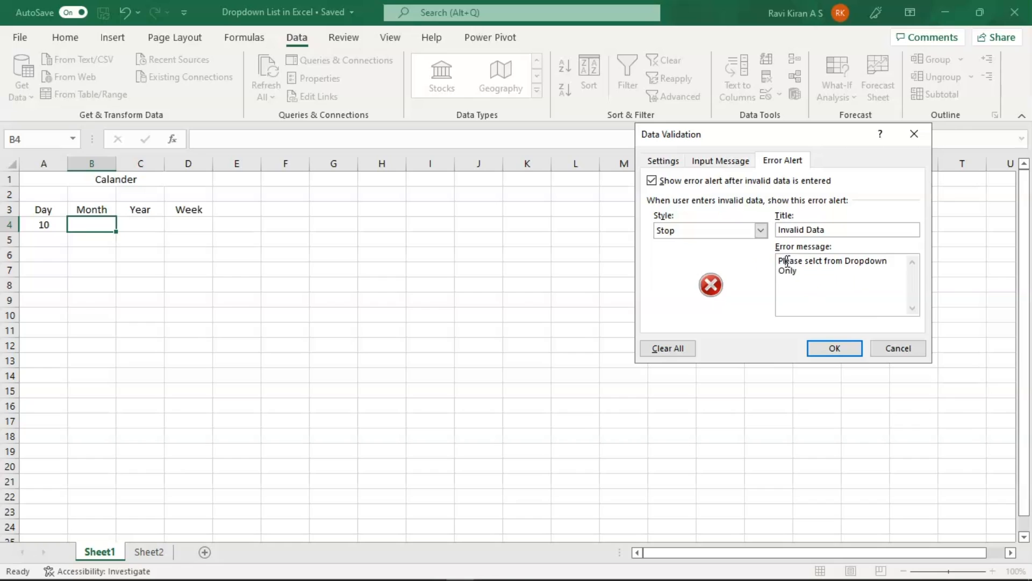
left_click(832, 348)
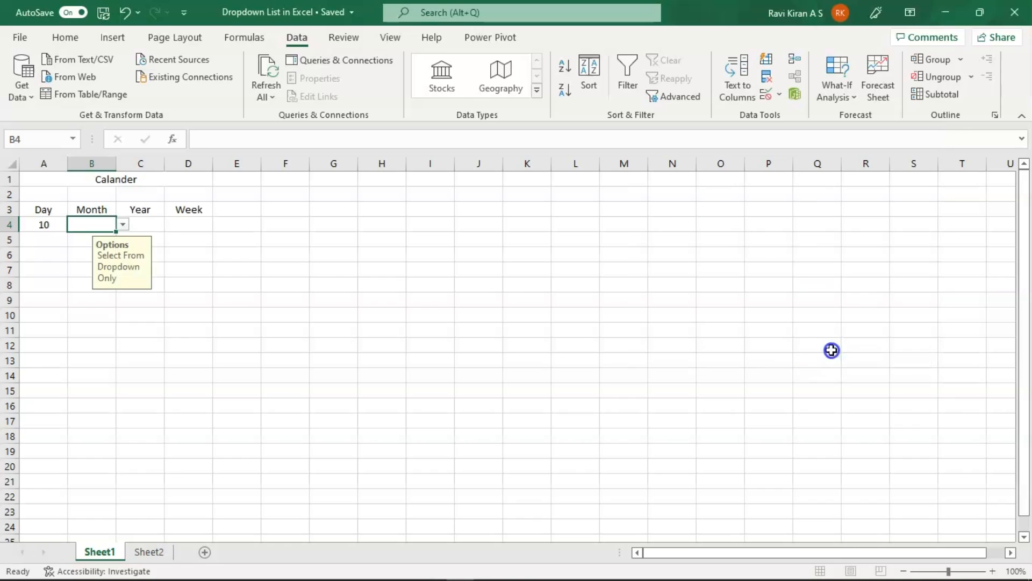
- For Year cell C4, set the error alert title 'Invalid Data' with a 'Please Select Dropdown' message
left_click(140, 224)
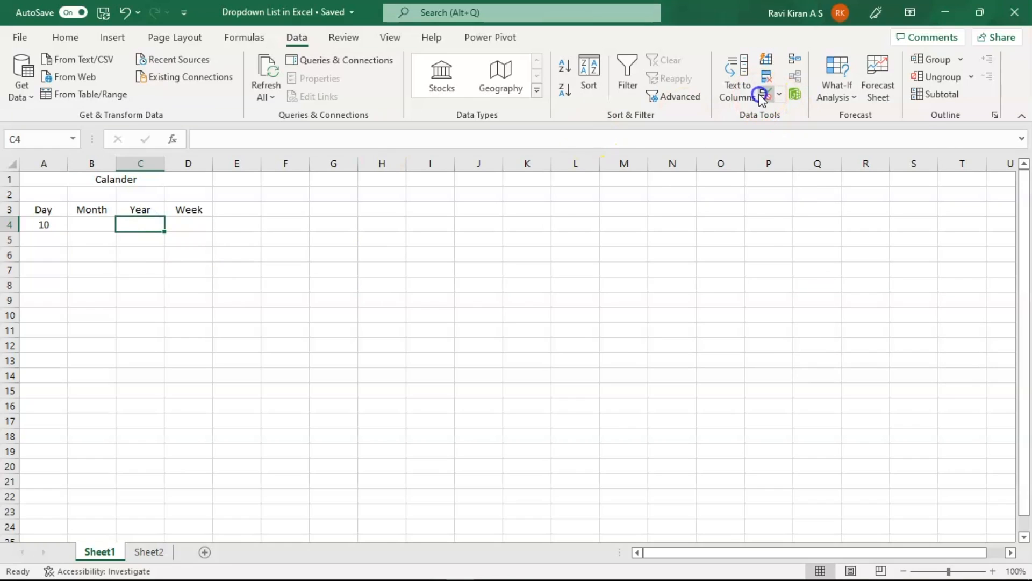
left_click(762, 93)
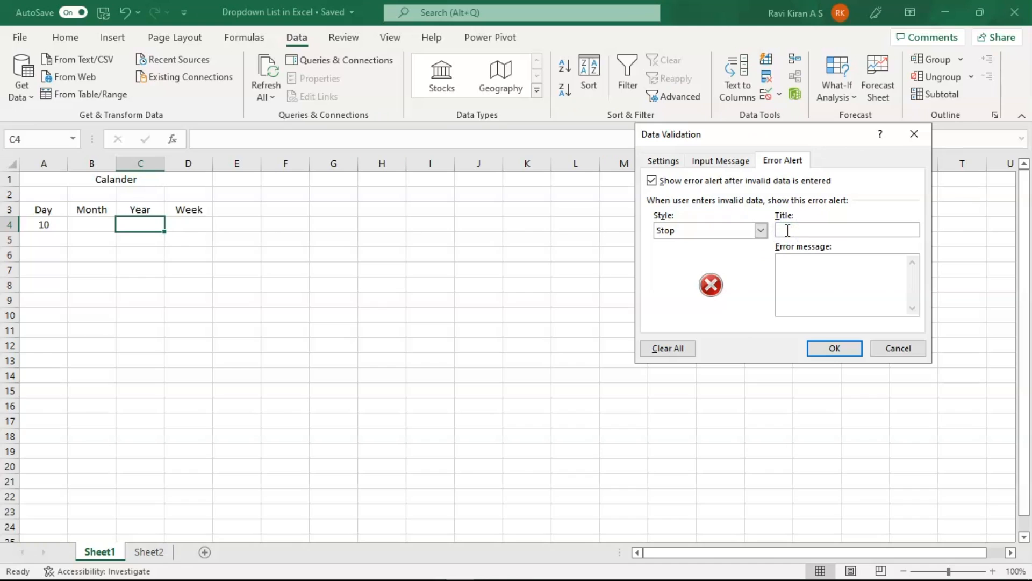
type("Inva;")
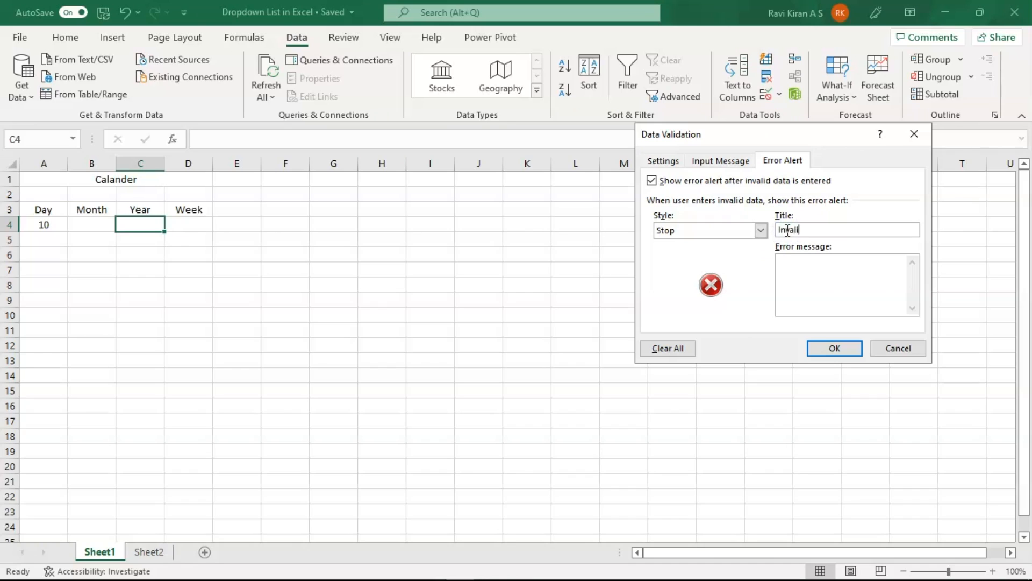
type("Invalid Data")
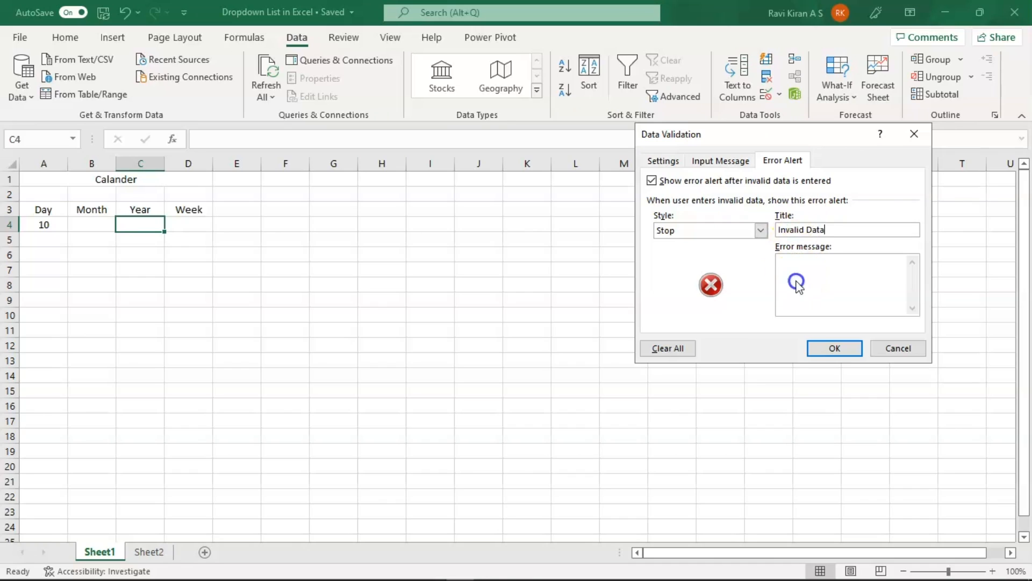
type("P")
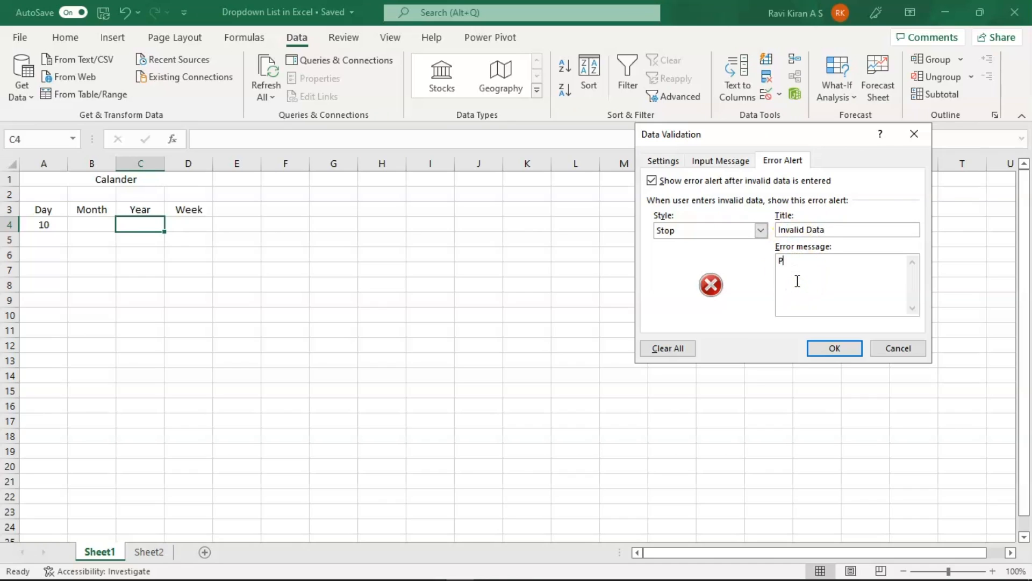
type("lease Select From")
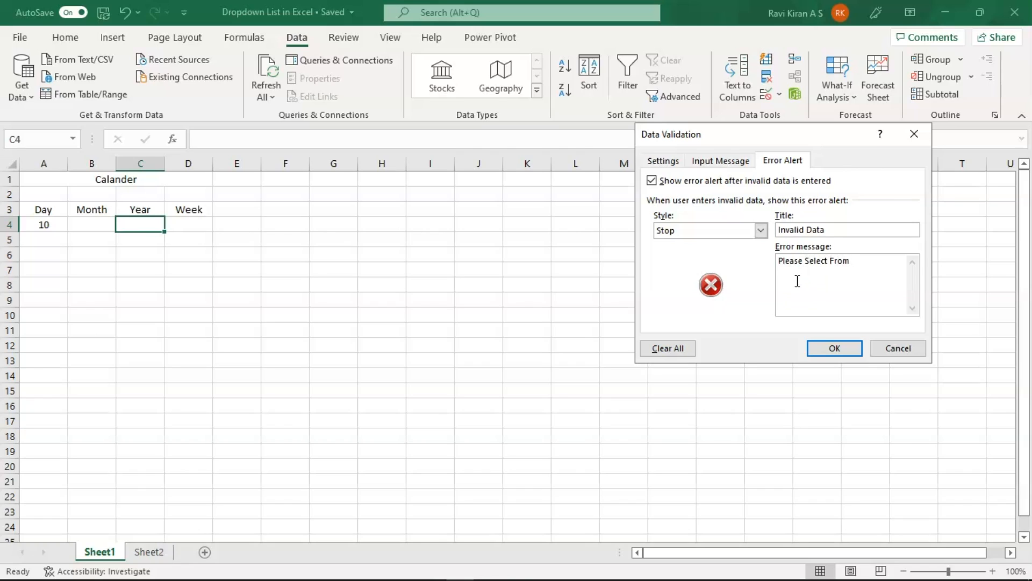
type("Dropdown Only")
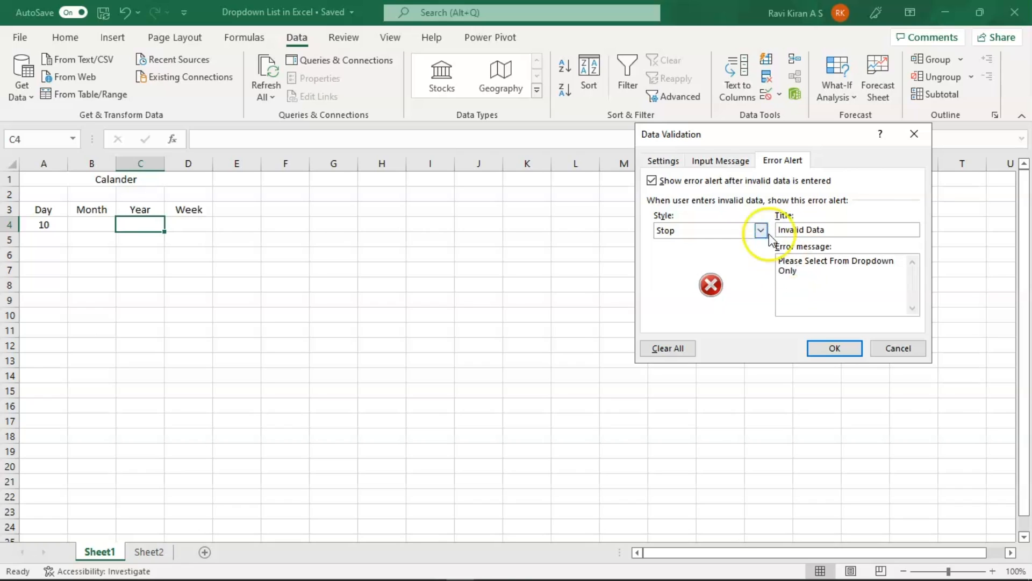
- Add input message 'Options'/'Use Dropdown', source the list from Sheet2's years G3:G35, and apply
left_click(720, 160)
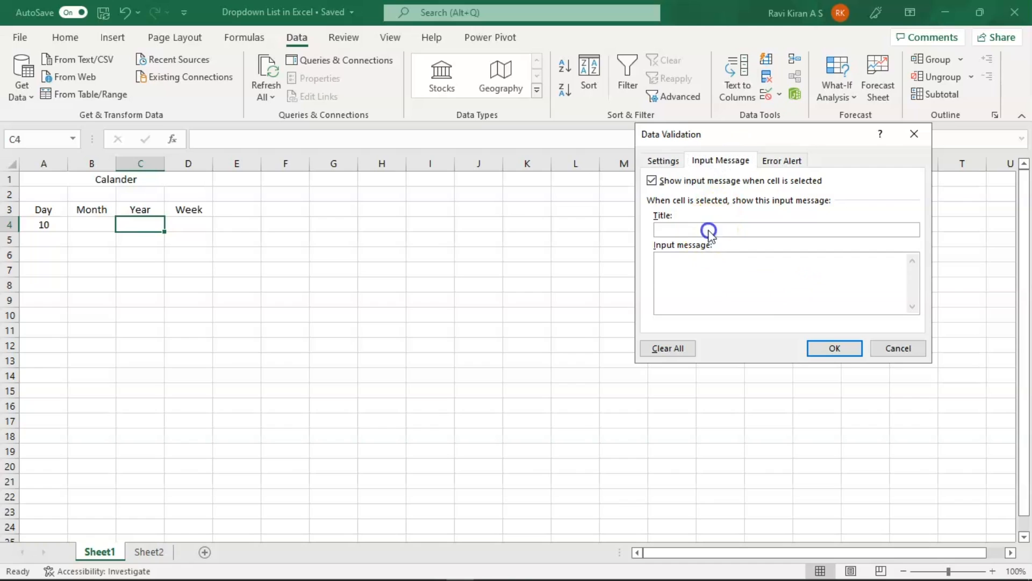
type("Options")
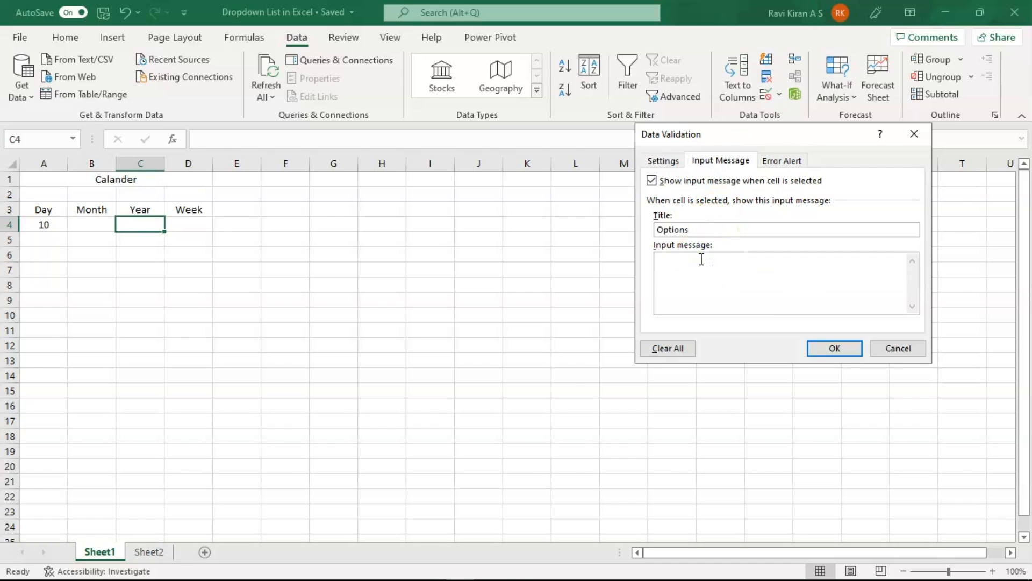
type("Use Drop")
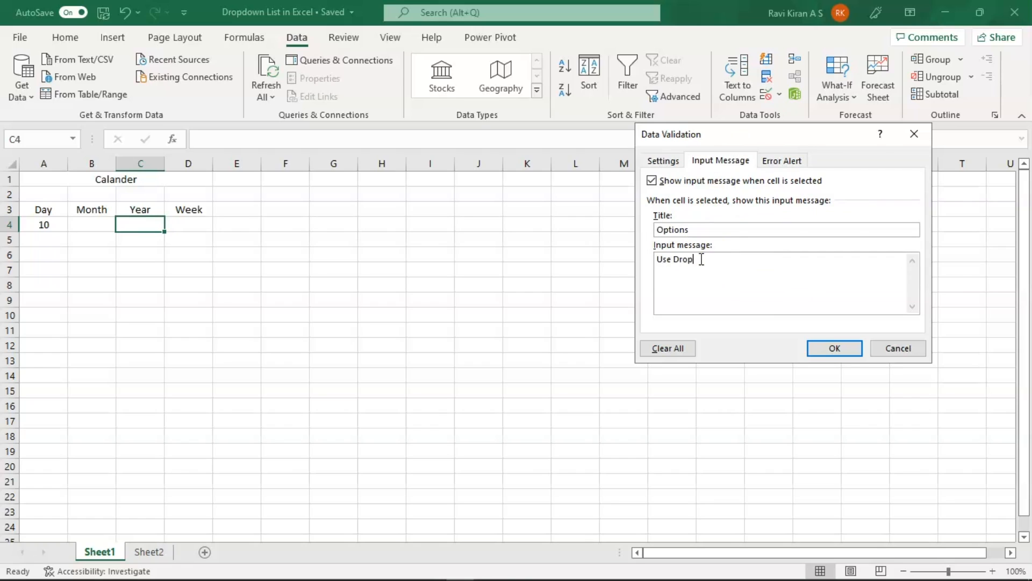
type("down")
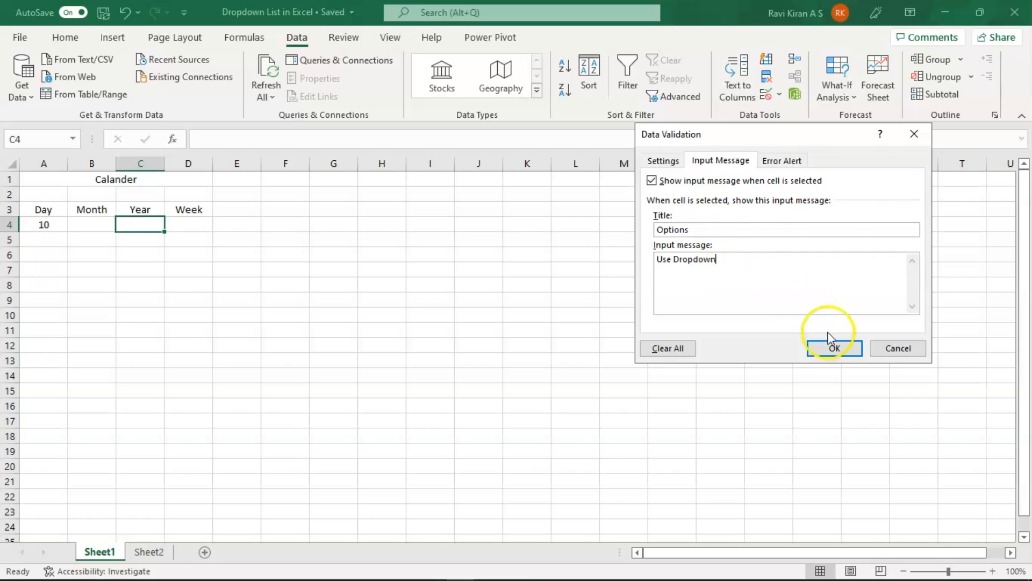
left_click(662, 160)
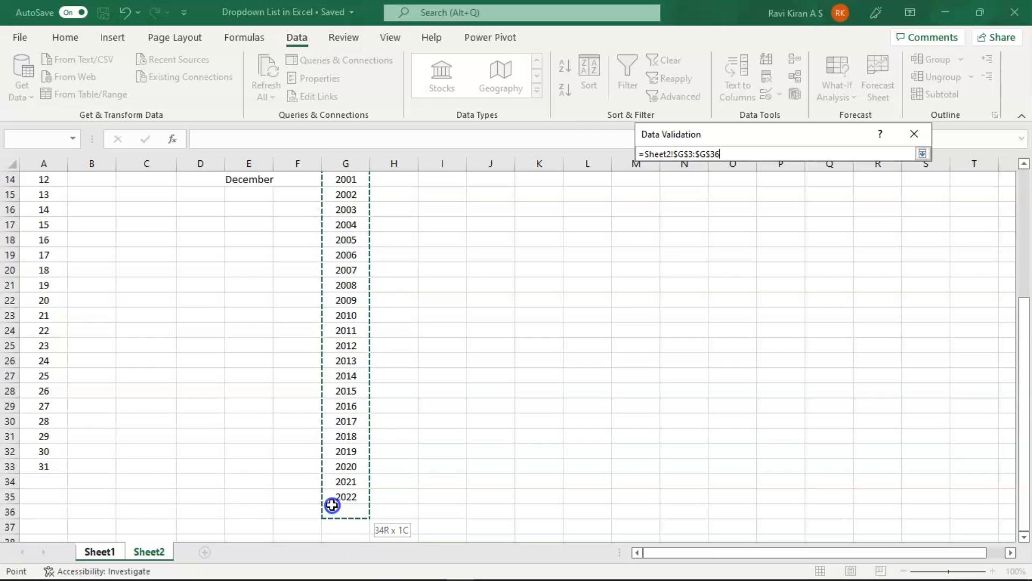
left_click(922, 154)
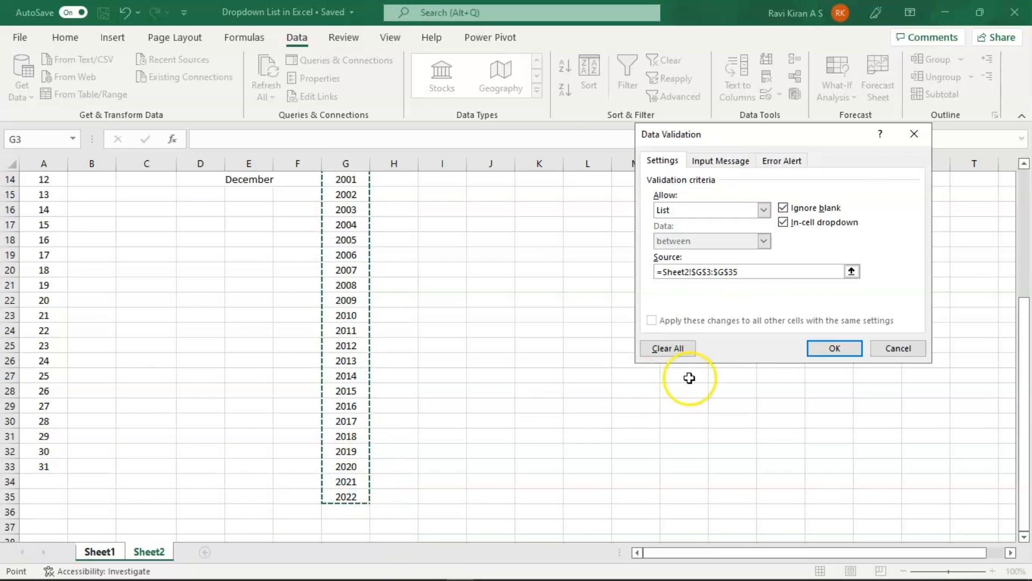
left_click(833, 348)
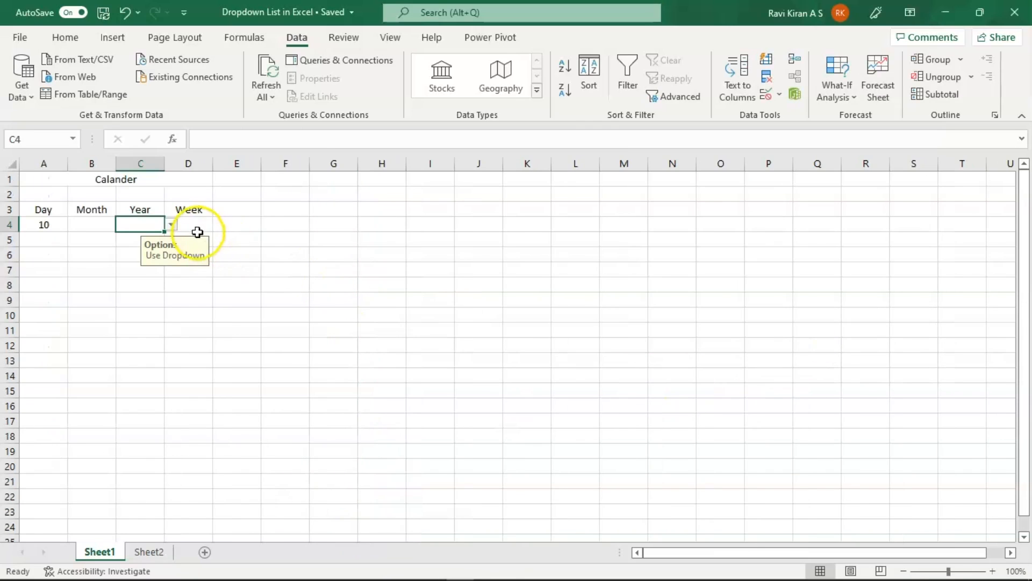
- Give Week cell D4 a List validation sourced from Sheet2's Sunday–Saturday names
left_click(188, 225)
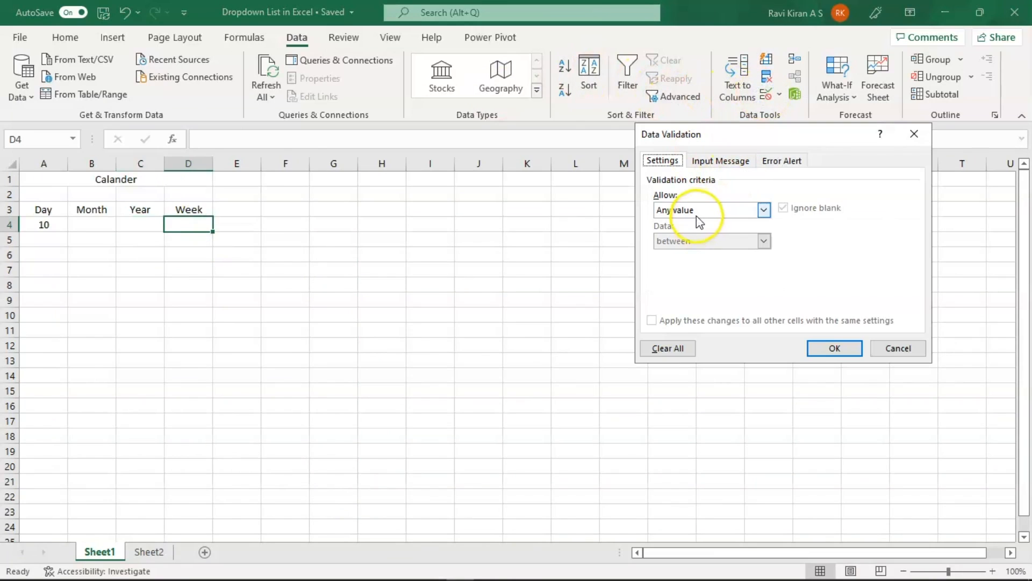
left_click(764, 210)
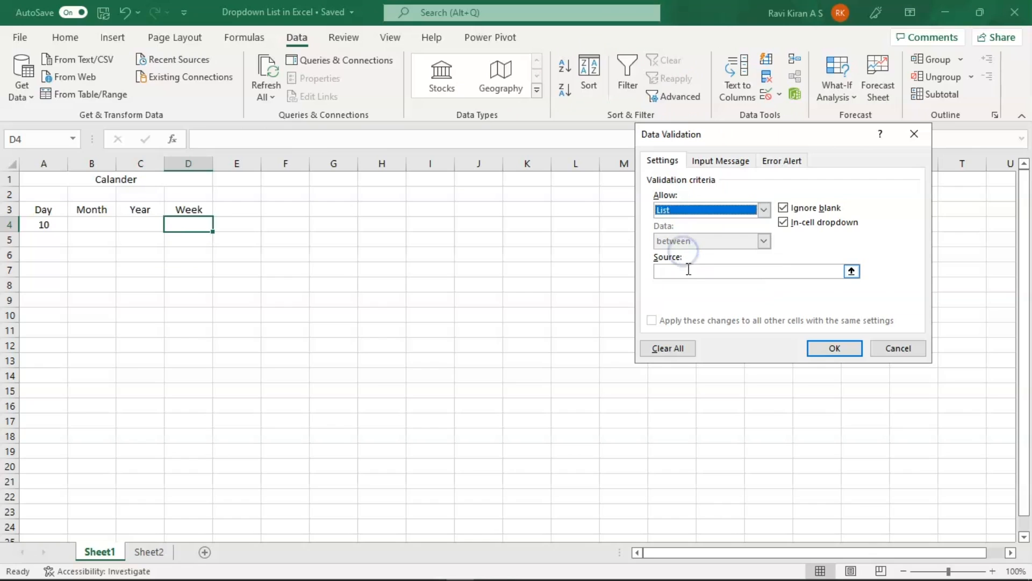
left_click(149, 552)
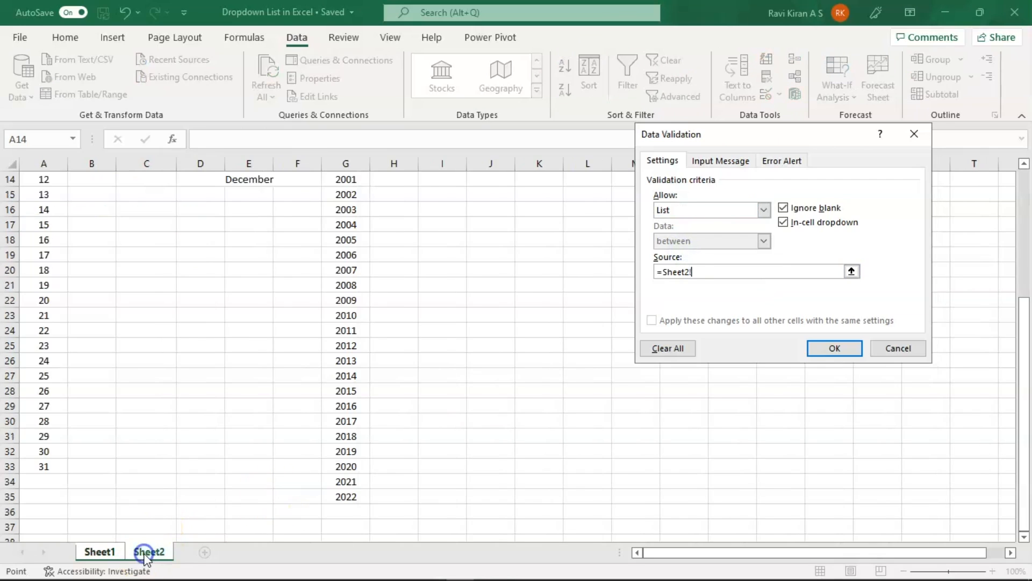
scroll("up", 3)
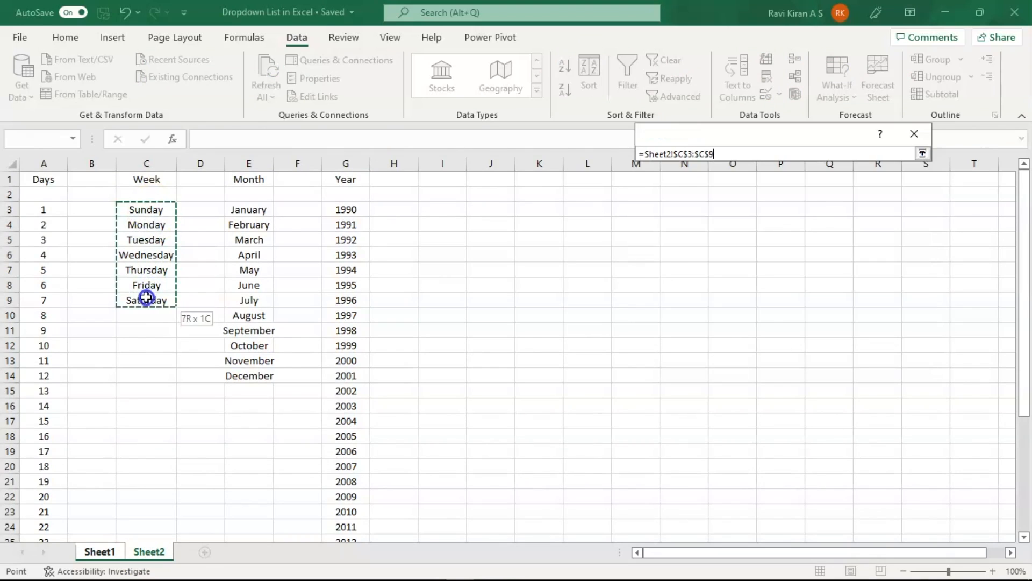
left_click(720, 160)
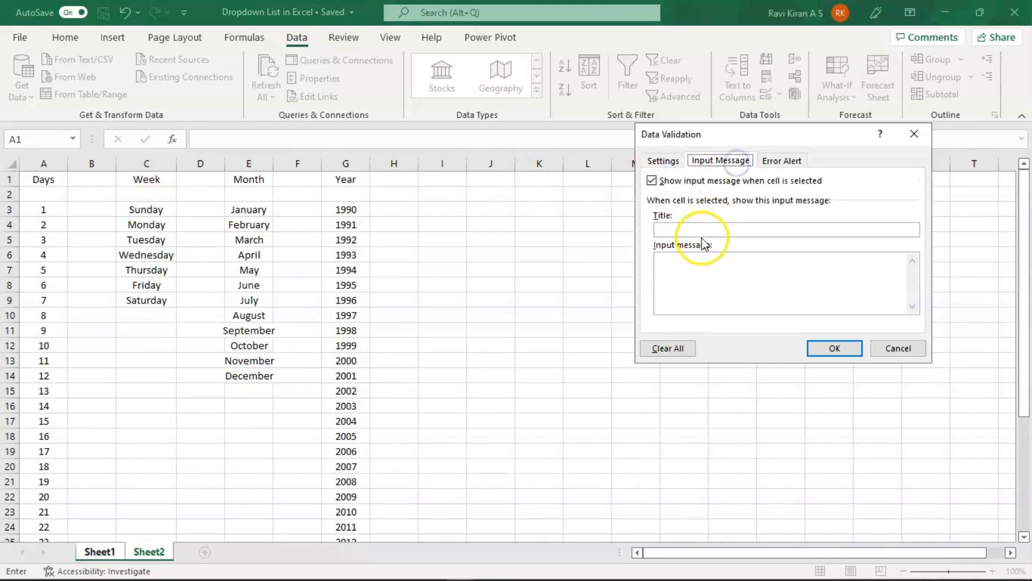
- Enter input message title 'Options' with text 'Use Dropdown'
left_click(785, 229)
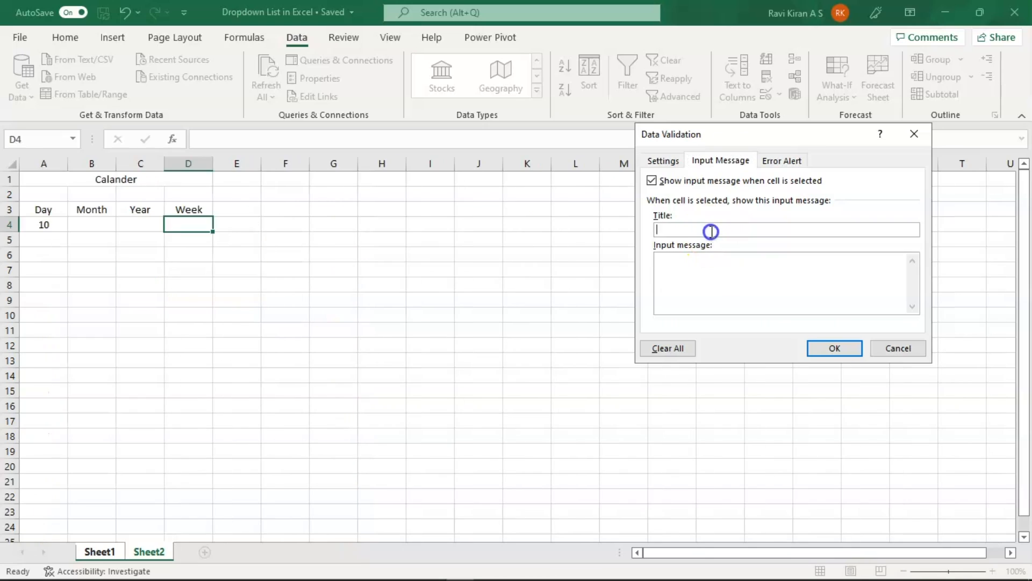
type("Option")
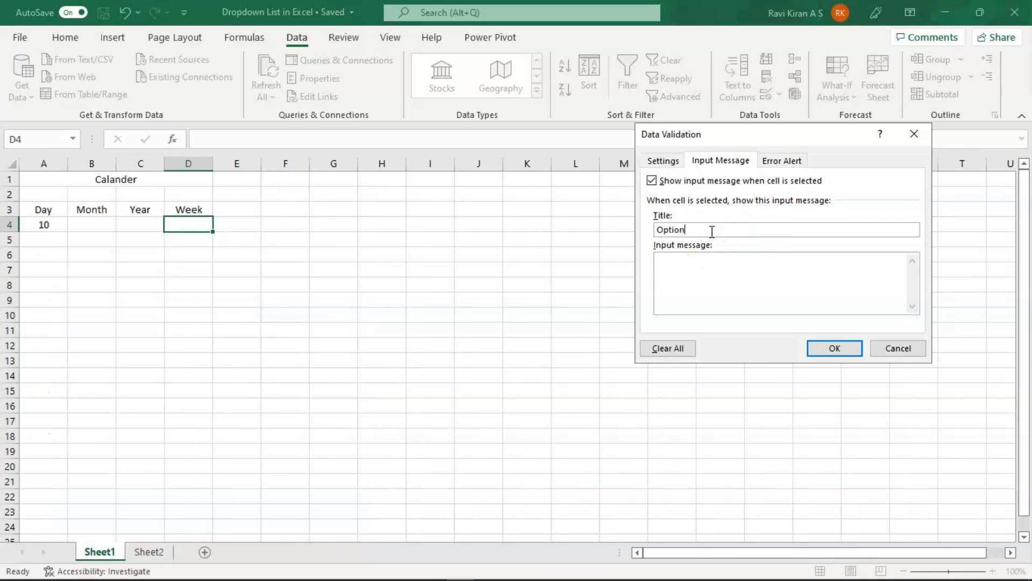
left_click(702, 270)
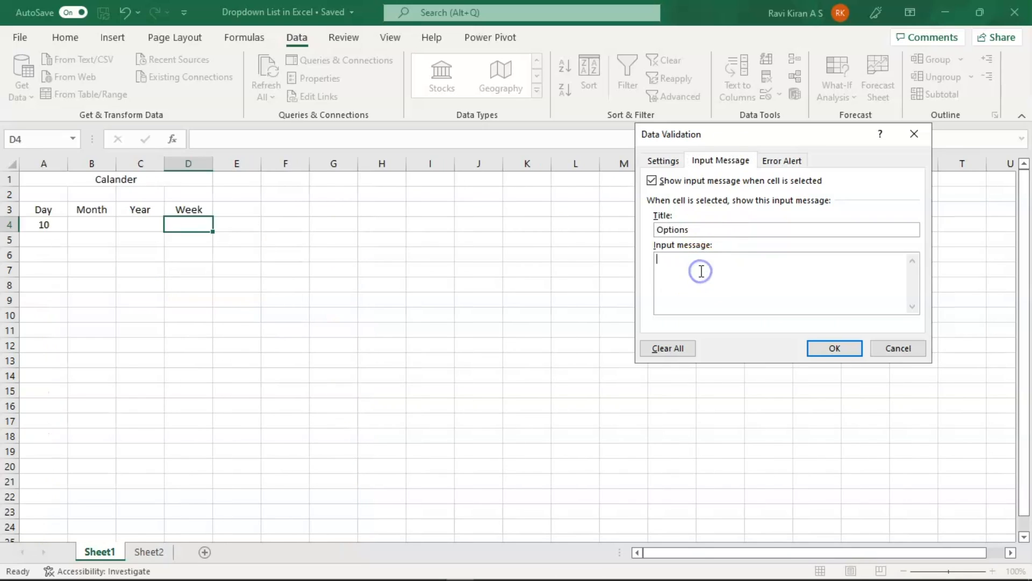
type("Use Drop")
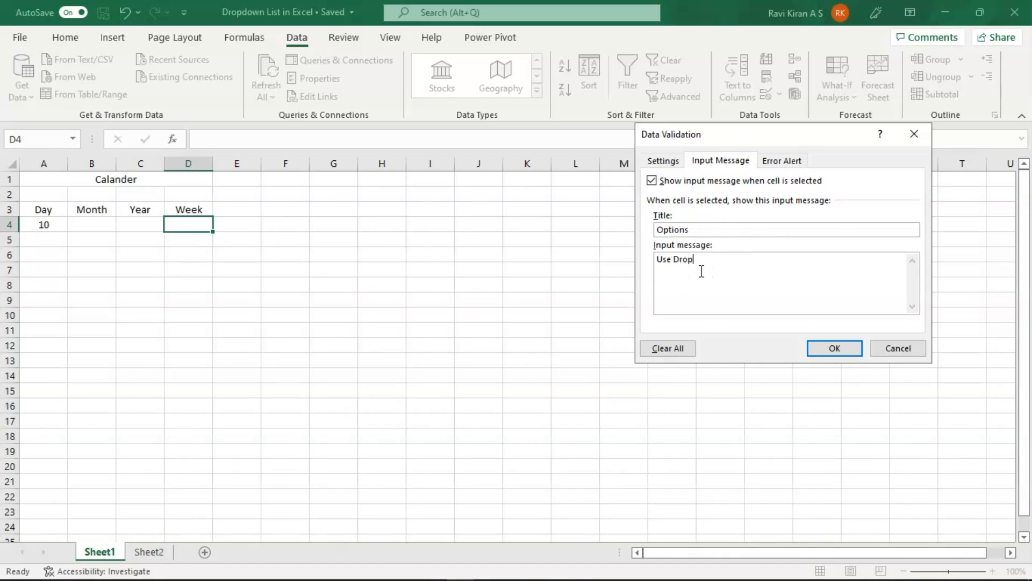
type("down")
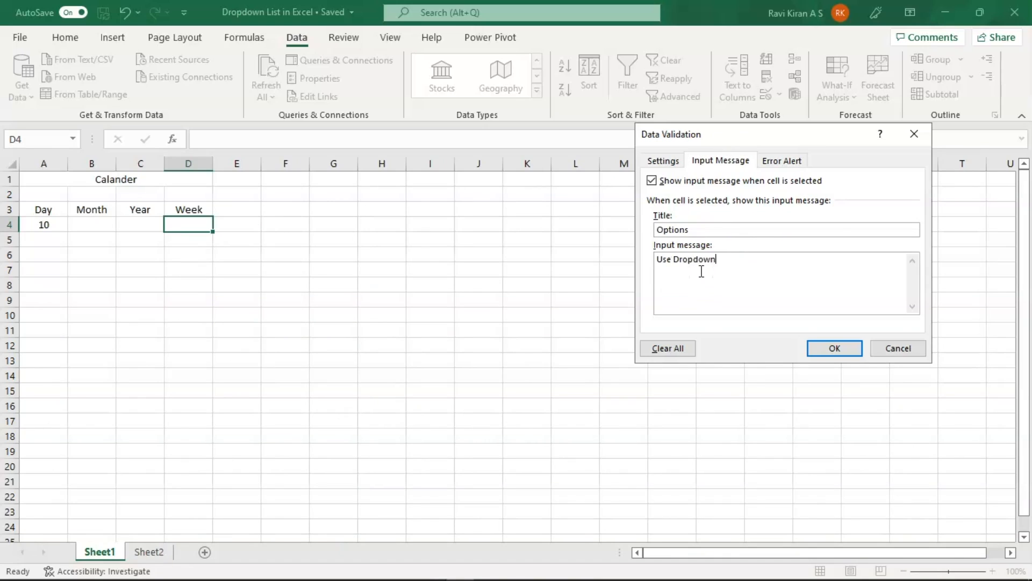
- Set error alert 'Invalid Data' reading 'Use Dropdown Only' and apply the rule to D4
left_click(782, 160)
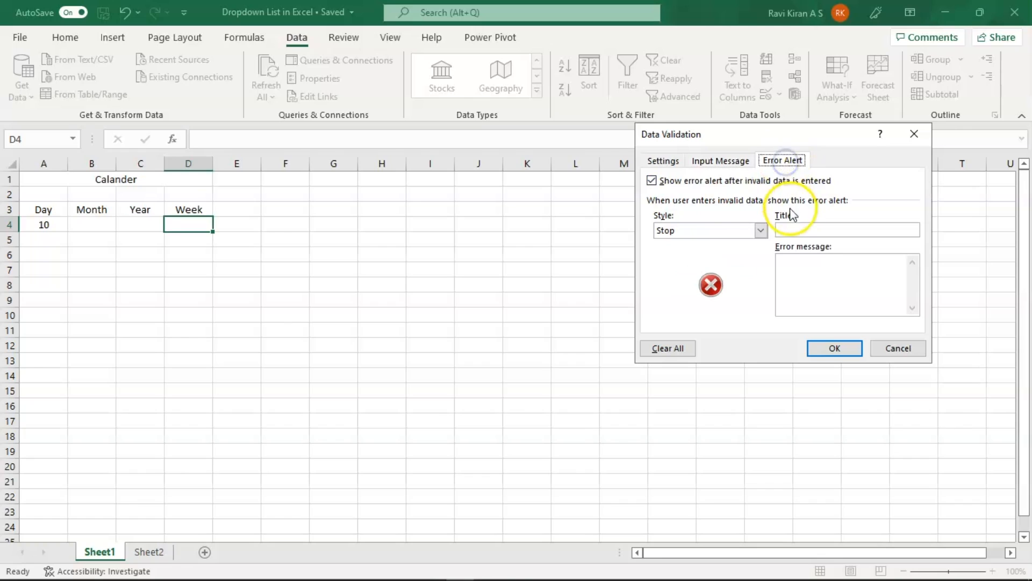
left_click(848, 230)
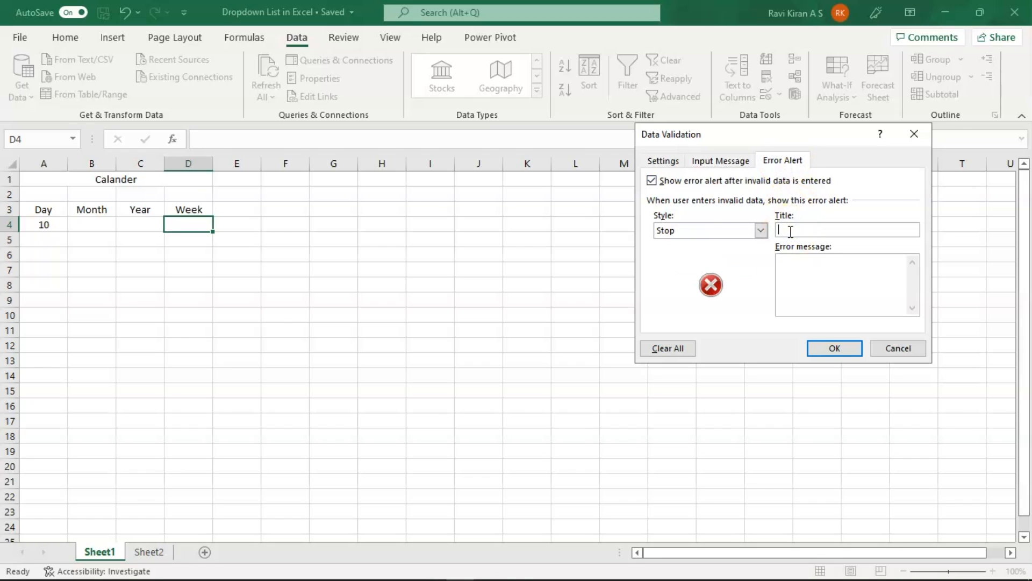
type("Invalid")
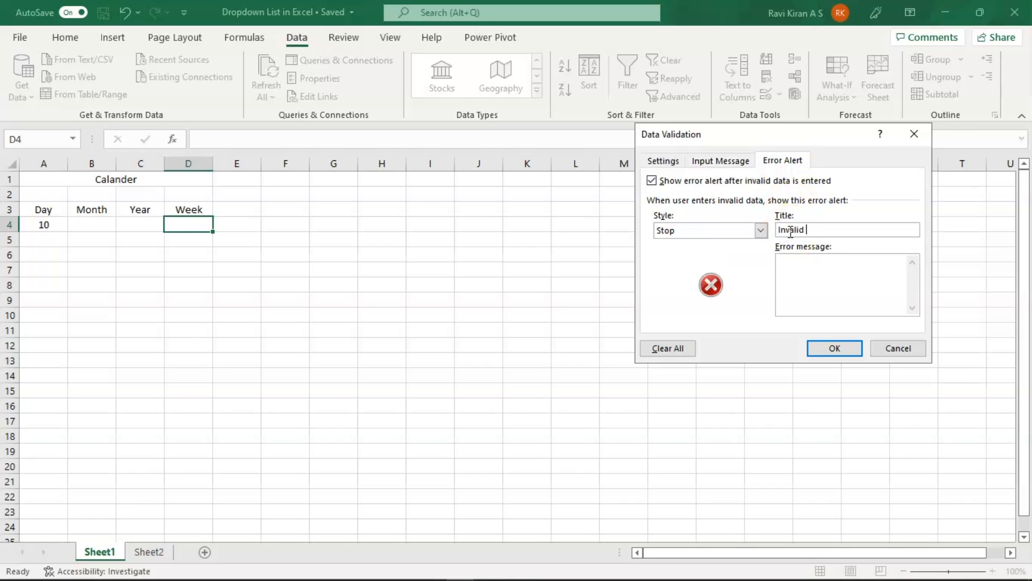
left_click(846, 283)
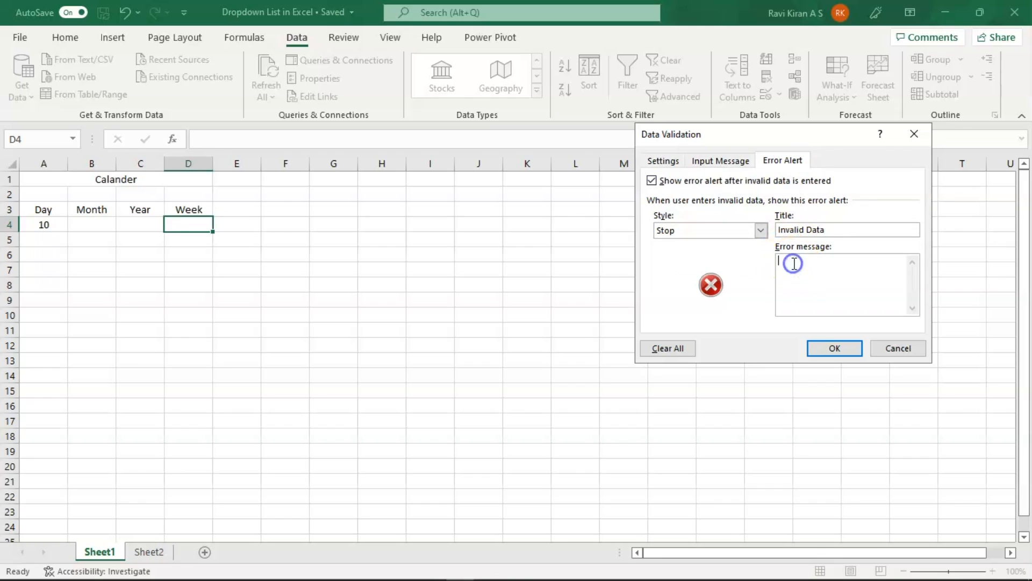
type("Use Drop")
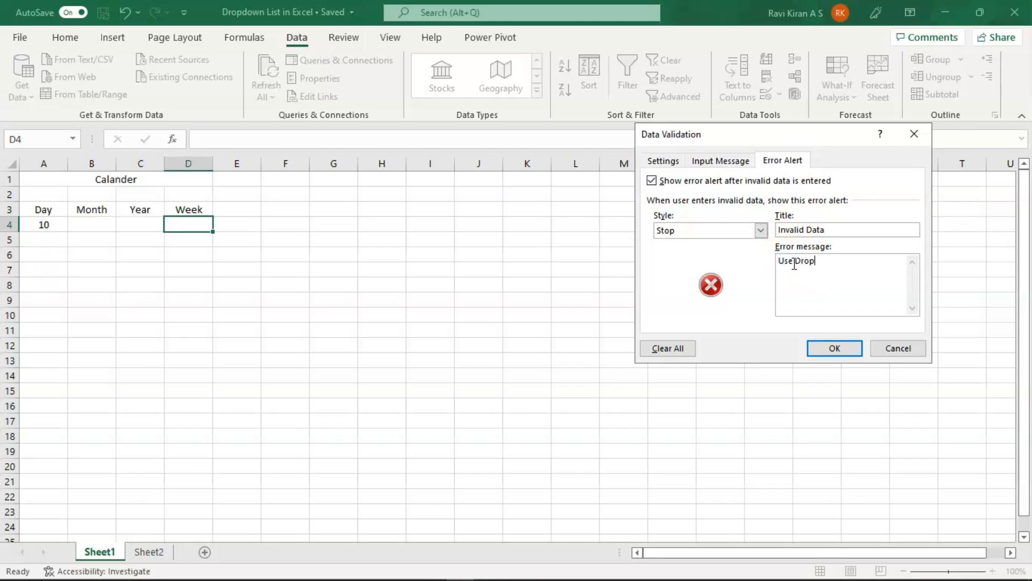
type("down")
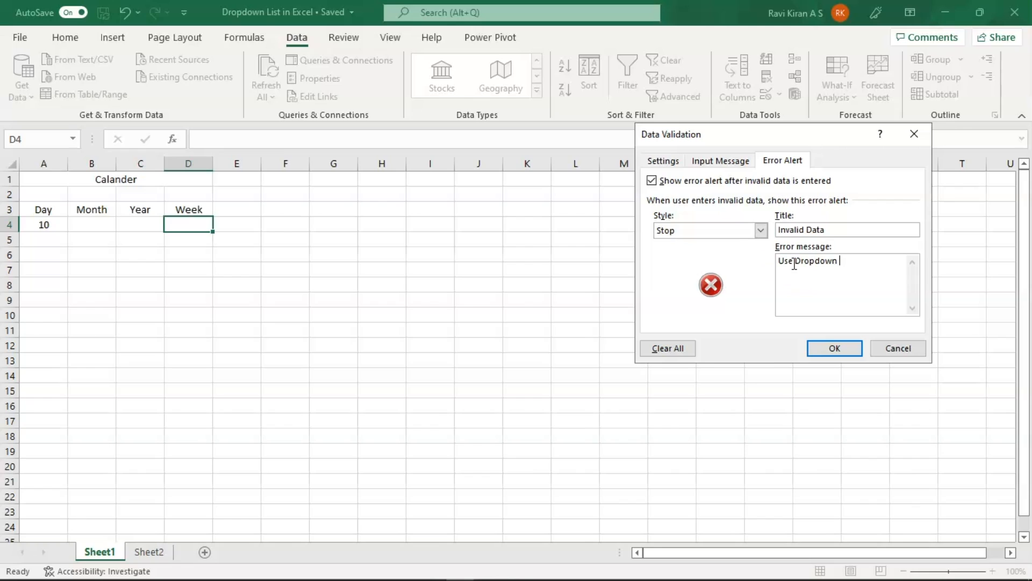
type("Only")
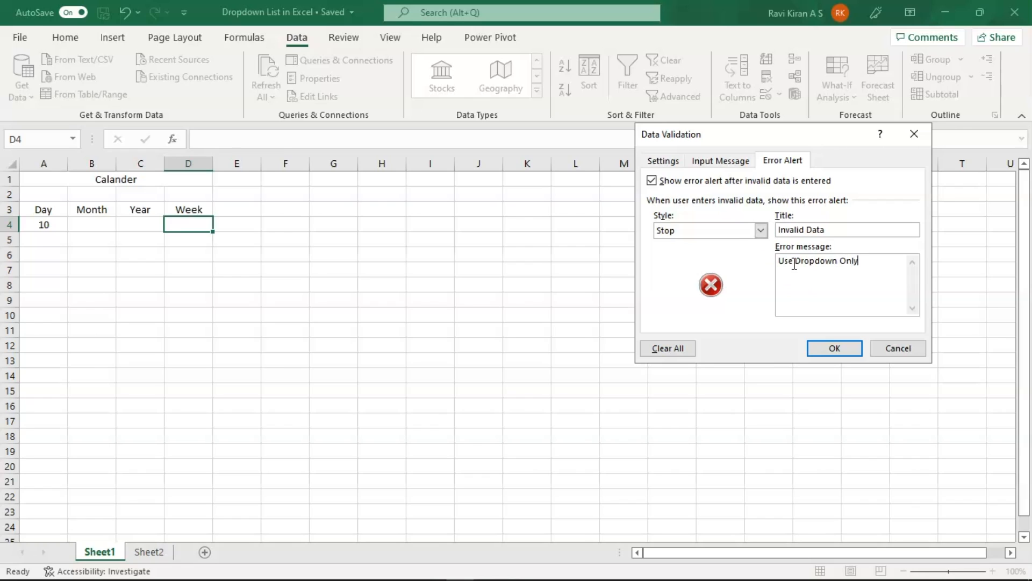
left_click(834, 348)
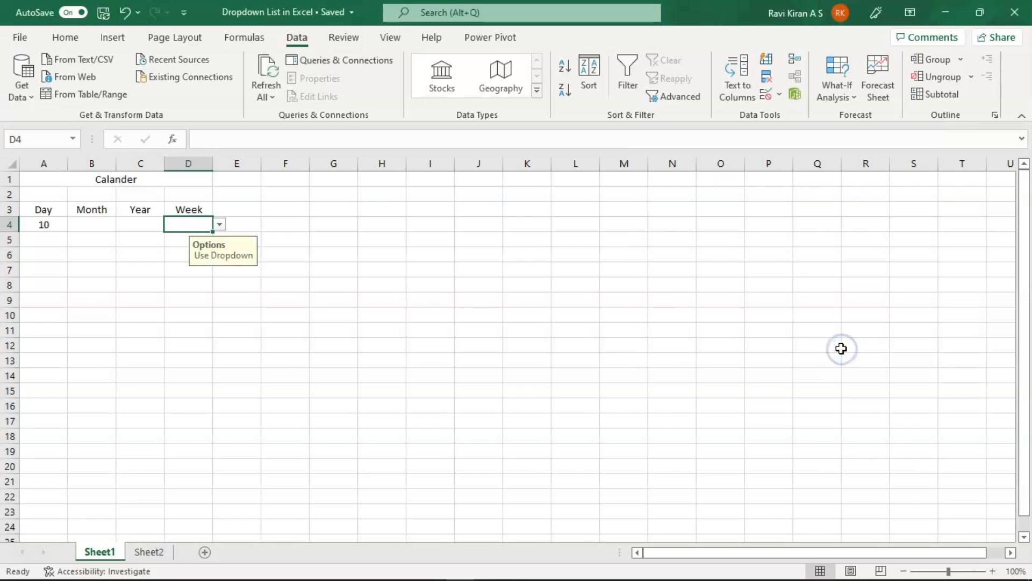
mouse_move(96, 223)
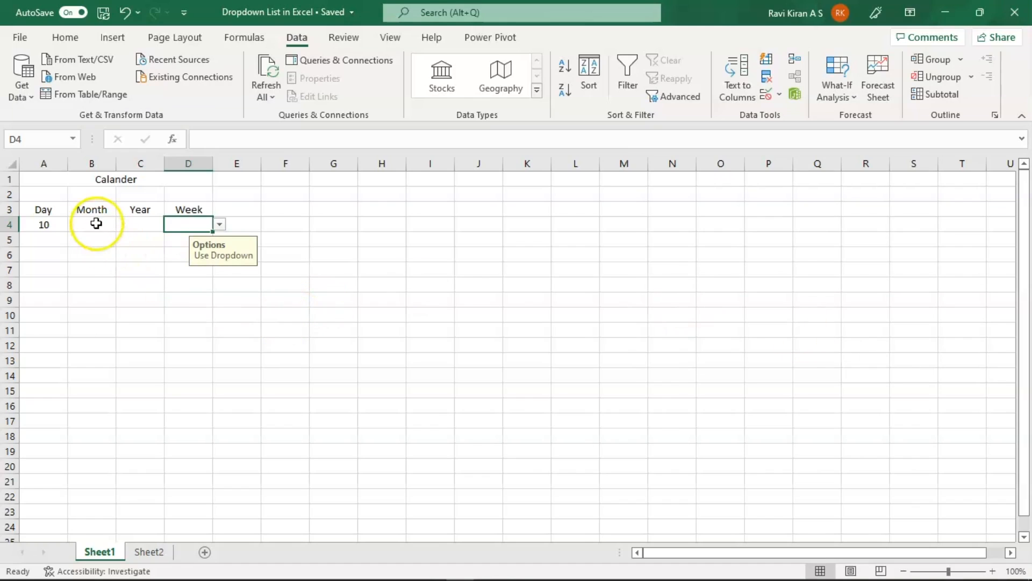
- Pick May in B4 and 1997 in C4 from their dropdowns
left_click(122, 225)
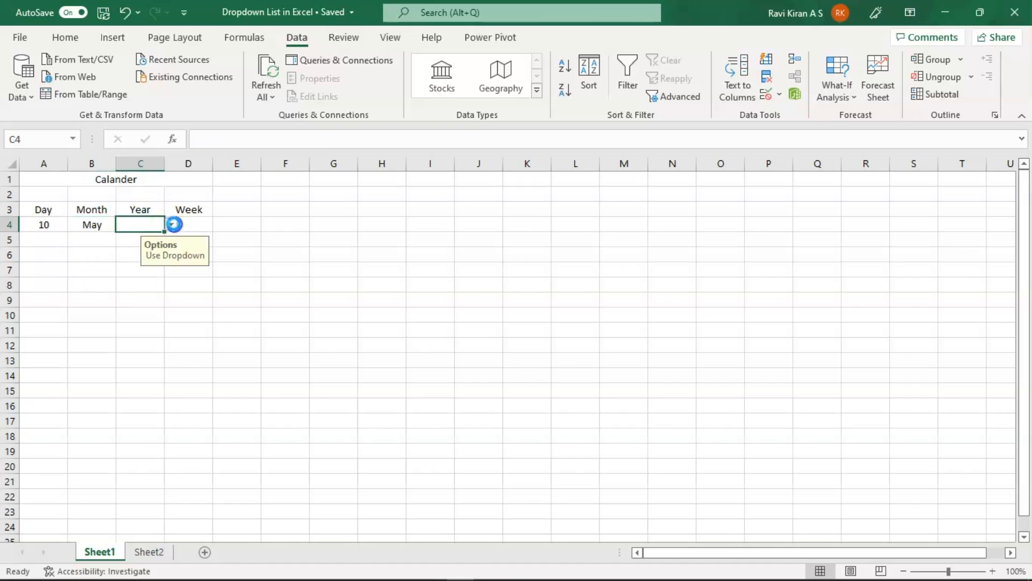
left_click(171, 224)
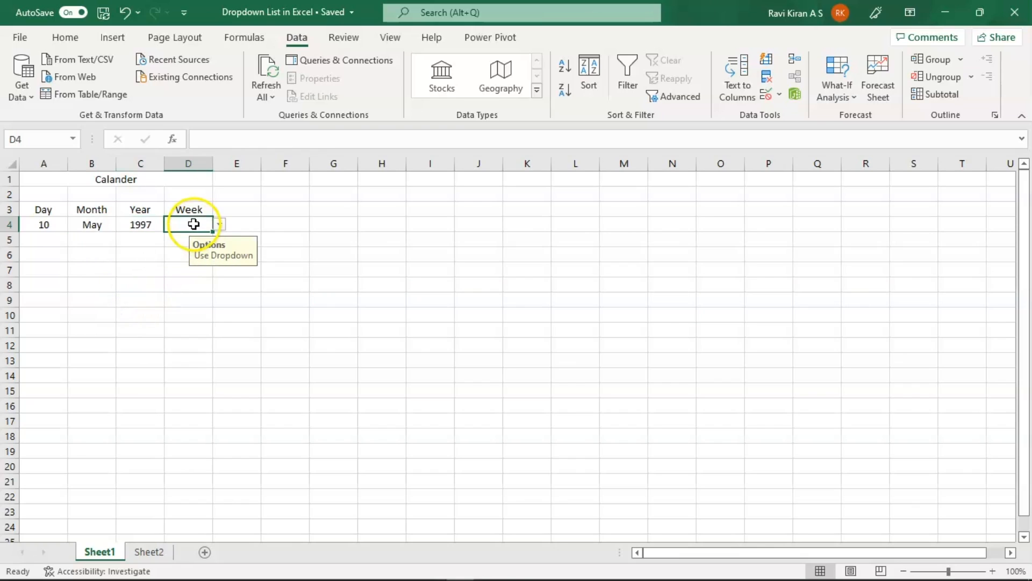
mouse_move(221, 223)
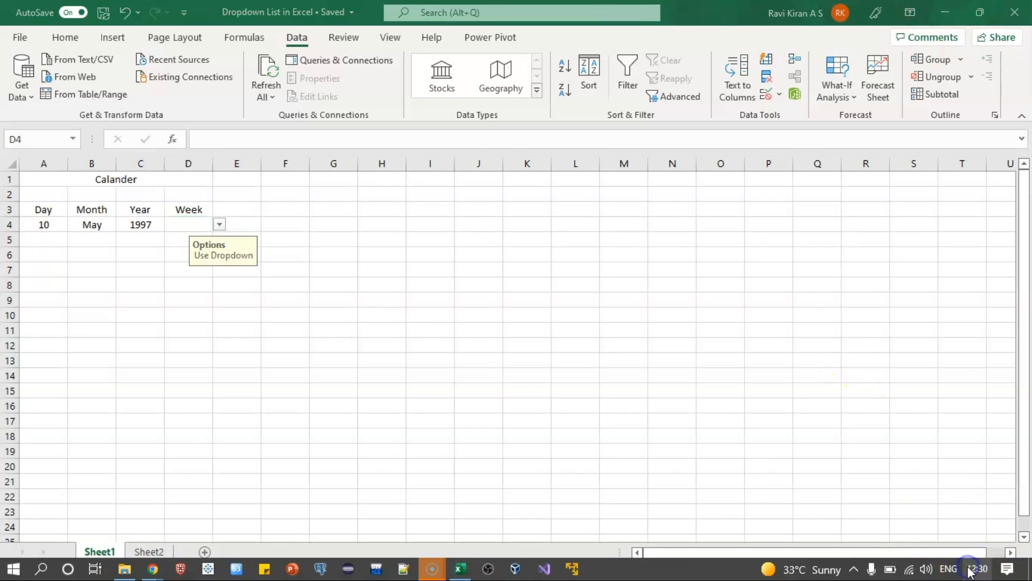
left_click(978, 569)
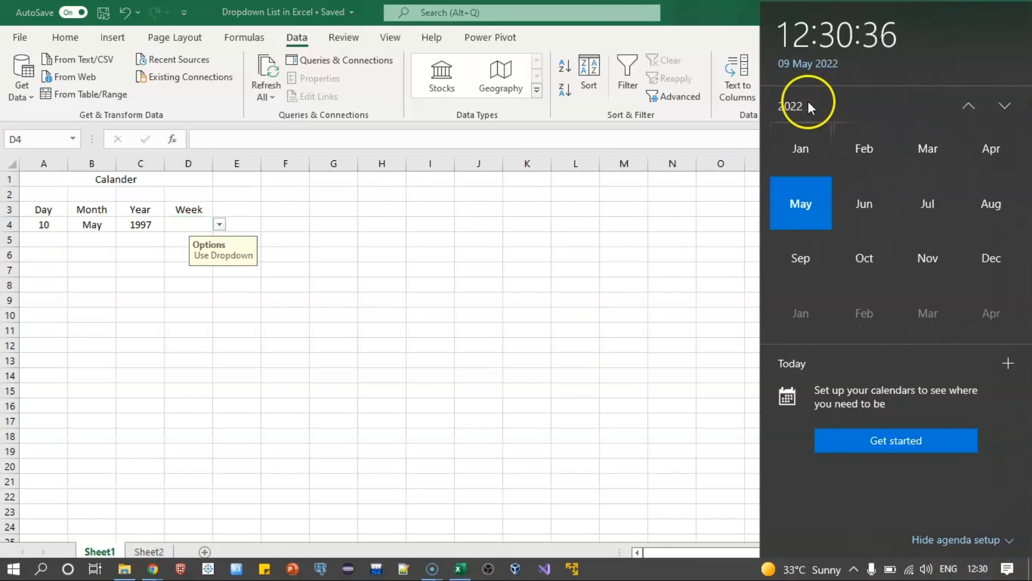
left_click(969, 106)
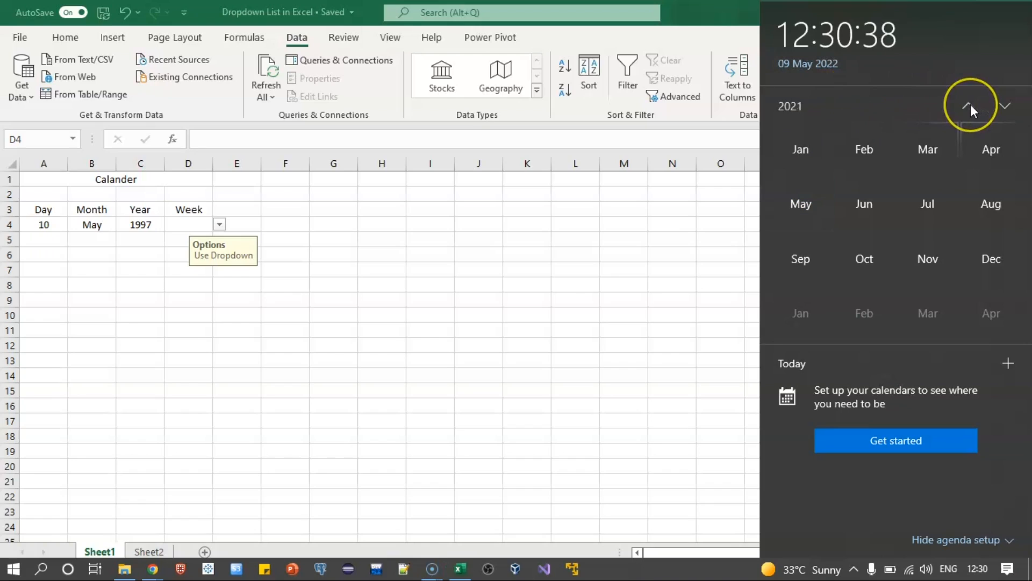
left_click(969, 105)
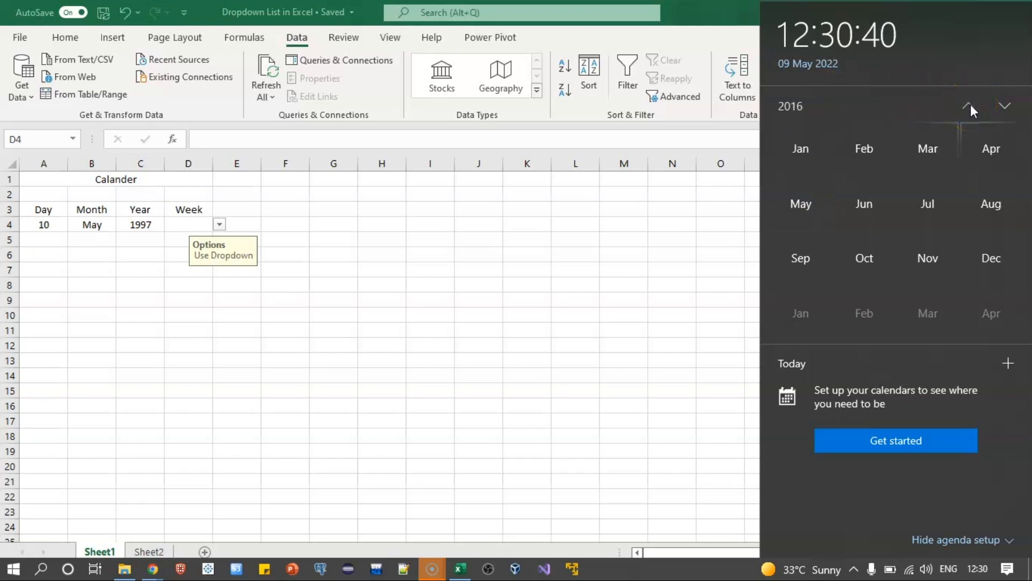
left_click(970, 105)
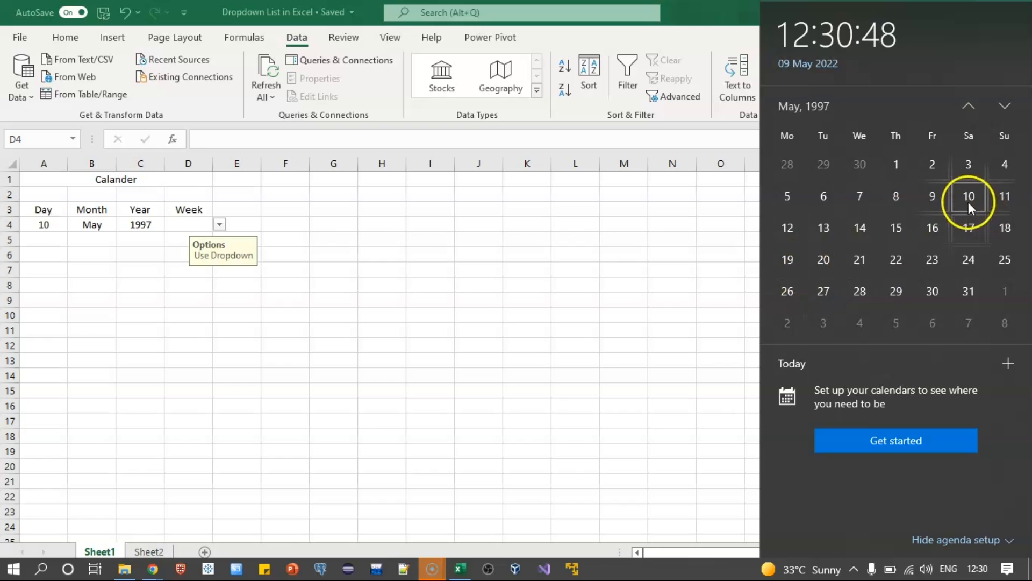
left_click(969, 196)
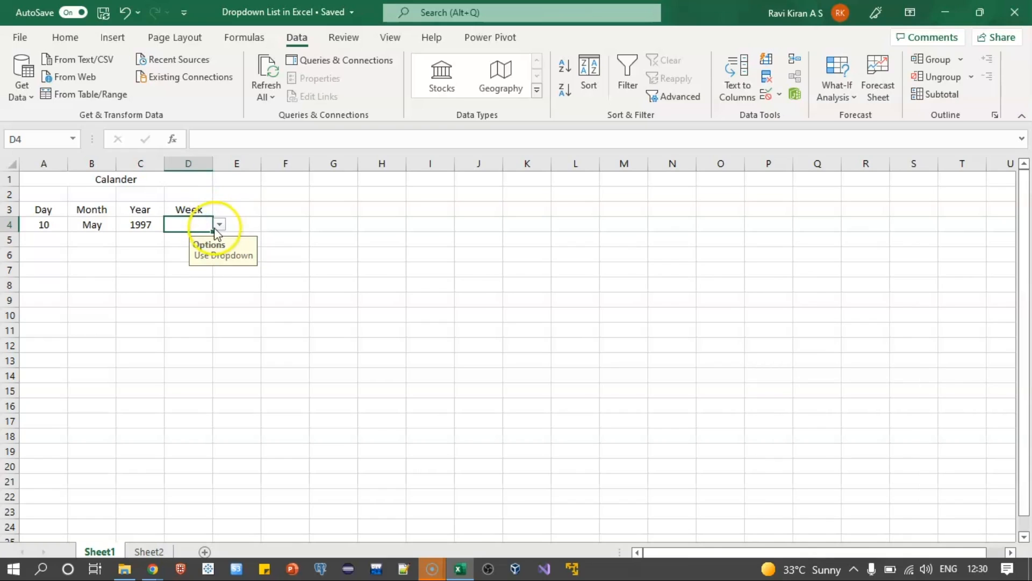
- Pick Saturday from D4's dropdown, then select the calendar table A1:D4
left_click(218, 224)
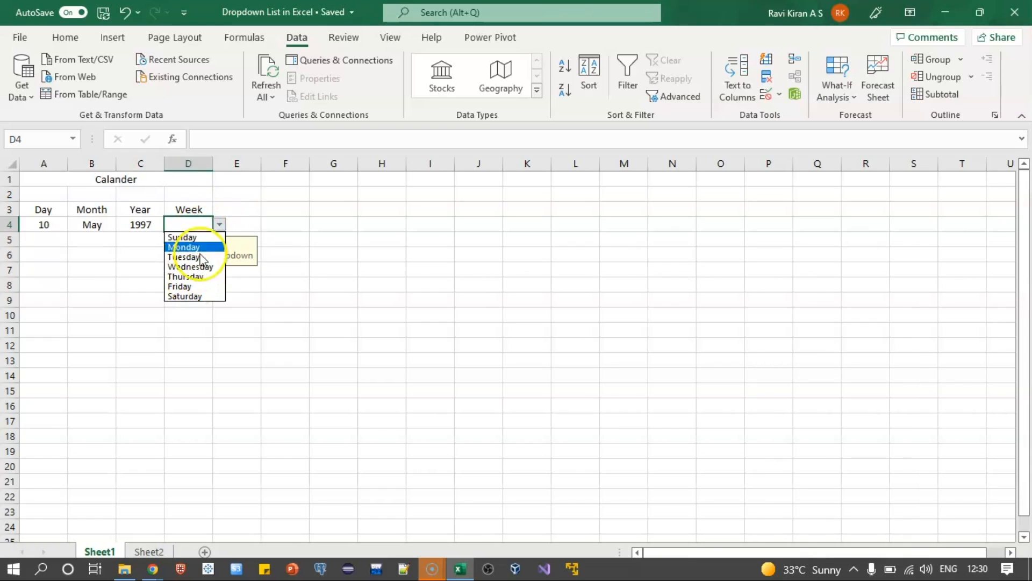
left_click(184, 297)
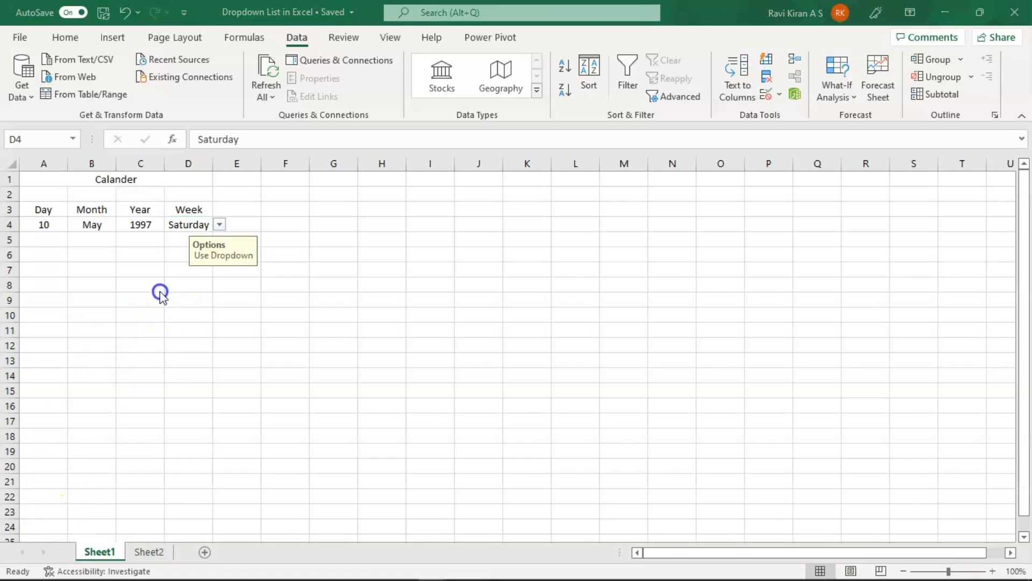
left_click(43, 179)
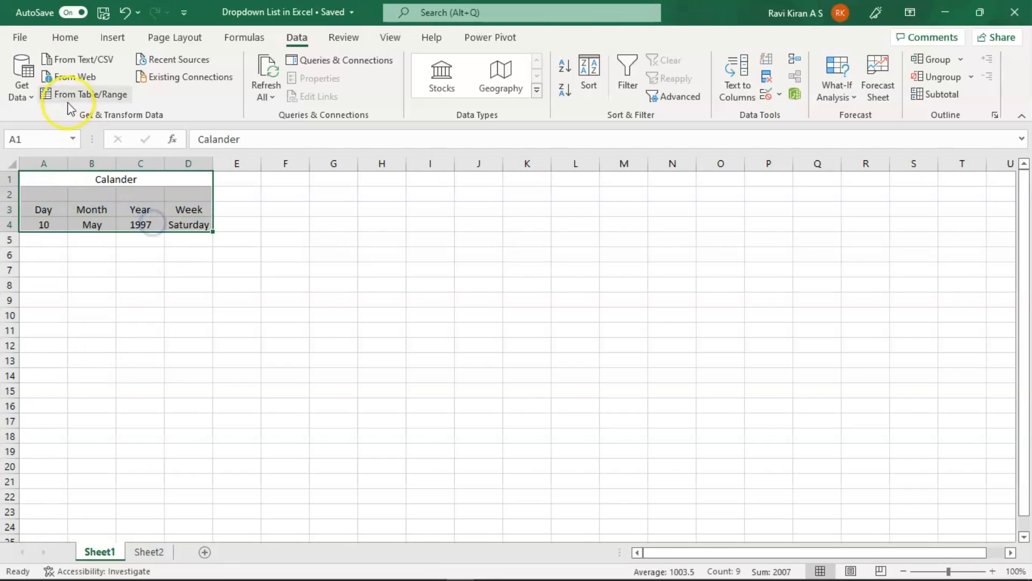
- Show the border style choices from Home for the calendar table A1:D4
left_click(65, 36)
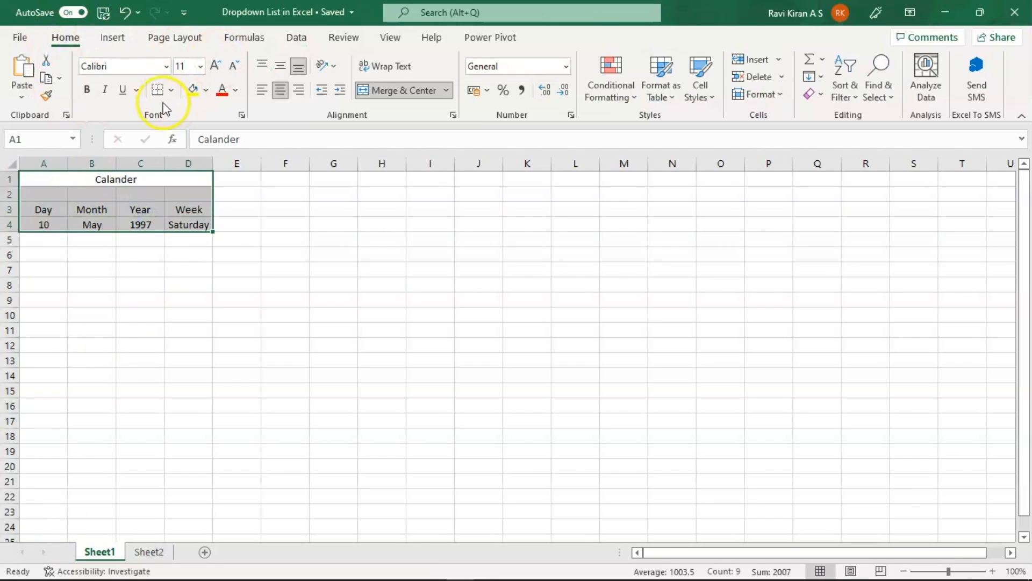
left_click(158, 90)
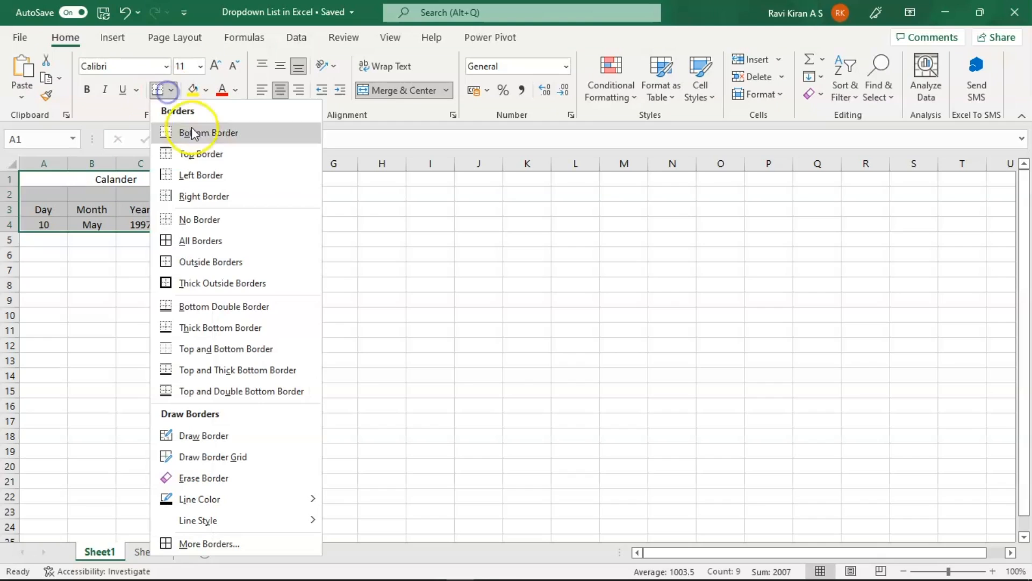